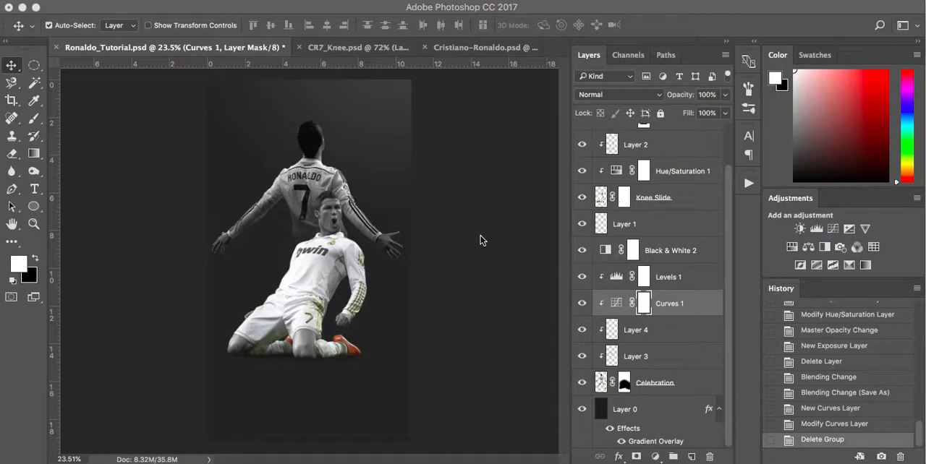
mouse_move(437, 188)
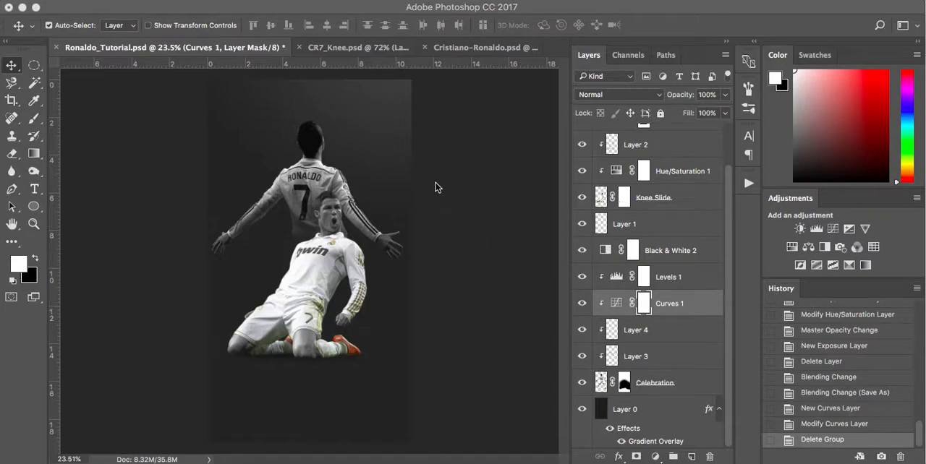
mouse_move(376, 52)
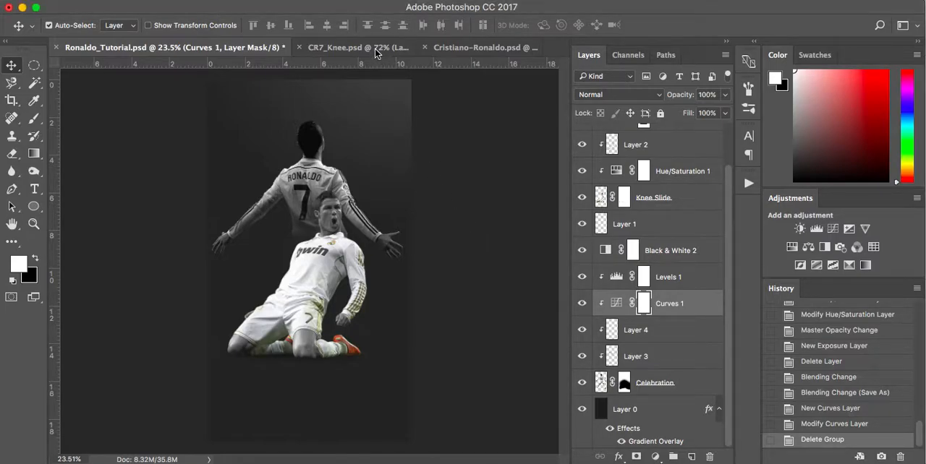
Review the source photos and finished example, then create the 1280×2272 px white portrait document
click(340, 46)
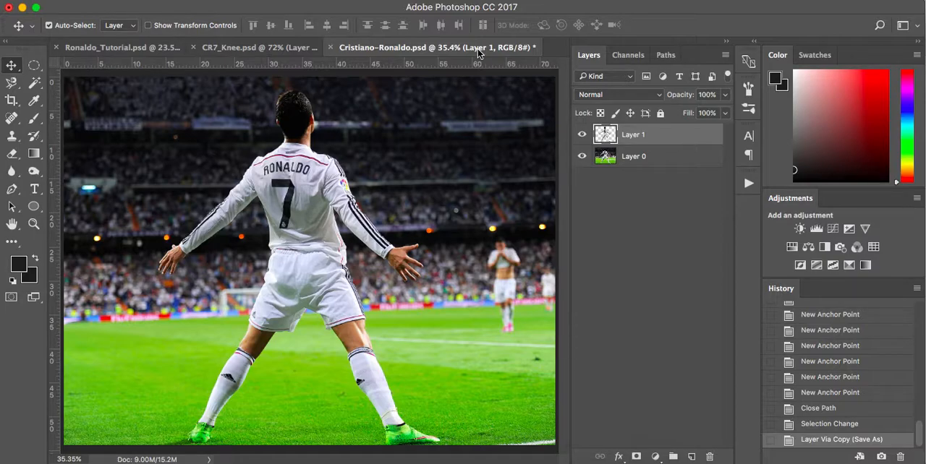
click(257, 47)
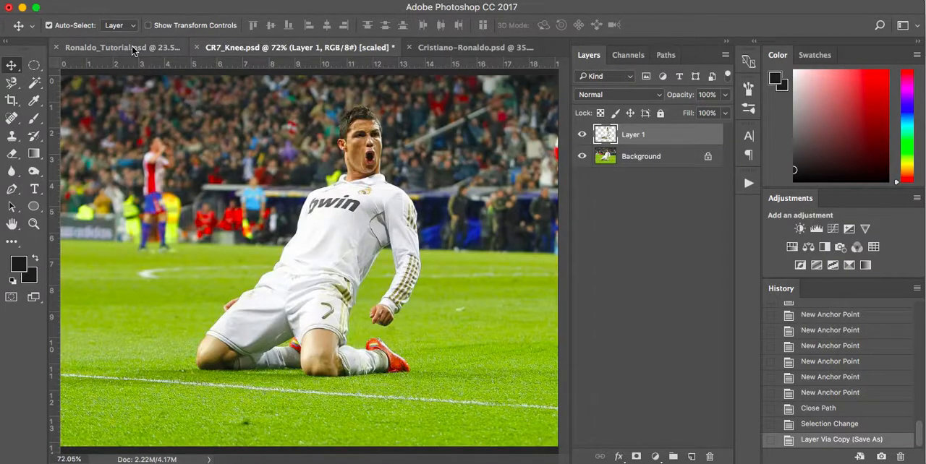
click(122, 46)
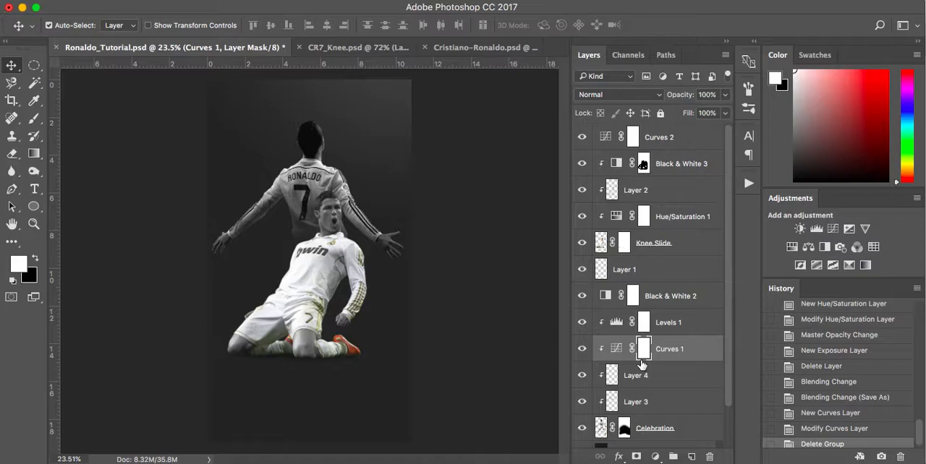
mouse_move(434, 290)
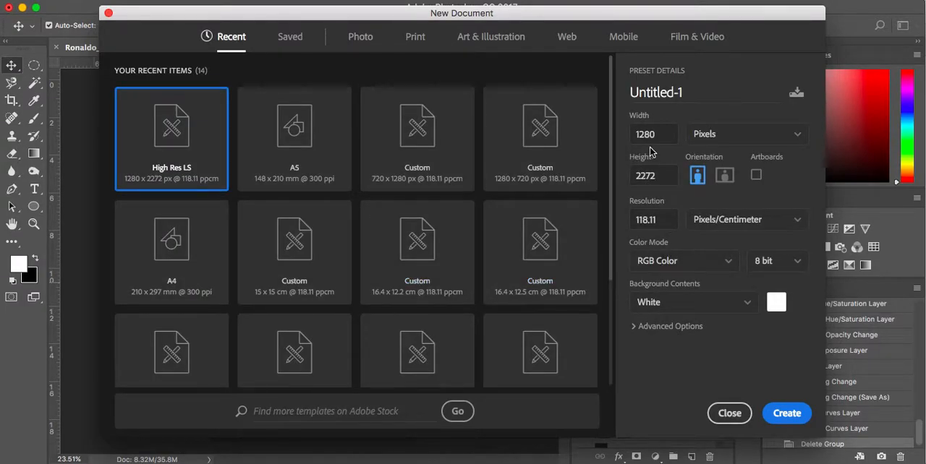
mouse_move(654, 191)
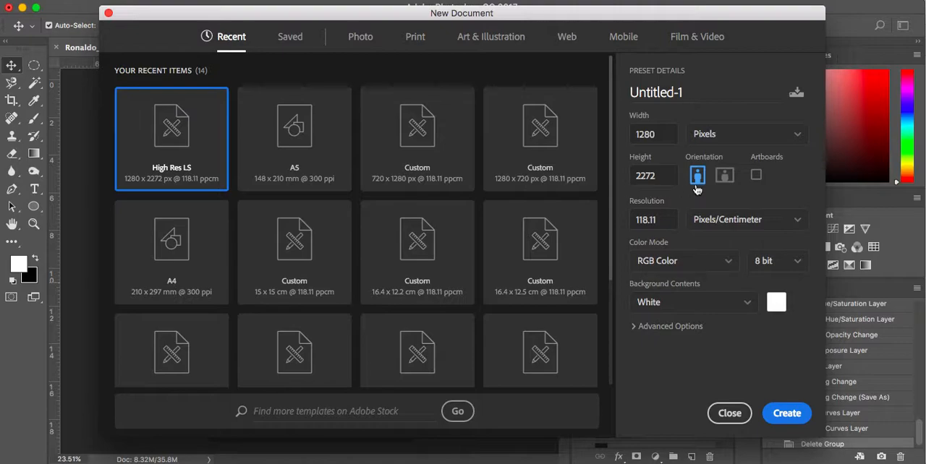
mouse_move(685, 197)
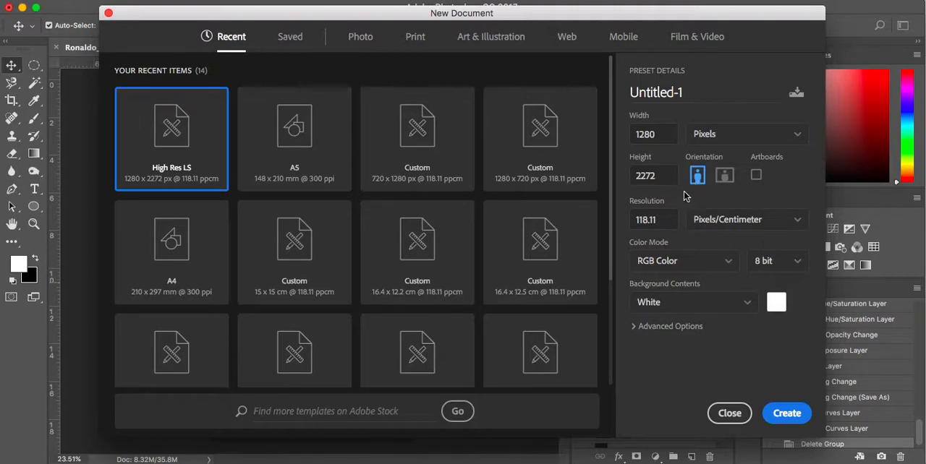
mouse_move(686, 206)
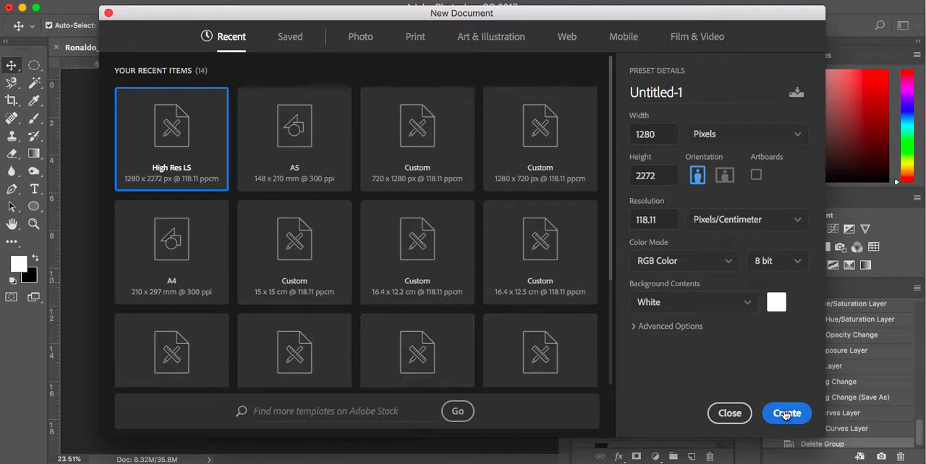
click(787, 414)
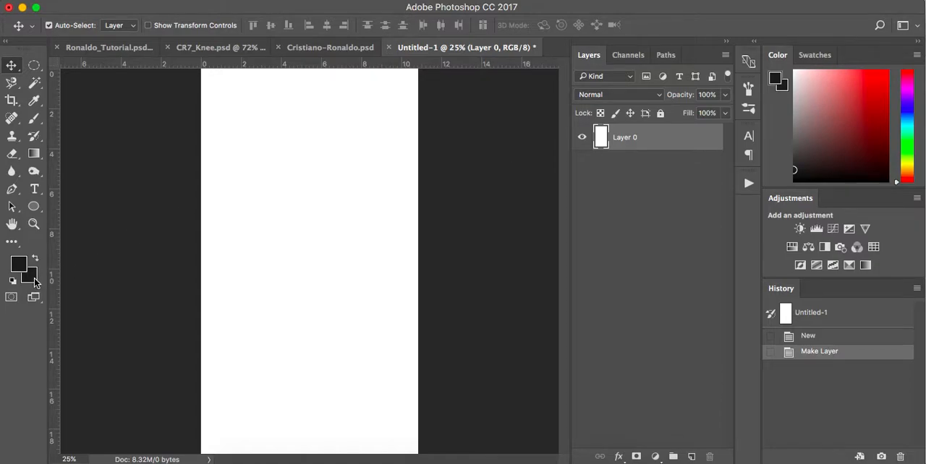
Set the background colour to dark grey #1c1c1c for the canvas fill
click(29, 273)
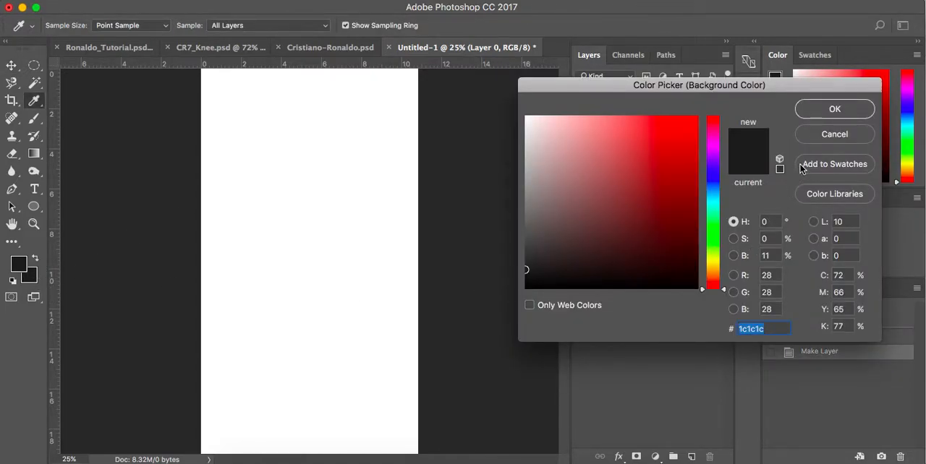
click(833, 108)
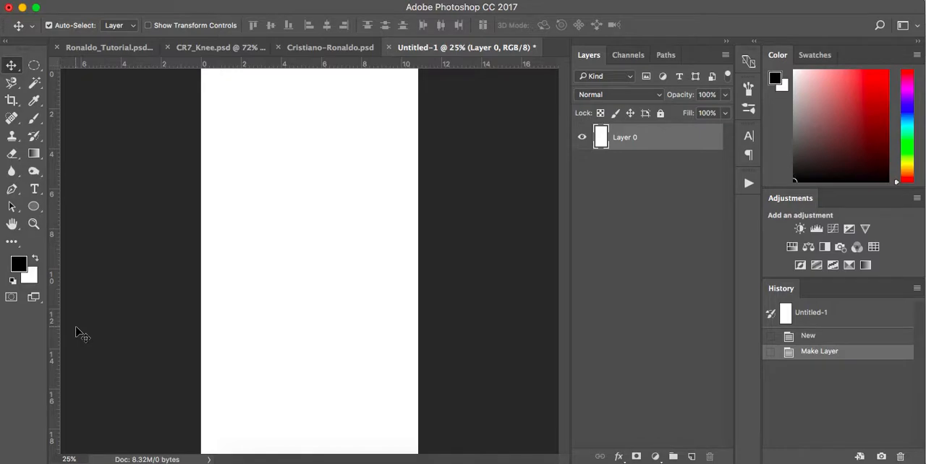
click(26, 275)
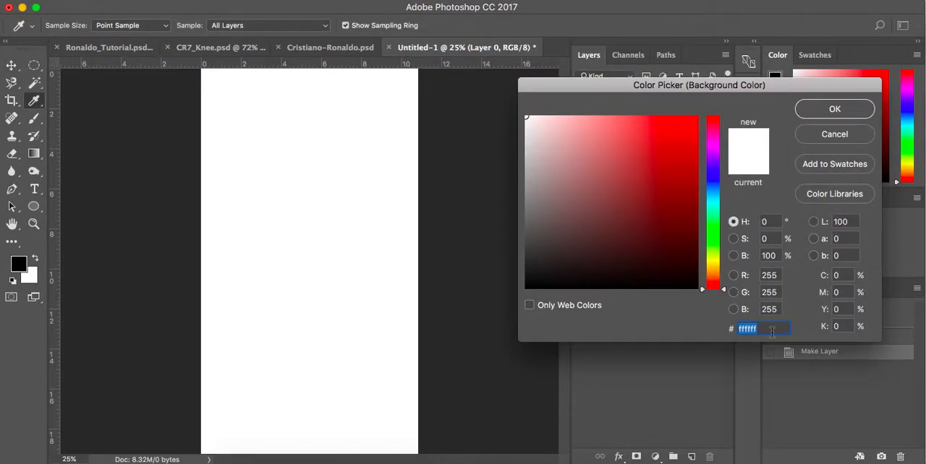
text(1c1c1c)
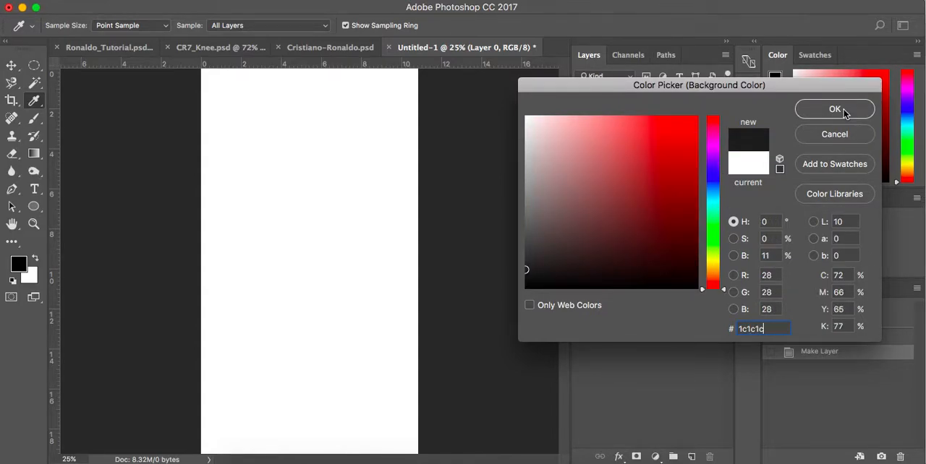
click(833, 110)
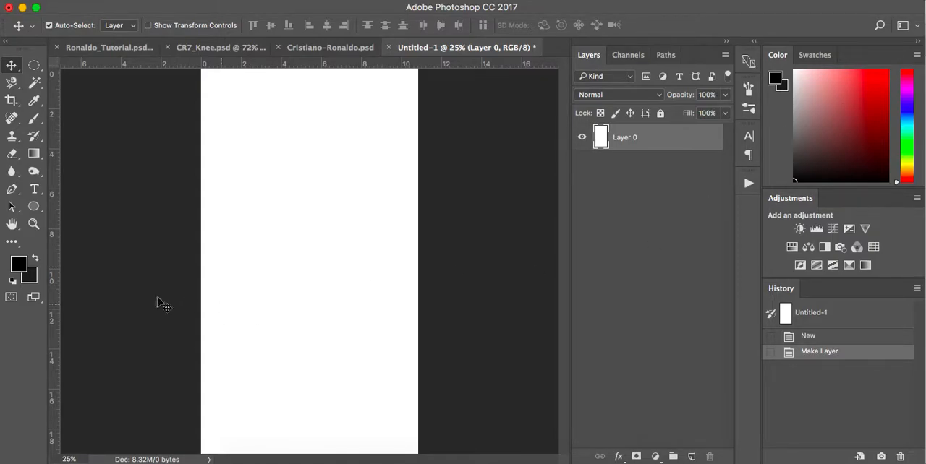
mouse_move(138, 344)
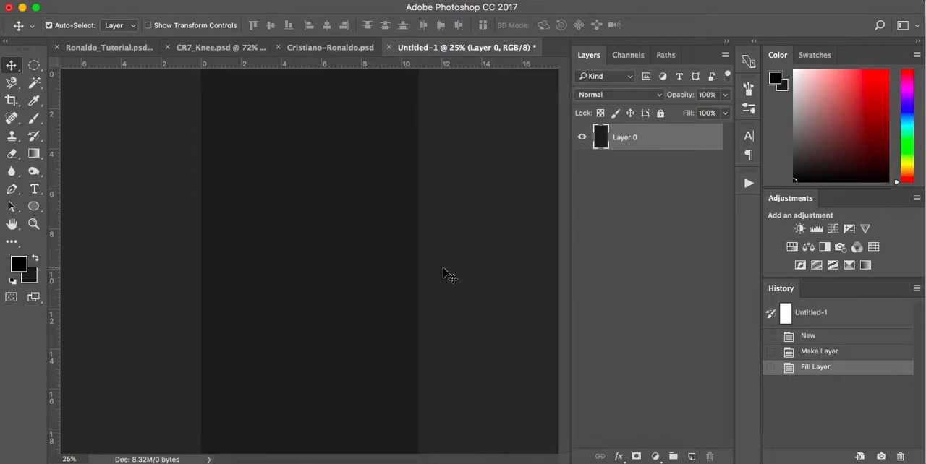
mouse_move(668, 141)
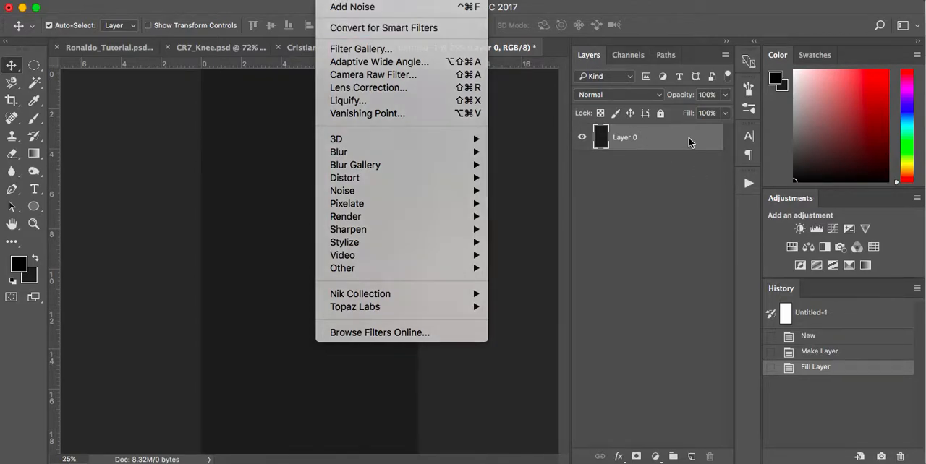
Convert Layer 0 to a smart object and bring up its layer styles
right_click(625, 136)
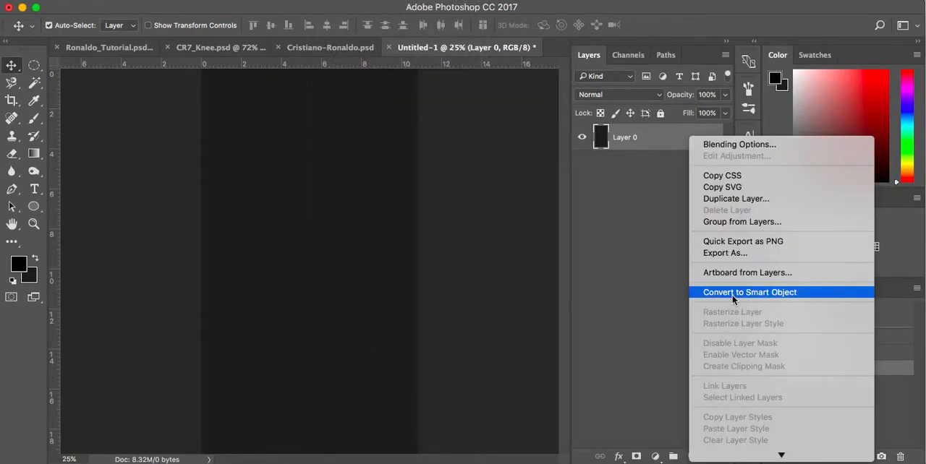
click(749, 292)
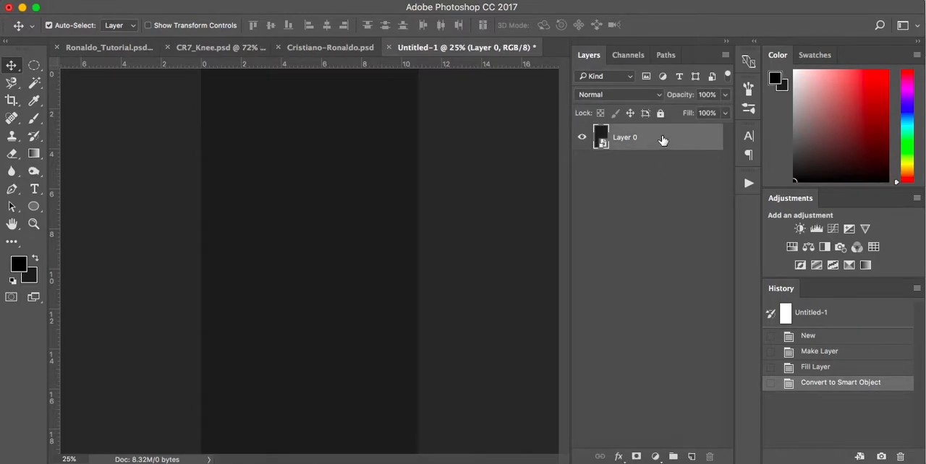
double_click(624, 136)
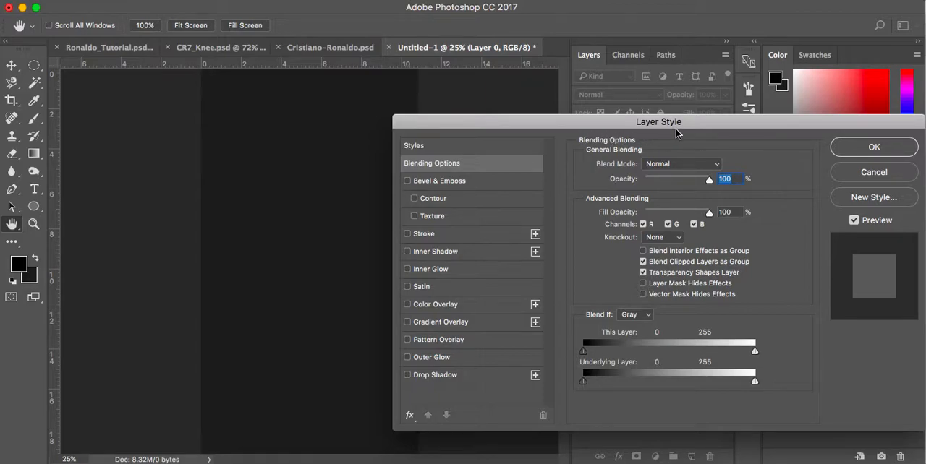
mouse_move(454, 325)
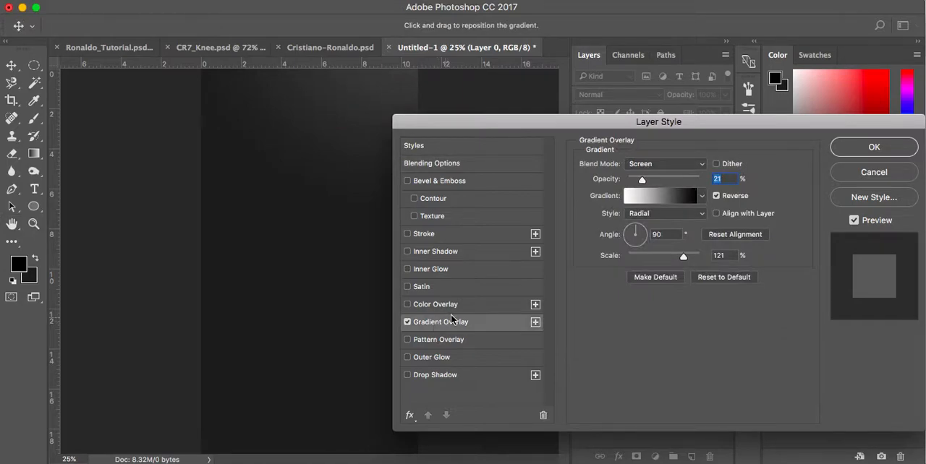
mouse_move(648, 121)
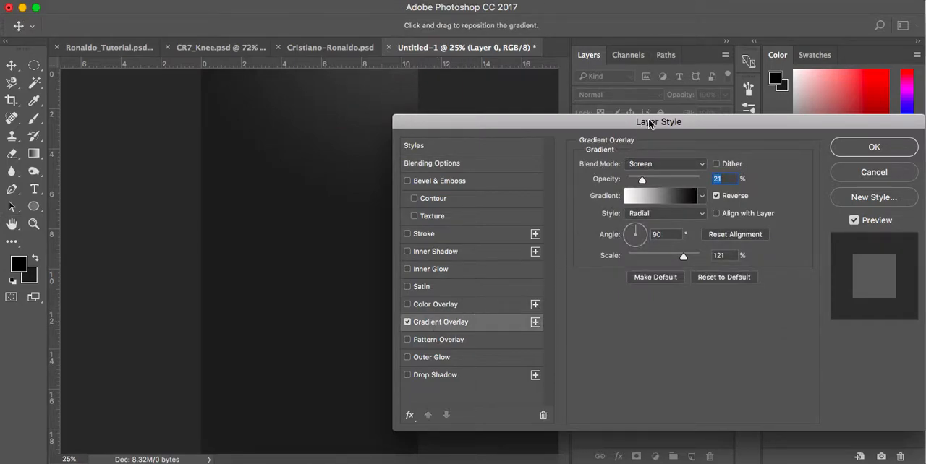
Apply a reversed radial Screen gradient overlay at 21% opacity, scale 121%
drag(658, 122, 660, 140)
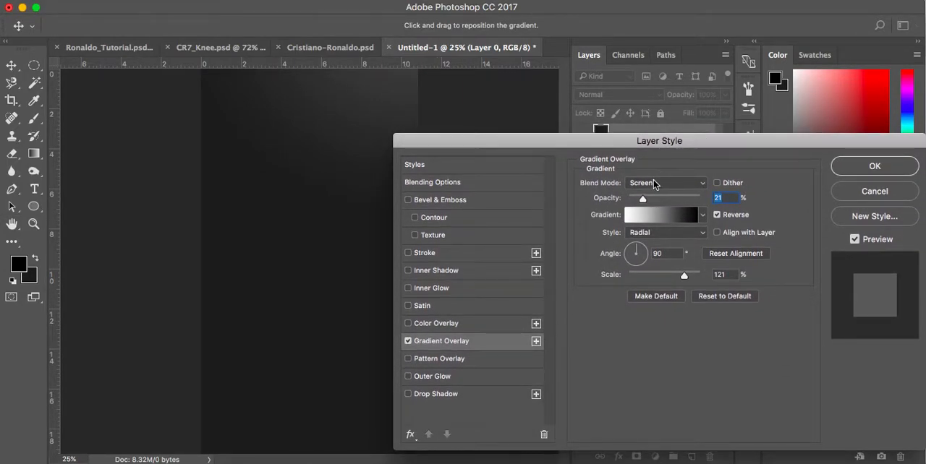
mouse_move(678, 188)
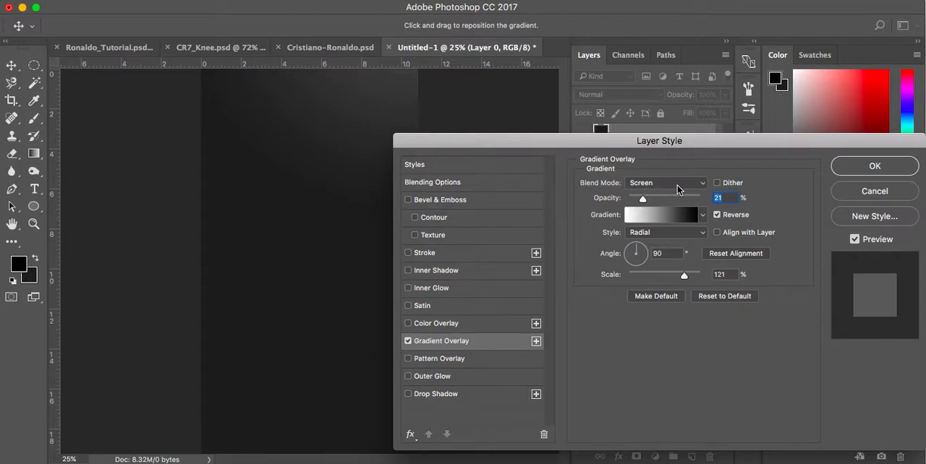
mouse_move(651, 208)
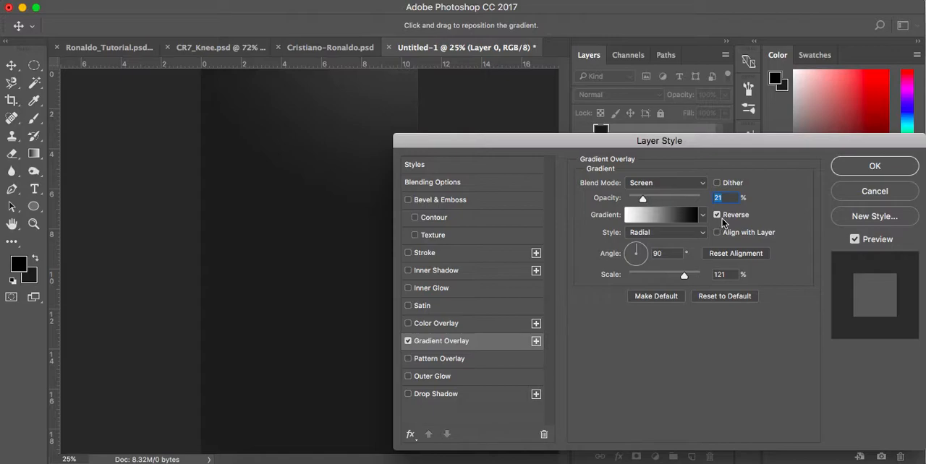
mouse_move(718, 214)
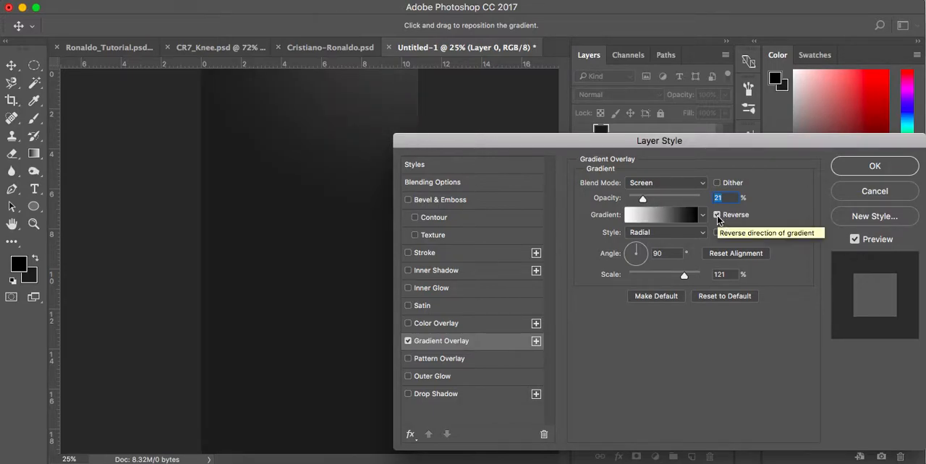
click(664, 231)
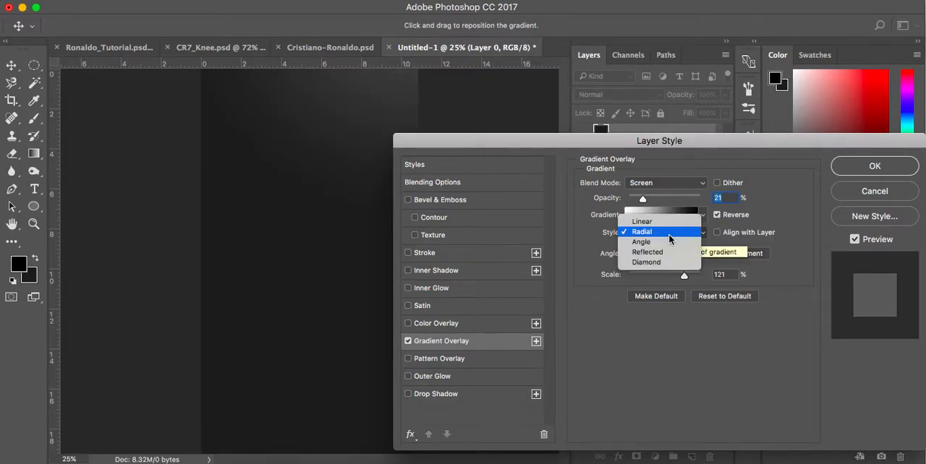
click(642, 232)
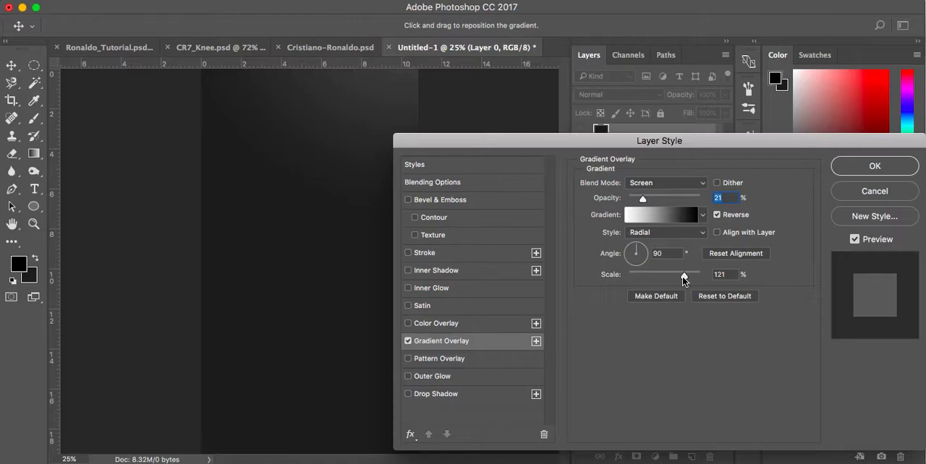
drag(660, 140, 723, 139)
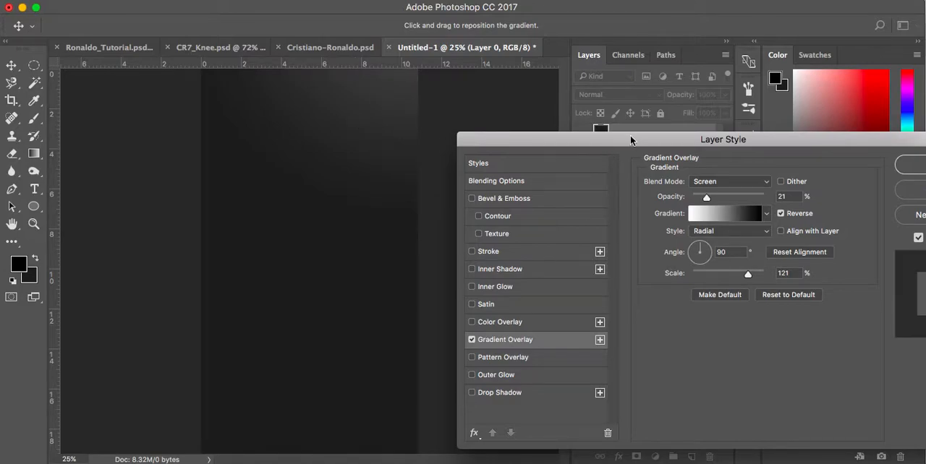
drag(724, 139, 634, 104)
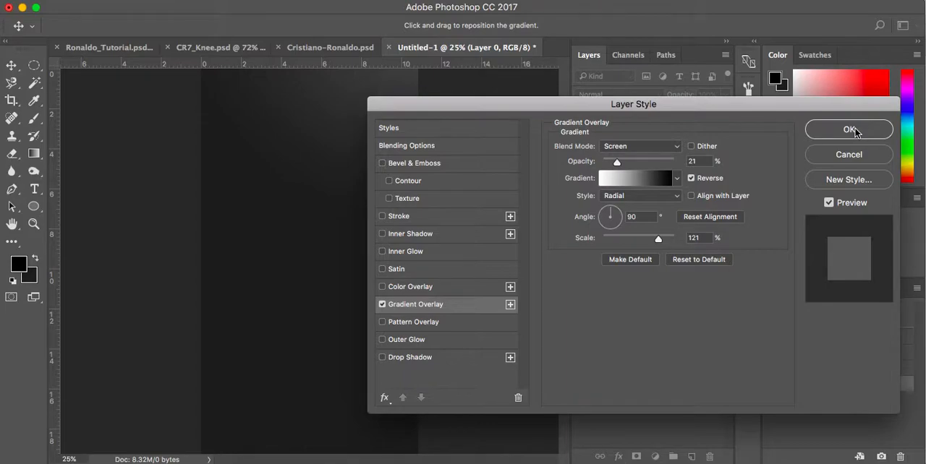
click(848, 129)
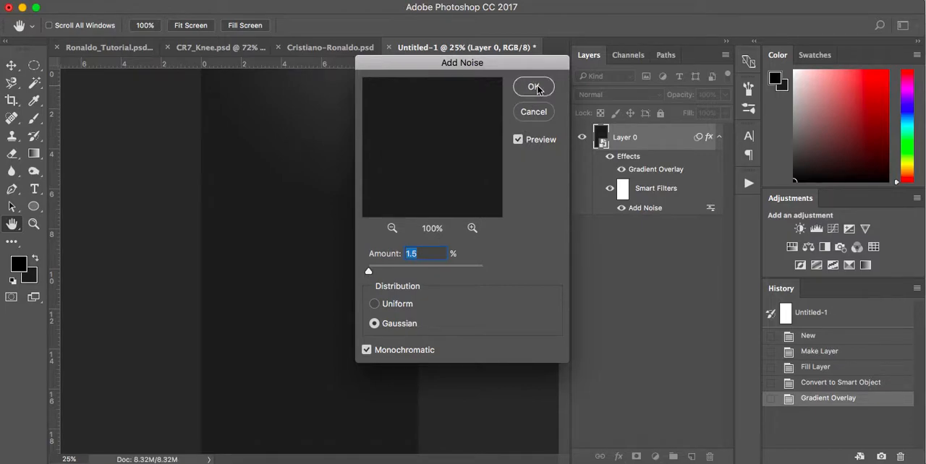
Apply 1.5% Gaussian monochromatic noise to the dark background
click(534, 87)
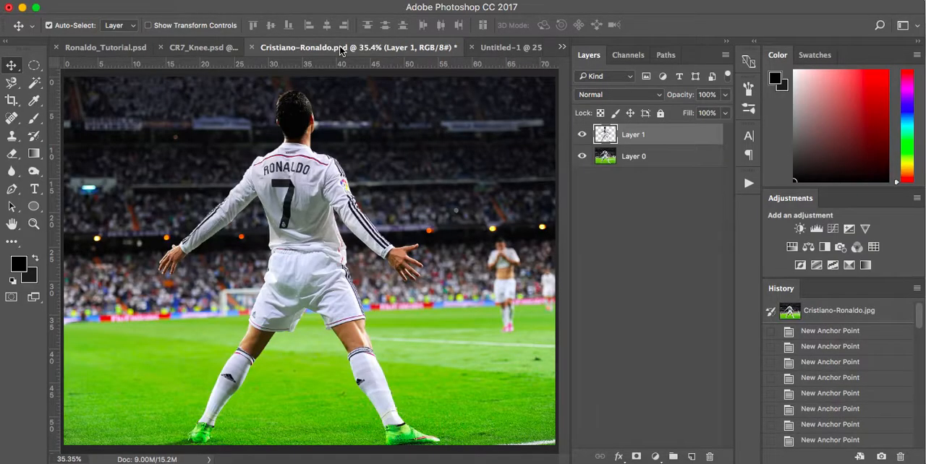
Hide the stadium layer in Cristiano-Ronaldo.psd and float its window
click(581, 156)
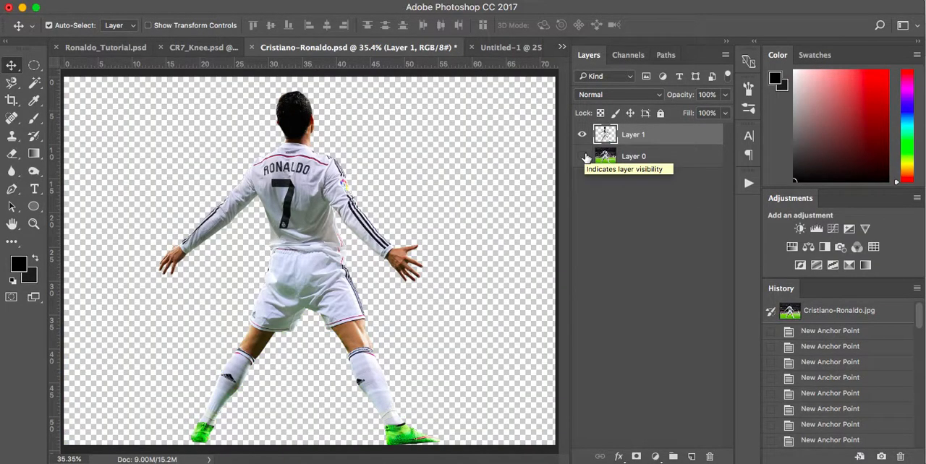
click(581, 156)
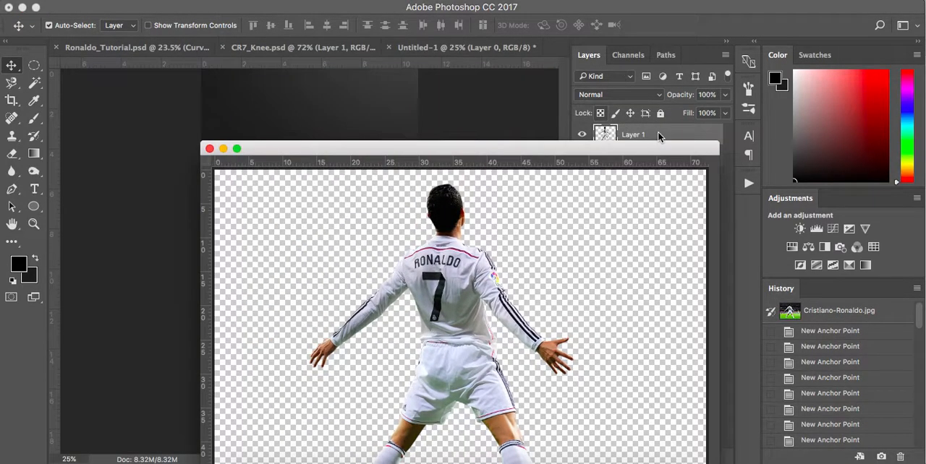
click(465, 47)
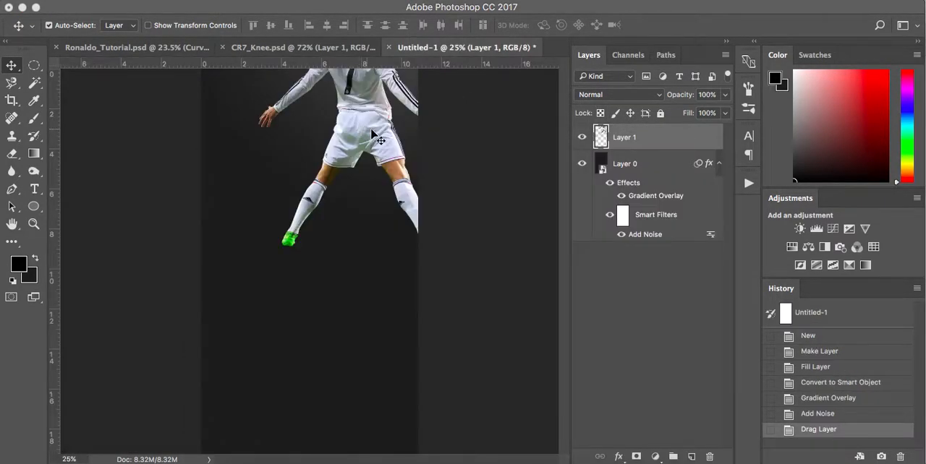
Drag the cut-out Ronaldo into the new document and centre him on the background
drag(369, 133, 309, 217)
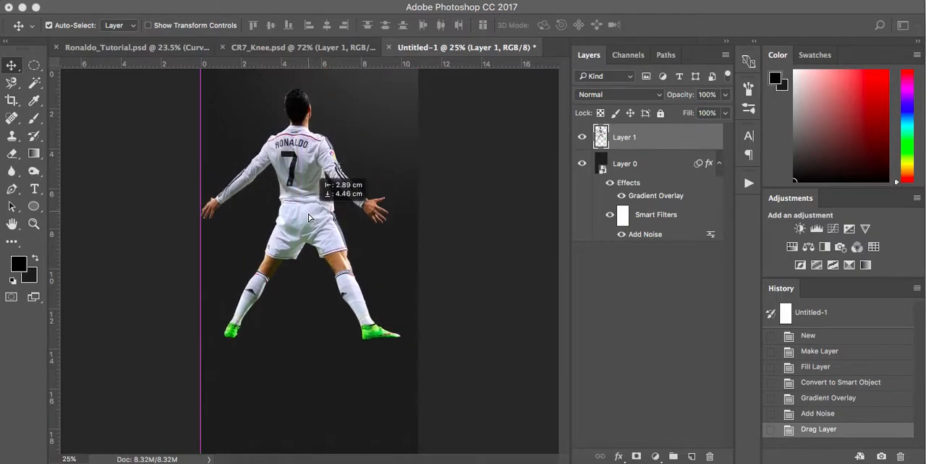
drag(304, 209, 315, 220)
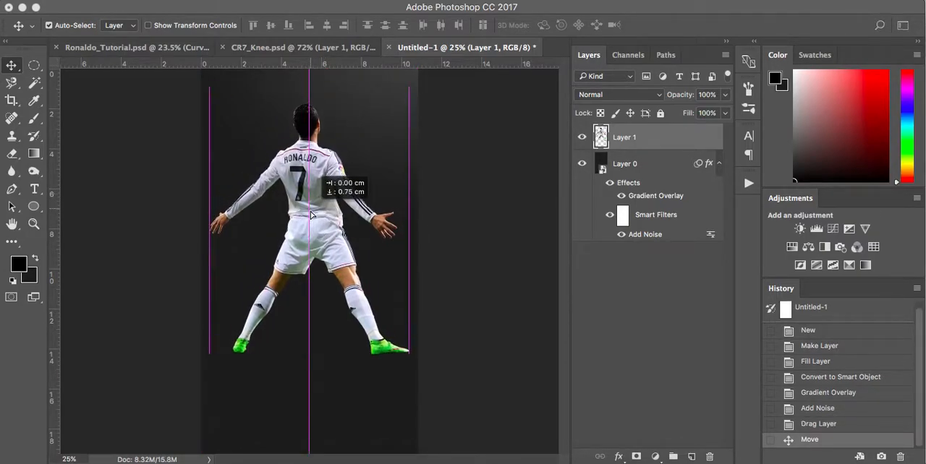
drag(311, 210, 311, 220)
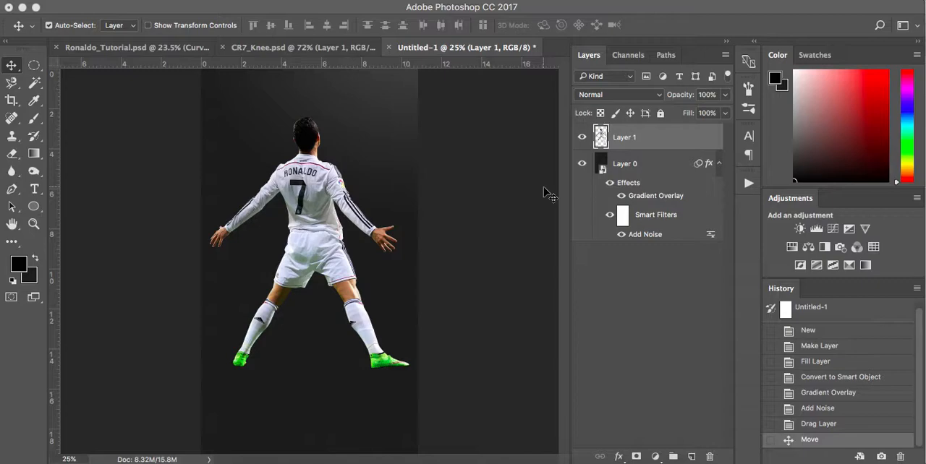
mouse_move(563, 186)
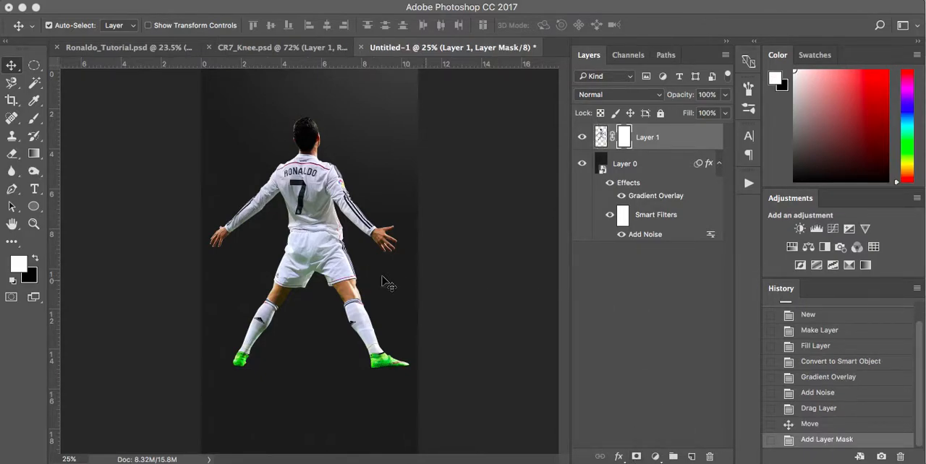
Mask the Ronaldo layer and paint out his legs so they fade into the background
click(34, 118)
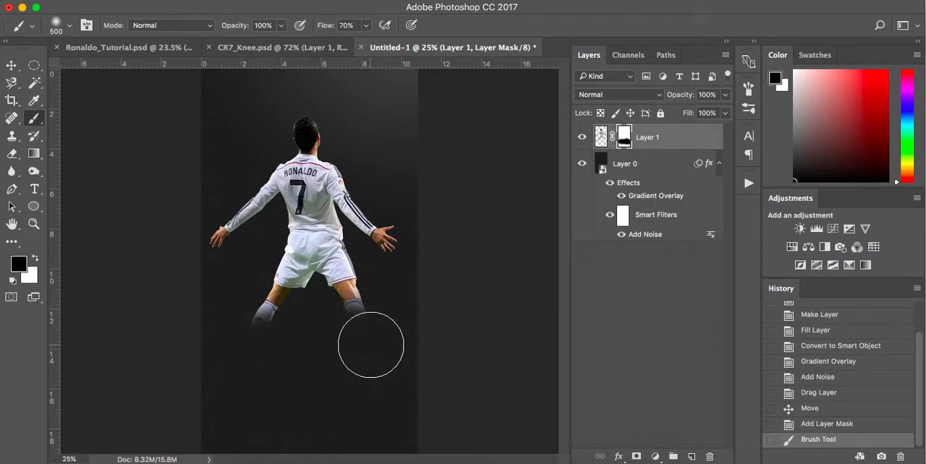
drag(371, 344, 350, 298)
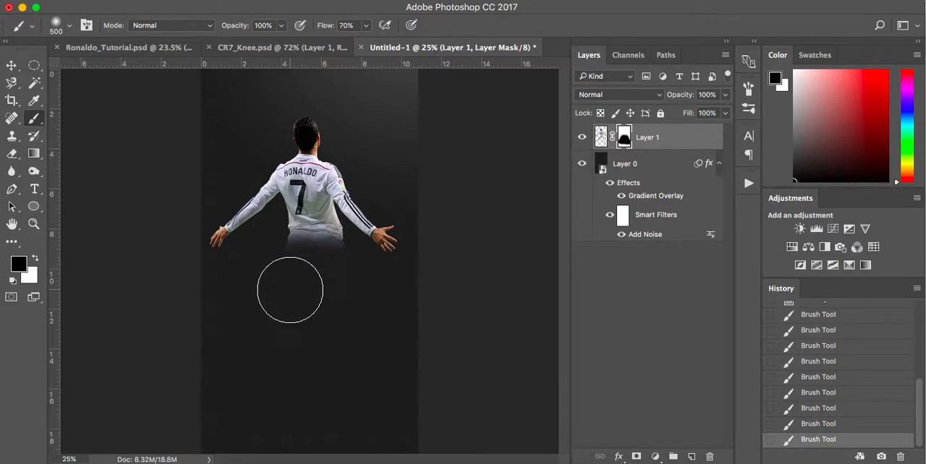
mouse_move(354, 310)
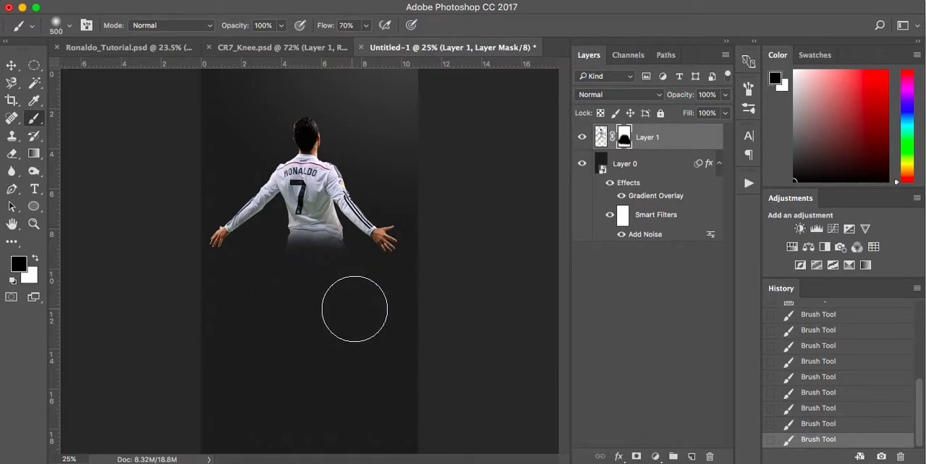
mouse_move(352, 295)
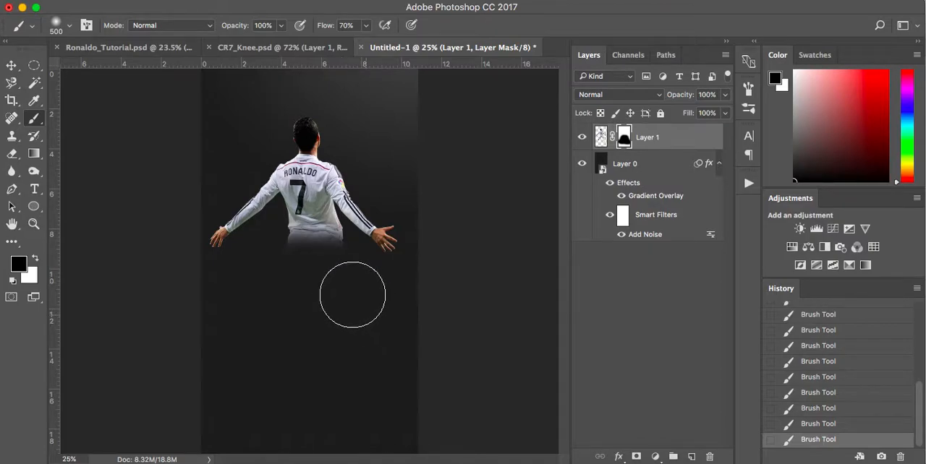
mouse_move(490, 304)
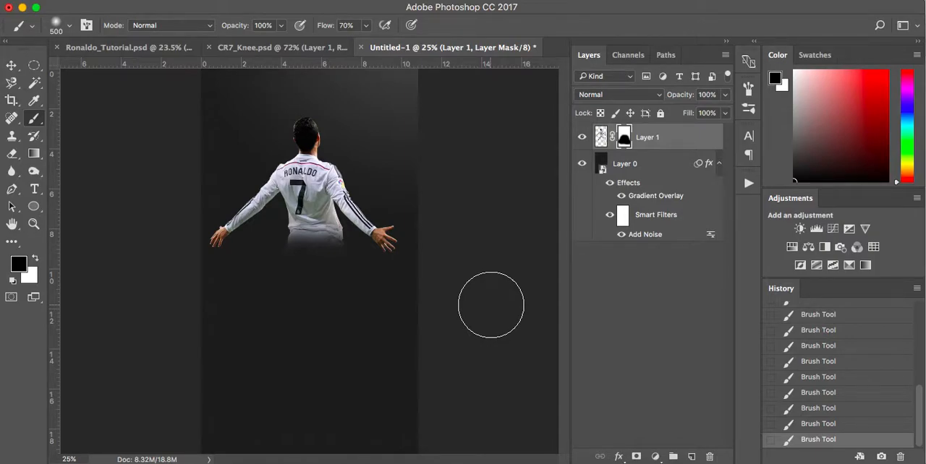
mouse_move(606, 227)
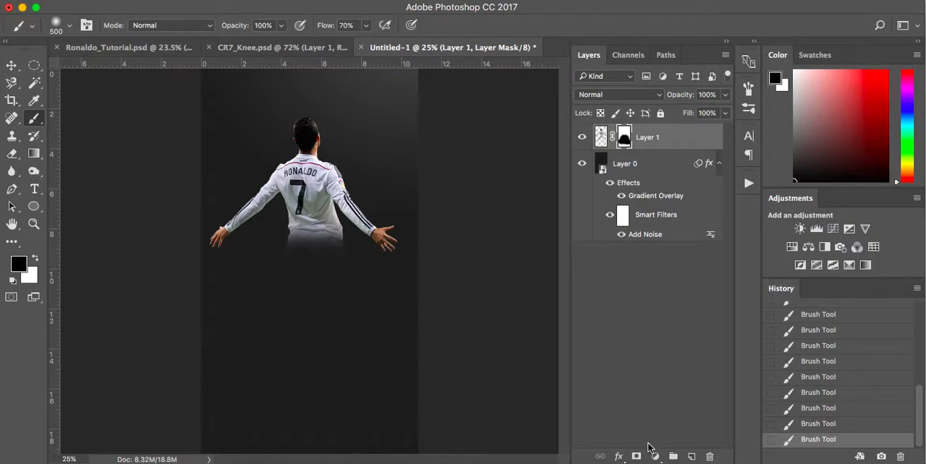
Add a Curves adjustment layer clipped to the Ronaldo layer
click(653, 457)
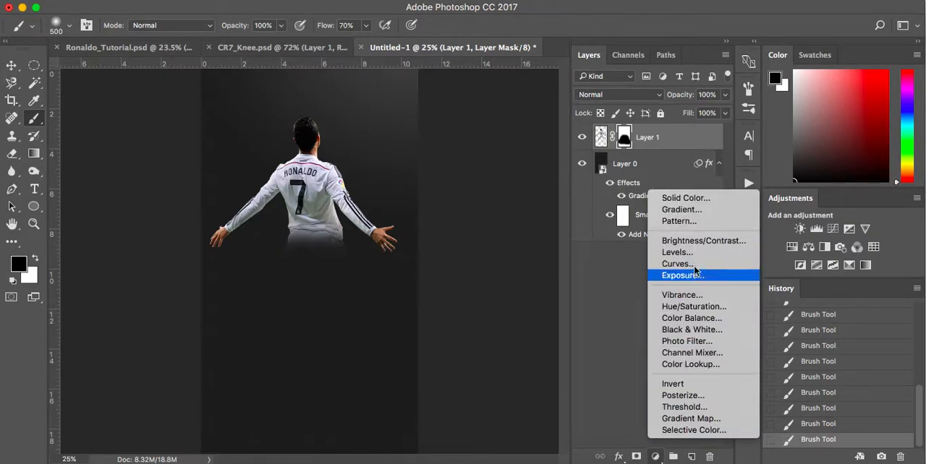
click(674, 263)
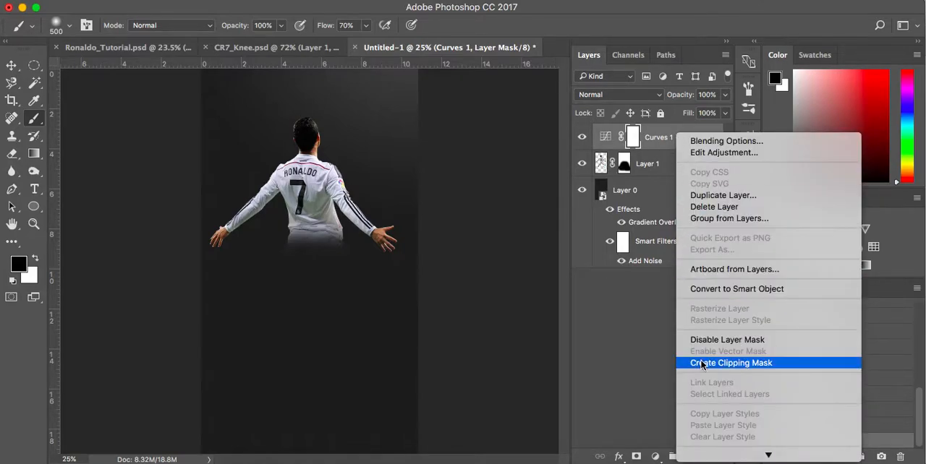
click(728, 361)
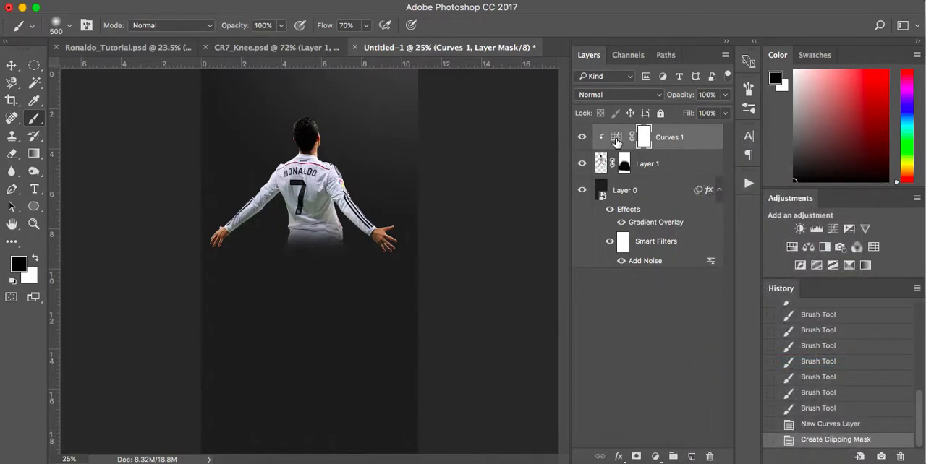
Pull the curve's midpoint down to darken Ronaldo's midtones
double_click(616, 136)
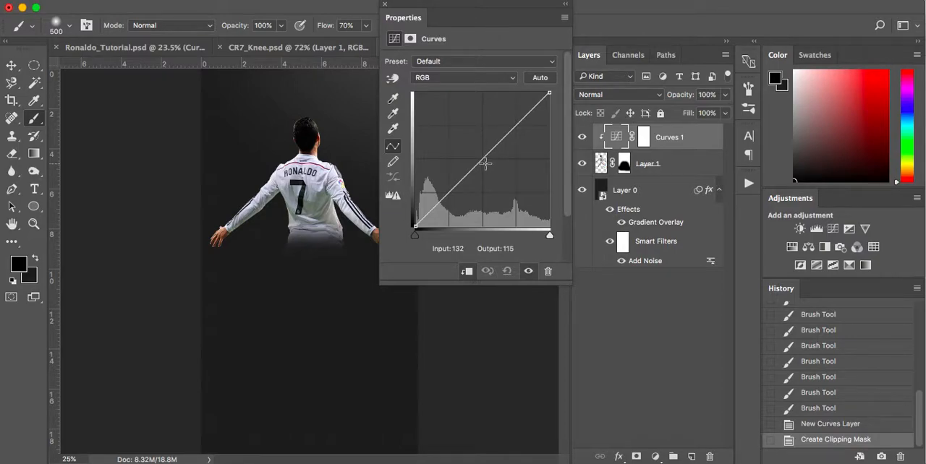
drag(485, 162, 483, 170)
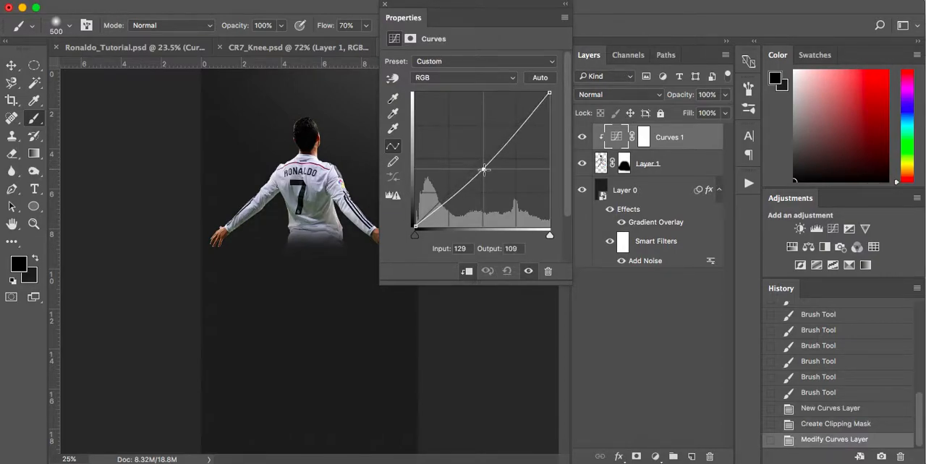
drag(484, 170, 483, 168)
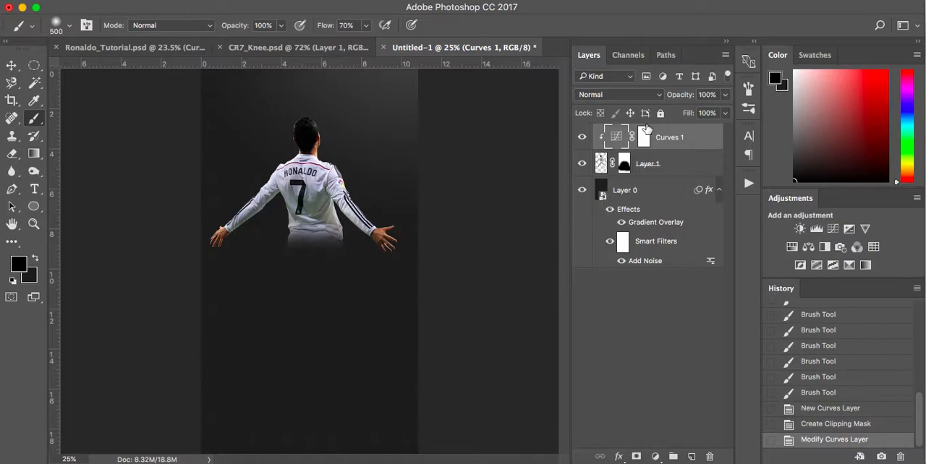
Add a clipped Levels adjustment and nudge the black slider right to deepen his shadows
click(648, 162)
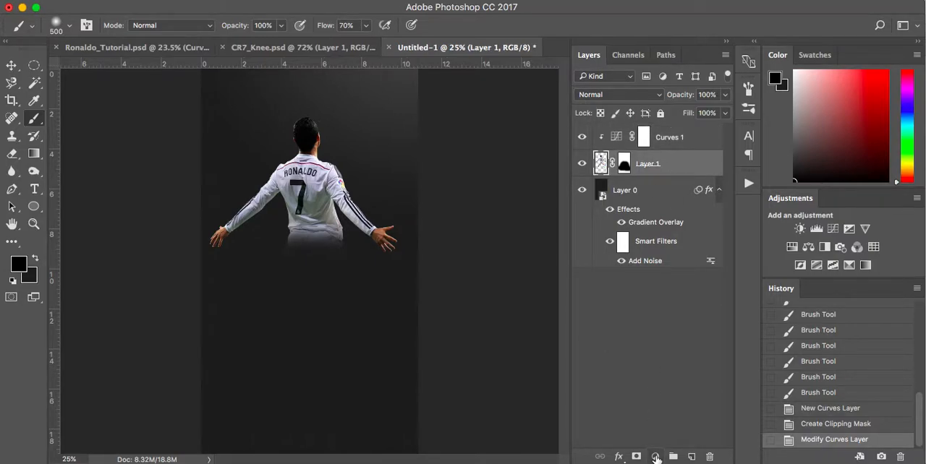
click(655, 457)
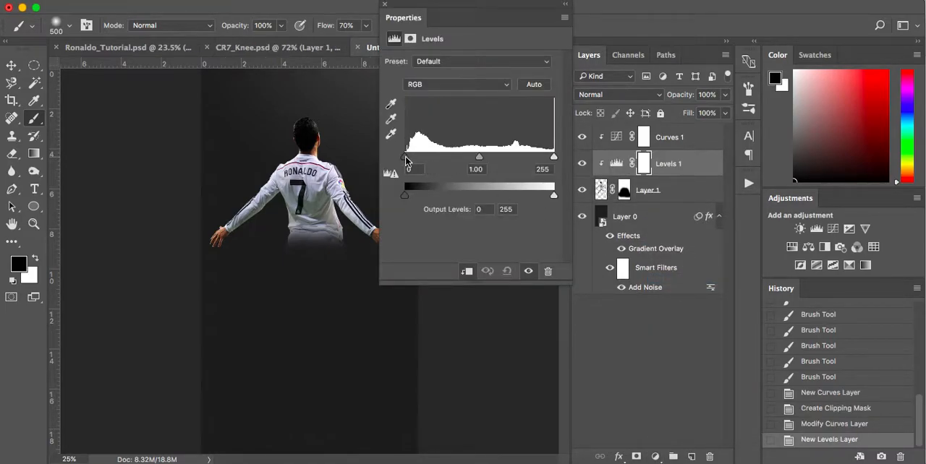
drag(404, 157, 414, 156)
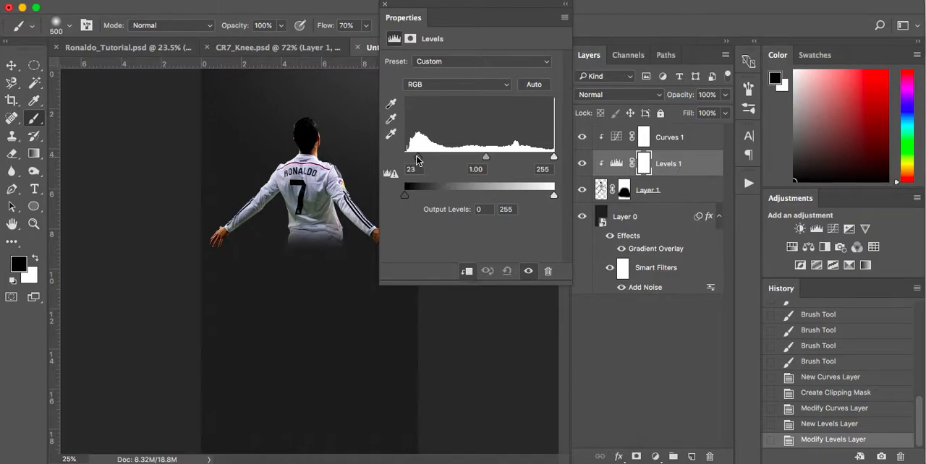
drag(417, 157, 407, 158)
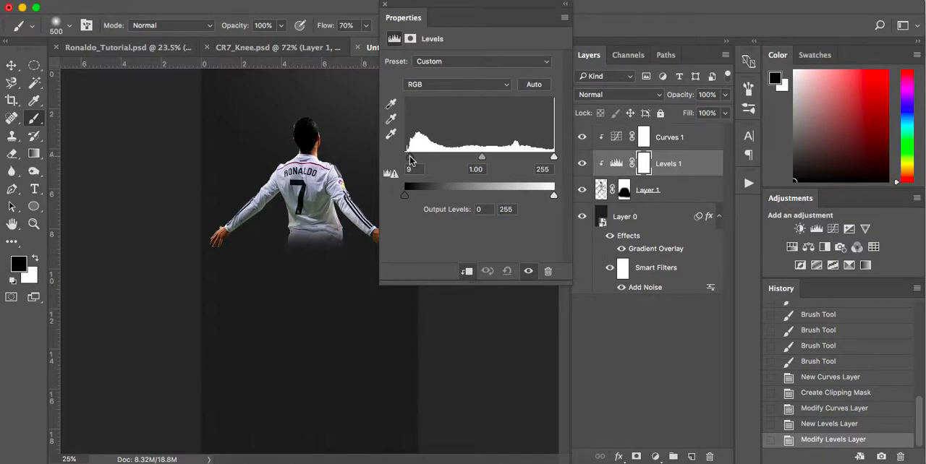
click(384, 4)
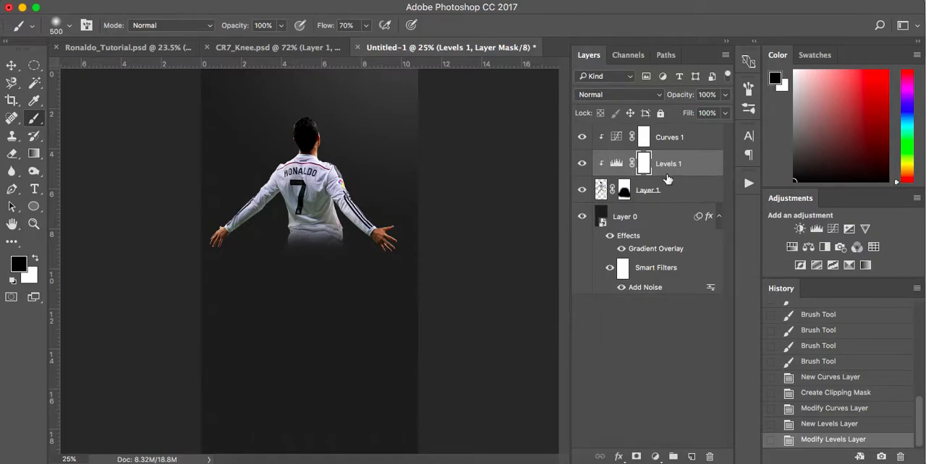
click(668, 136)
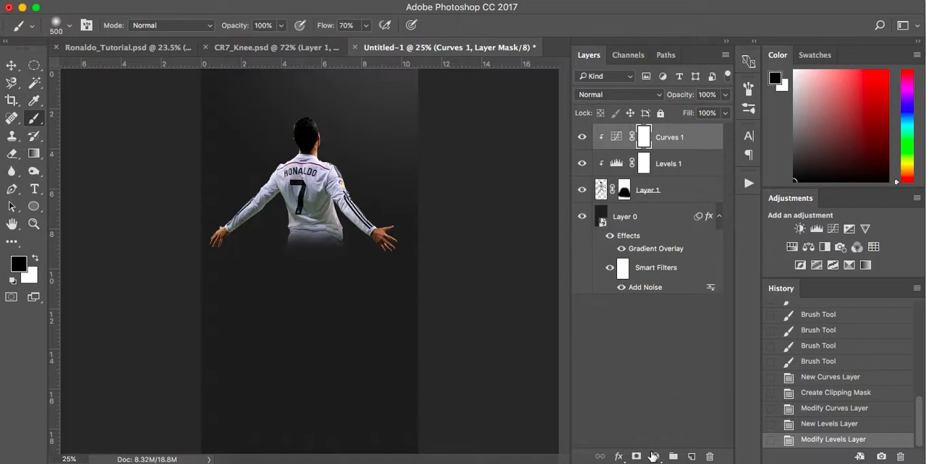
Add a Black & White adjustment above Curves, turning the poster grayscale, and select Layer 1
click(653, 457)
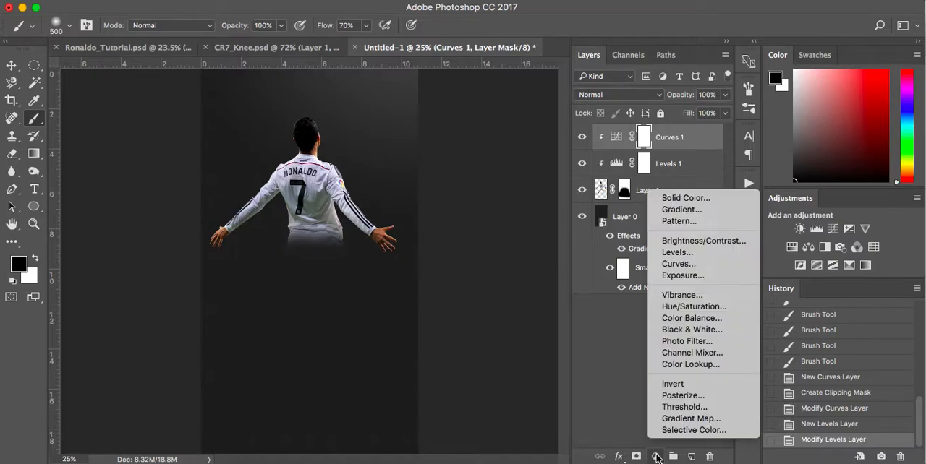
mouse_move(681, 295)
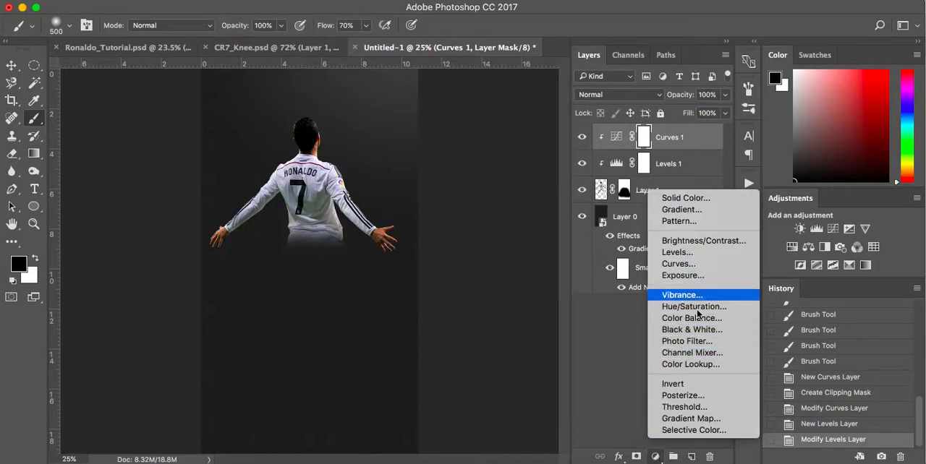
click(692, 330)
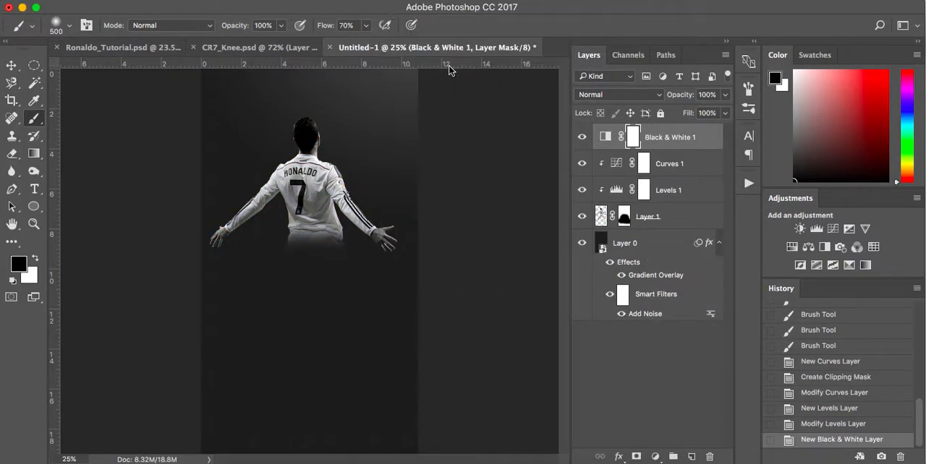
mouse_move(683, 215)
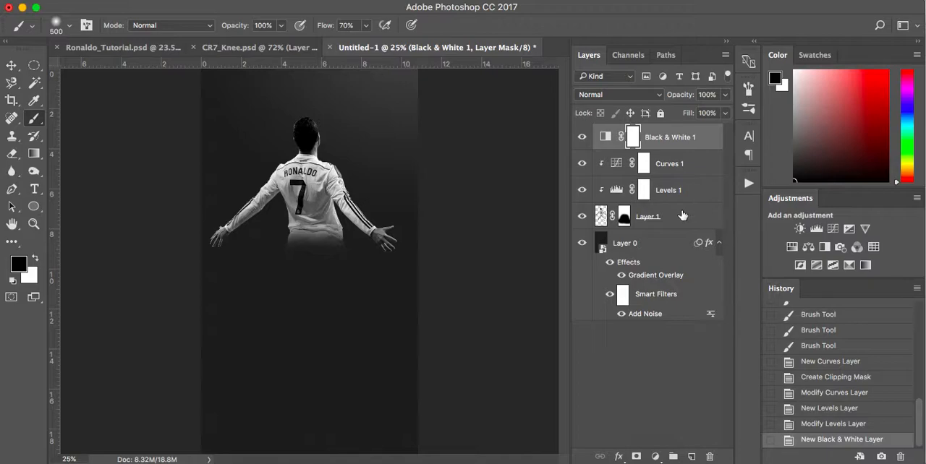
click(648, 217)
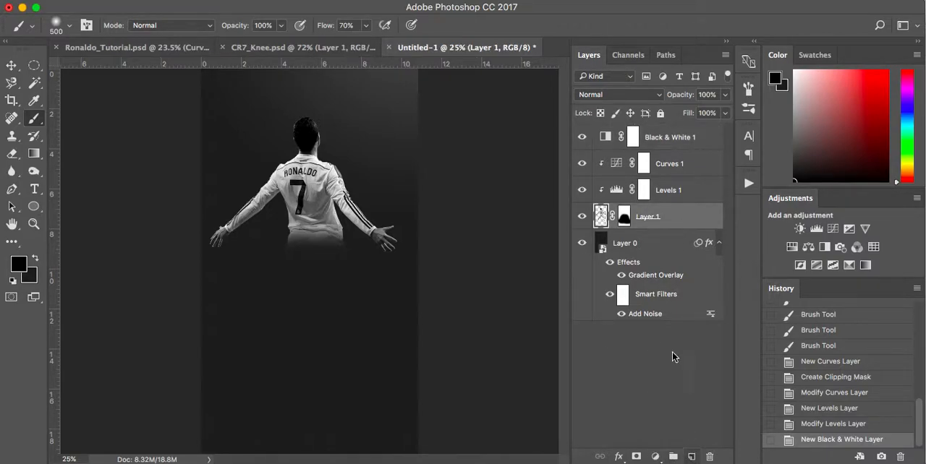
mouse_move(691, 231)
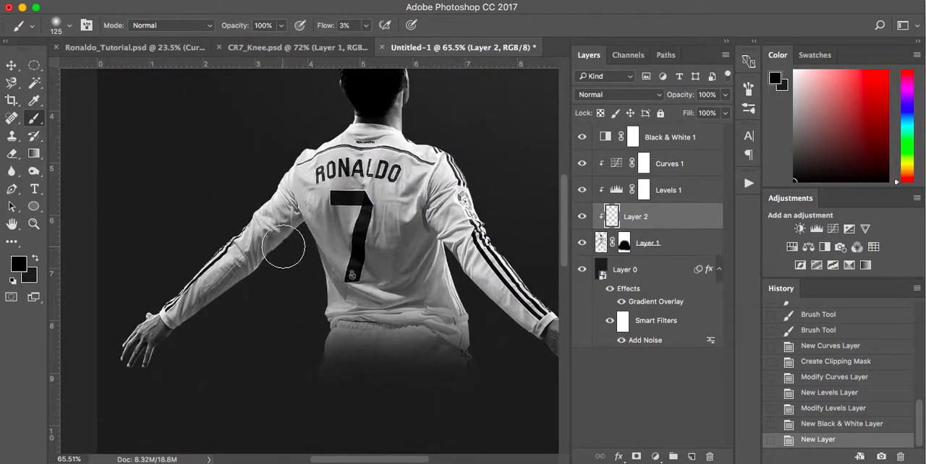
mouse_move(226, 295)
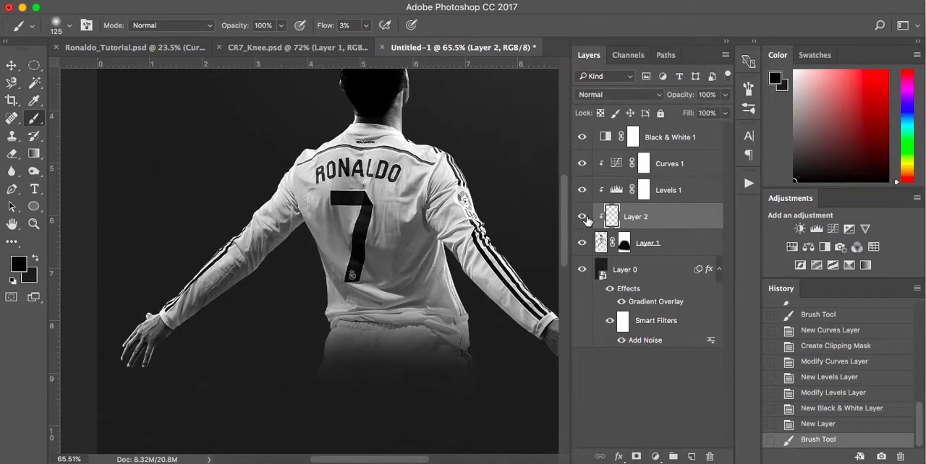
Add Layer 2 above the Ronaldo cutout and brush low-flow touch-ups over his sleeves and arms
click(581, 217)
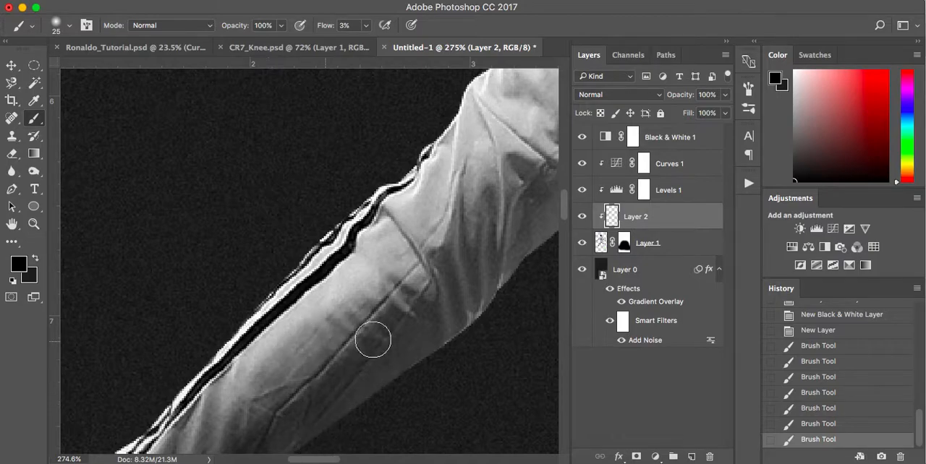
mouse_move(503, 237)
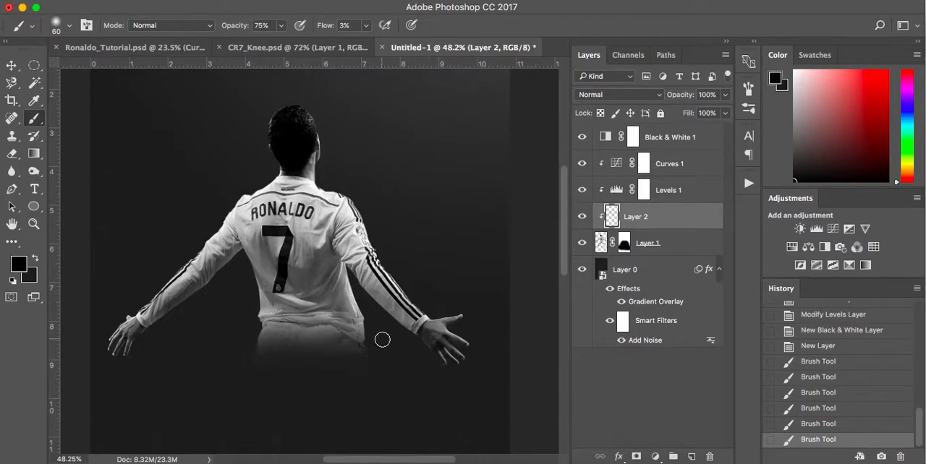
mouse_move(434, 344)
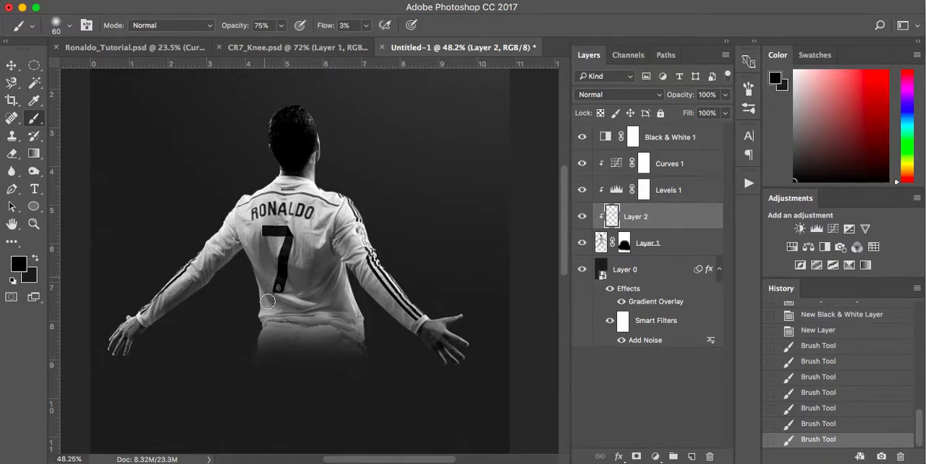
click(582, 217)
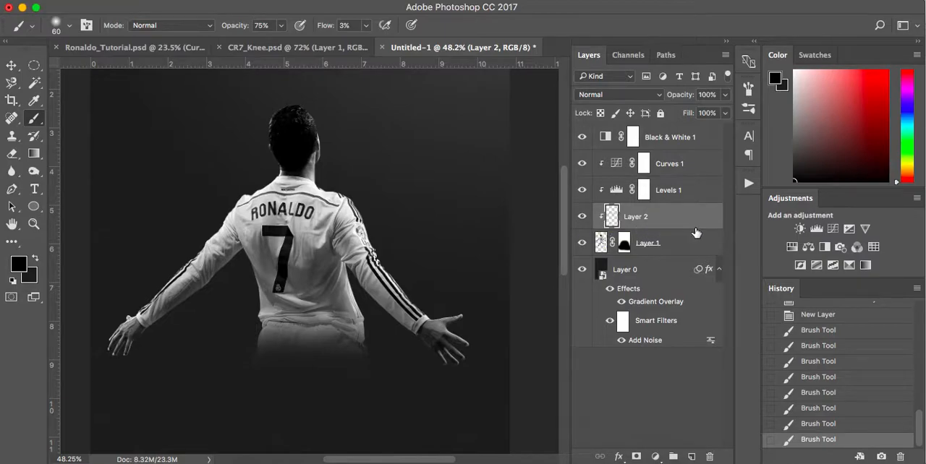
Add Layer 3 beneath Layer 2 and brush soft white light around Ronaldo's head and body
click(648, 243)
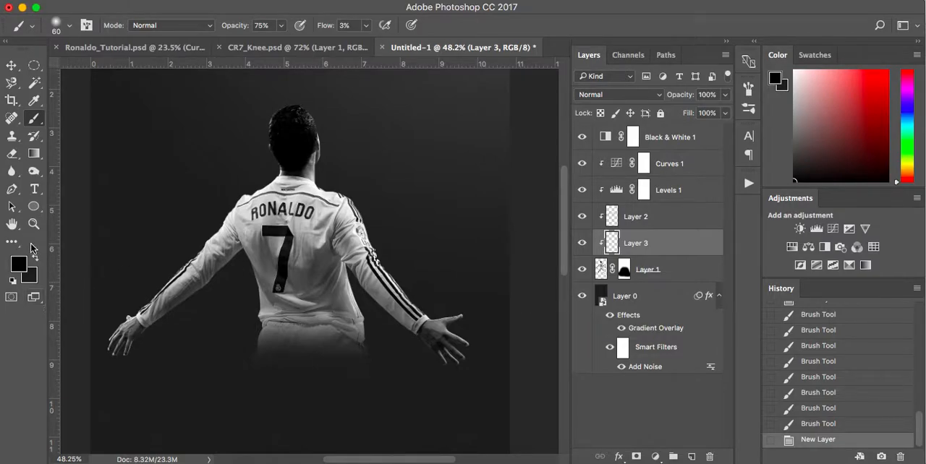
mouse_move(26, 280)
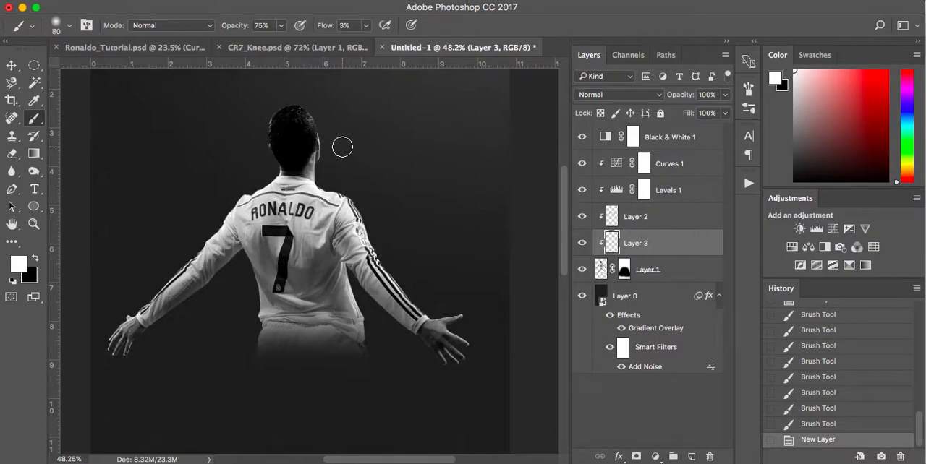
mouse_move(333, 166)
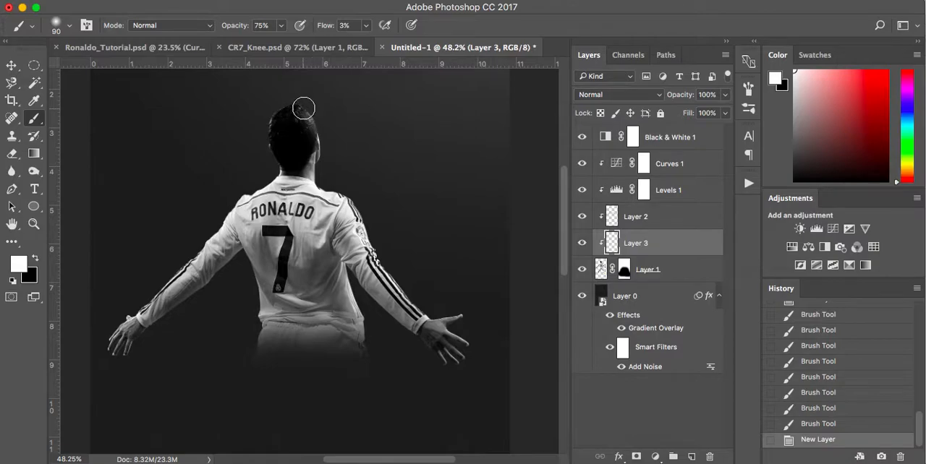
click(321, 189)
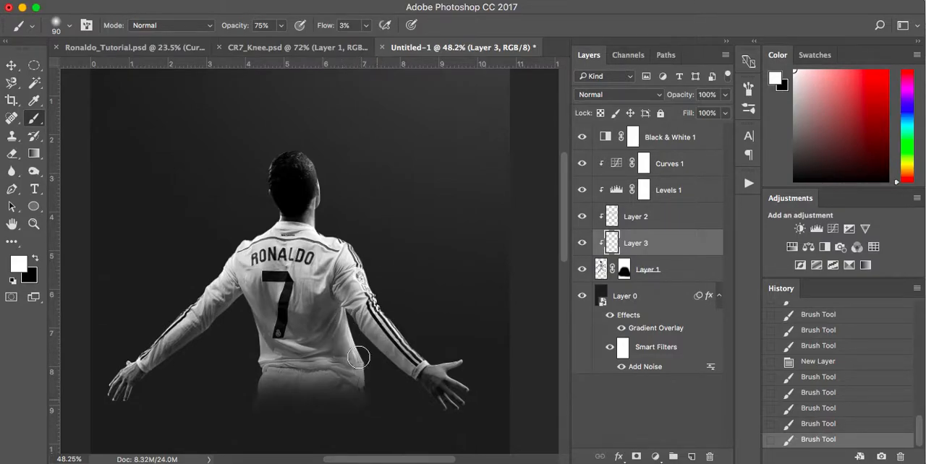
click(581, 243)
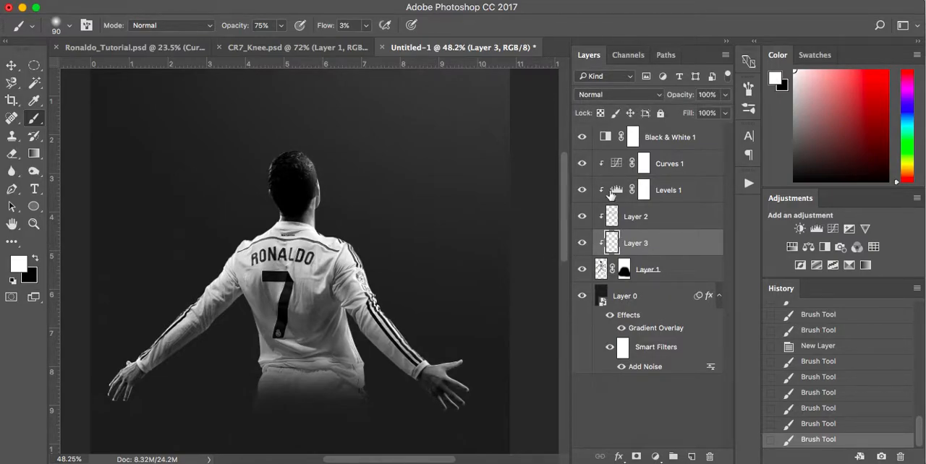
click(582, 136)
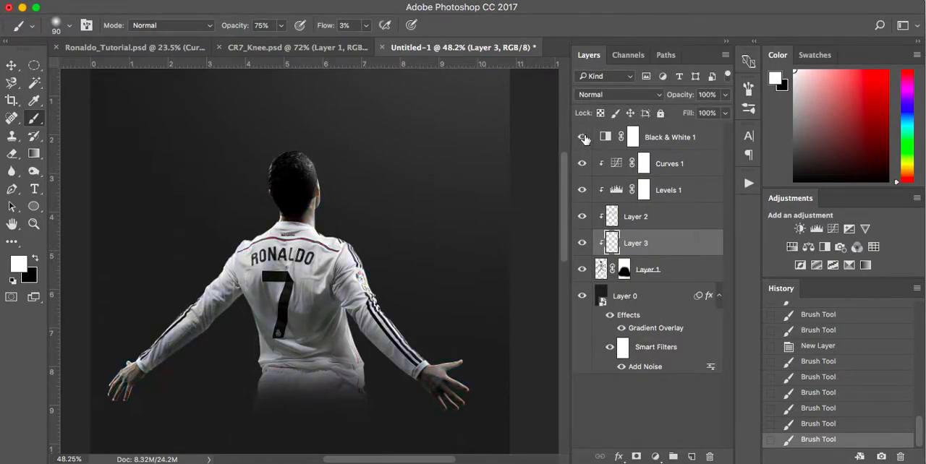
click(581, 136)
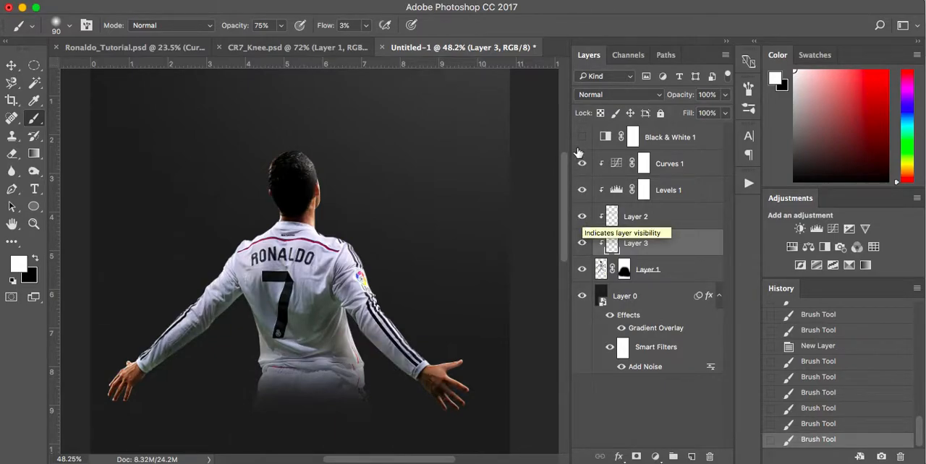
click(581, 136)
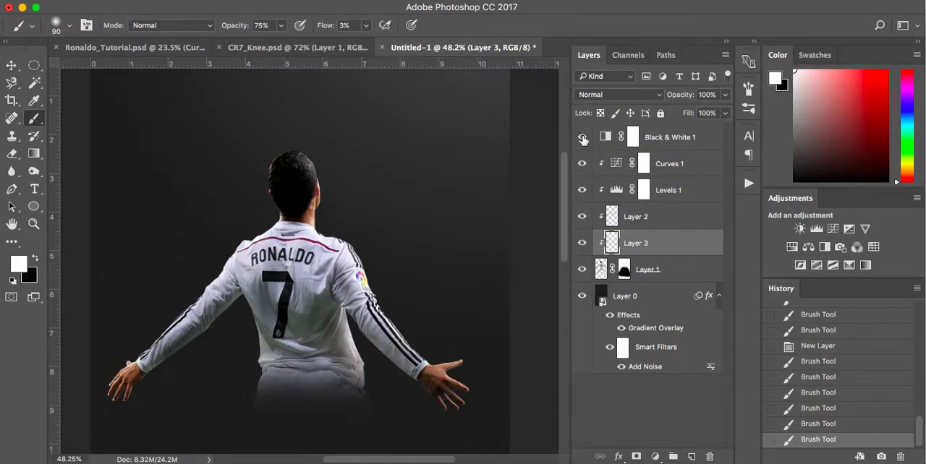
click(581, 136)
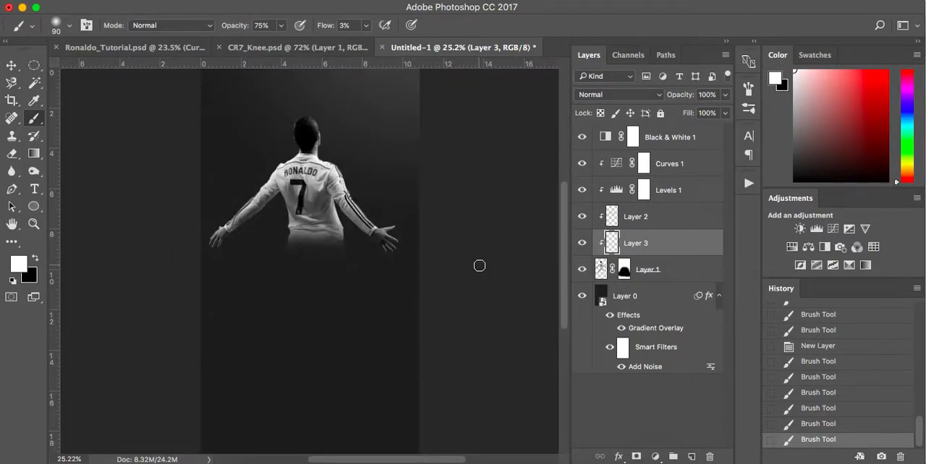
mouse_move(466, 242)
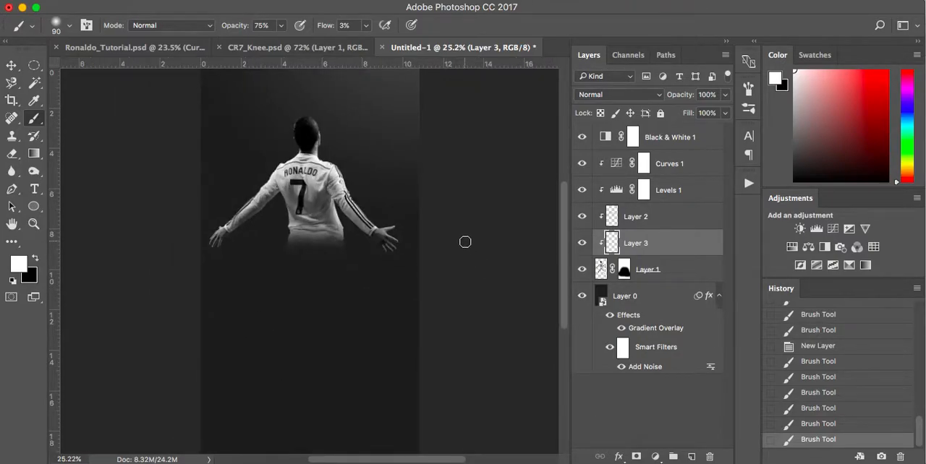
mouse_move(342, 70)
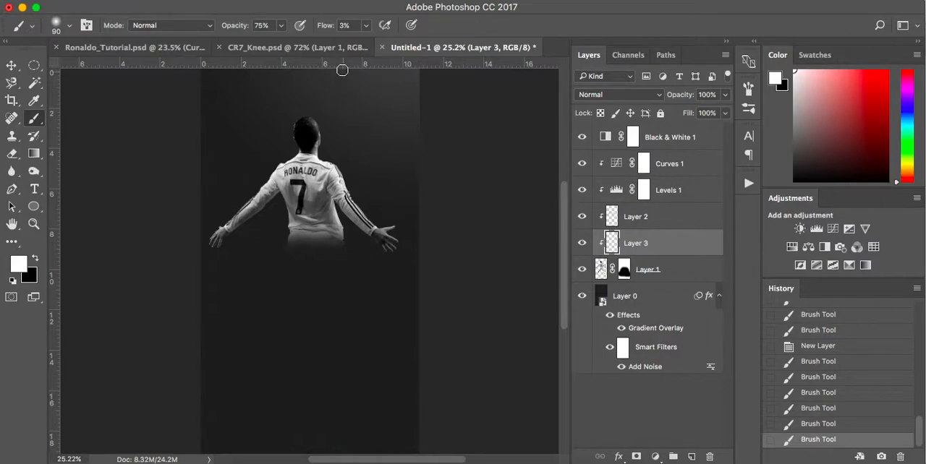
click(297, 46)
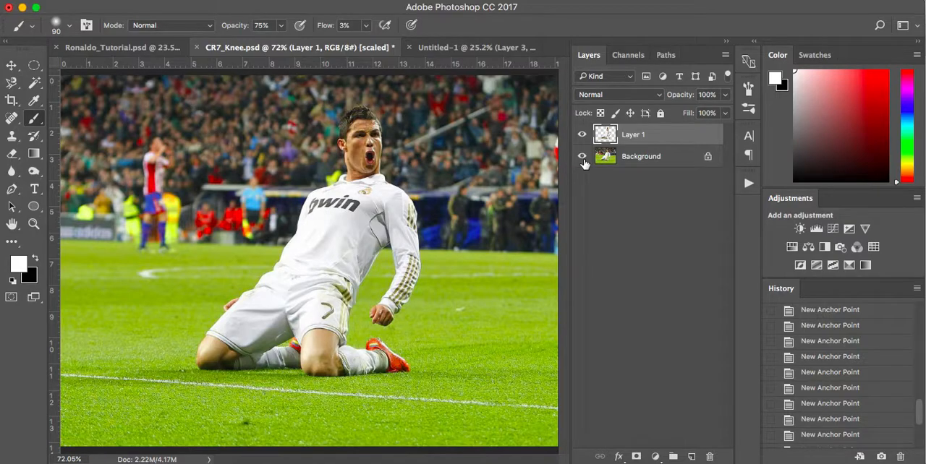
Hide the stadium background, close a Pen path around the knee gap and turn it into a selection
click(581, 156)
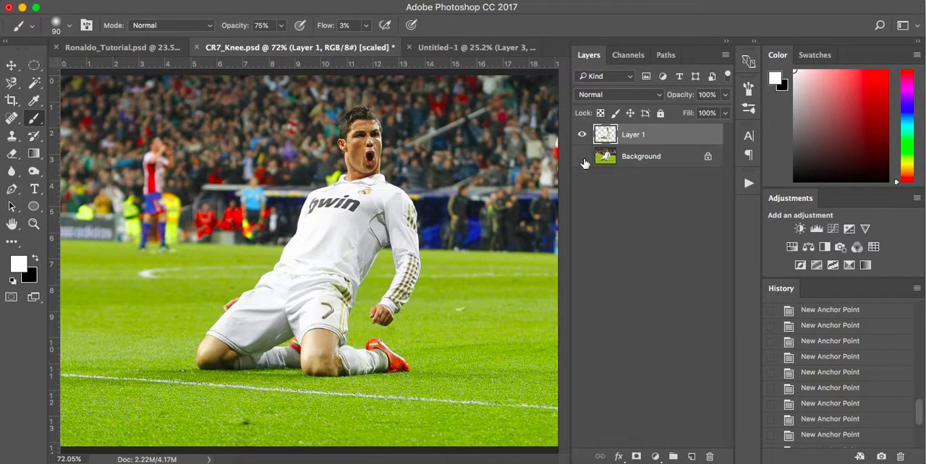
click(582, 157)
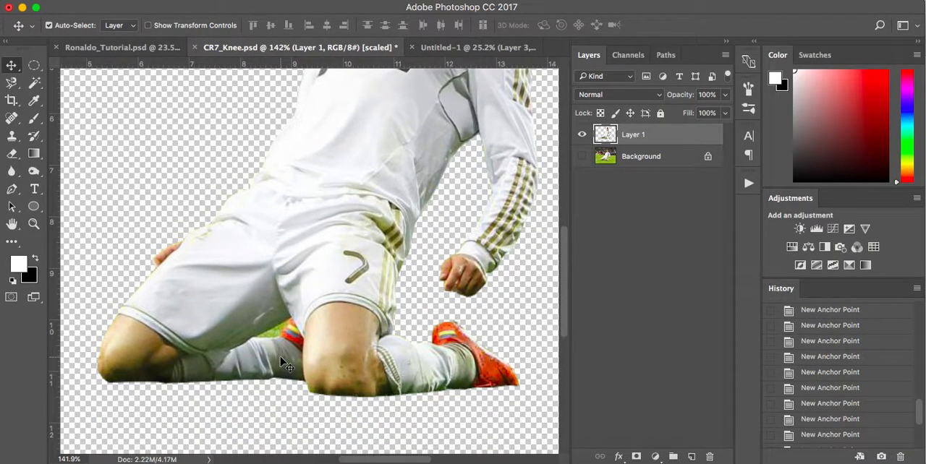
click(12, 188)
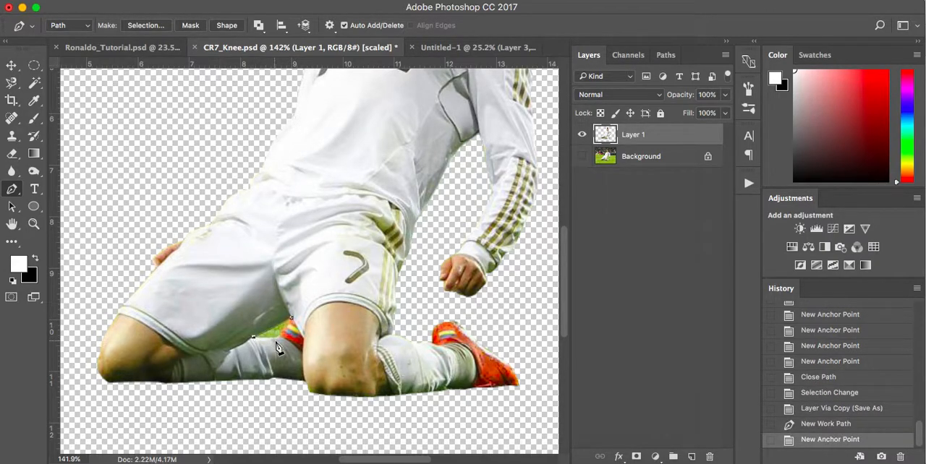
click(281, 340)
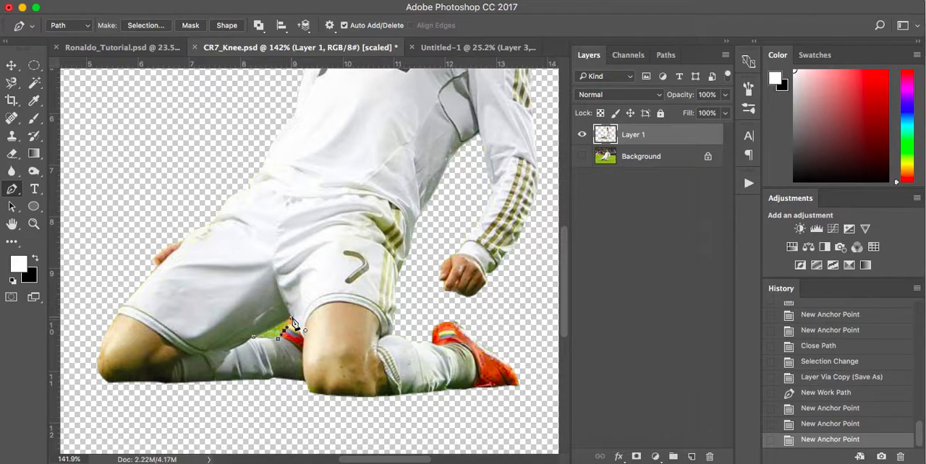
click(146, 25)
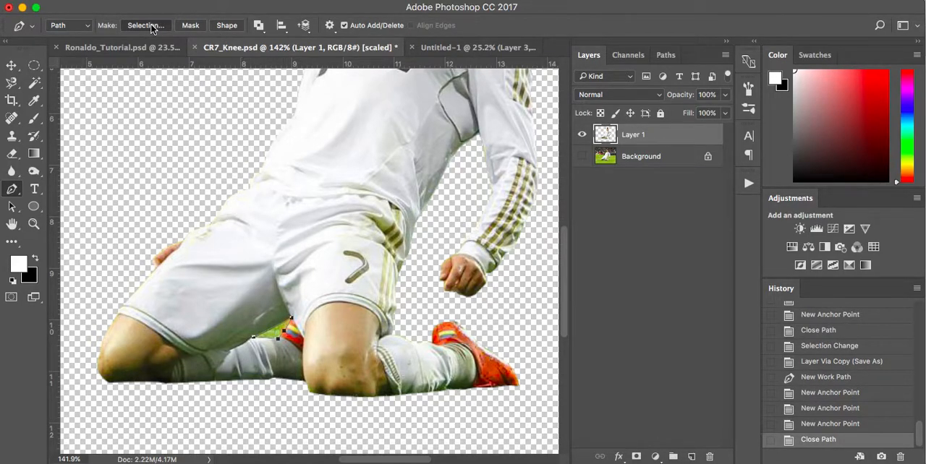
click(145, 26)
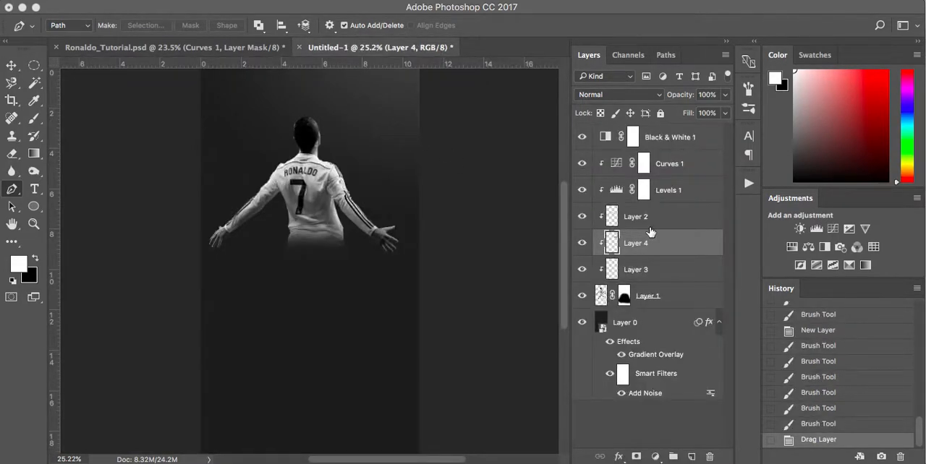
Bring the knee-slide Ronaldo into the poster as Layer 4 at the top of the stack
drag(635, 243, 635, 136)
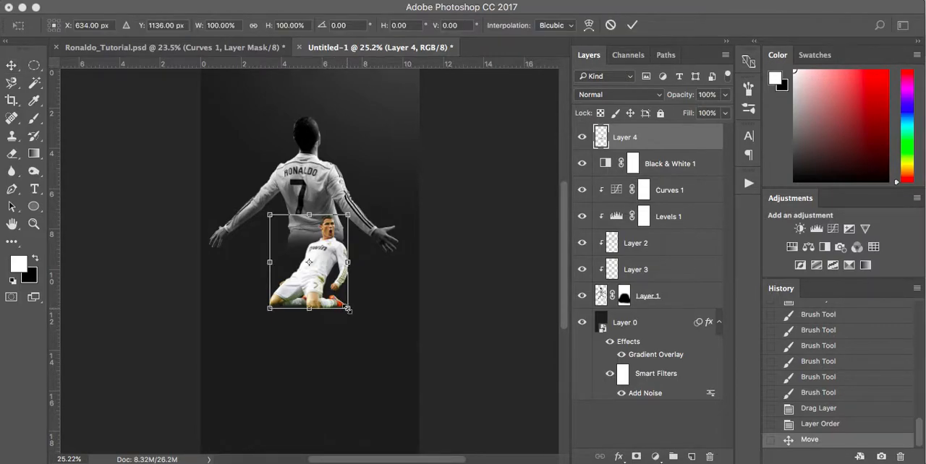
Scale the knee-slide Ronaldo up to about 179%, centre him below the back-view figure and commit
drag(348, 309, 356, 317)
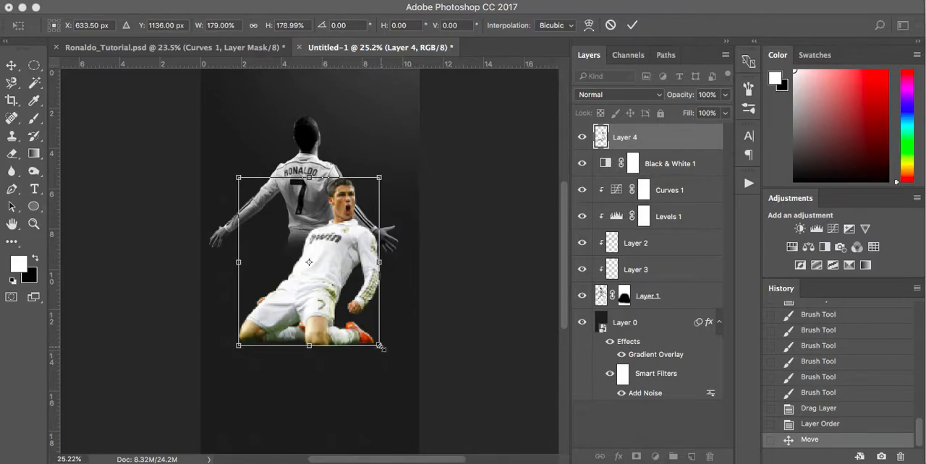
drag(381, 347, 382, 324)
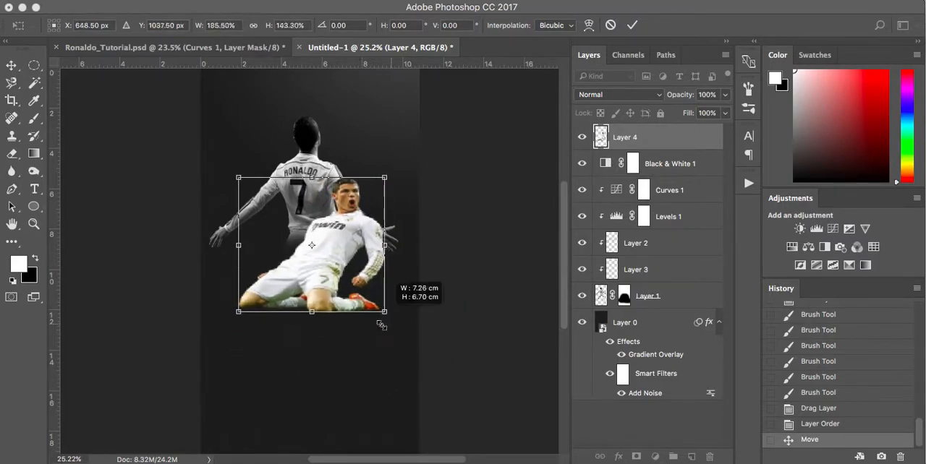
drag(385, 311, 385, 344)
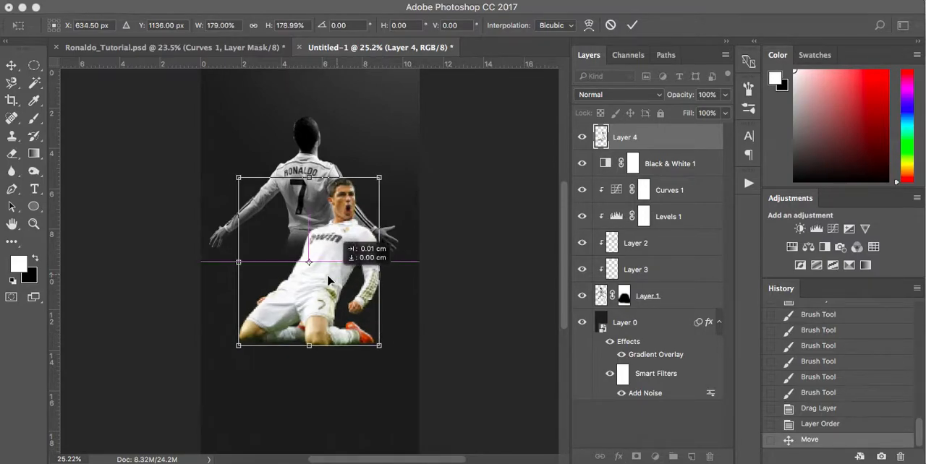
drag(307, 263, 293, 266)
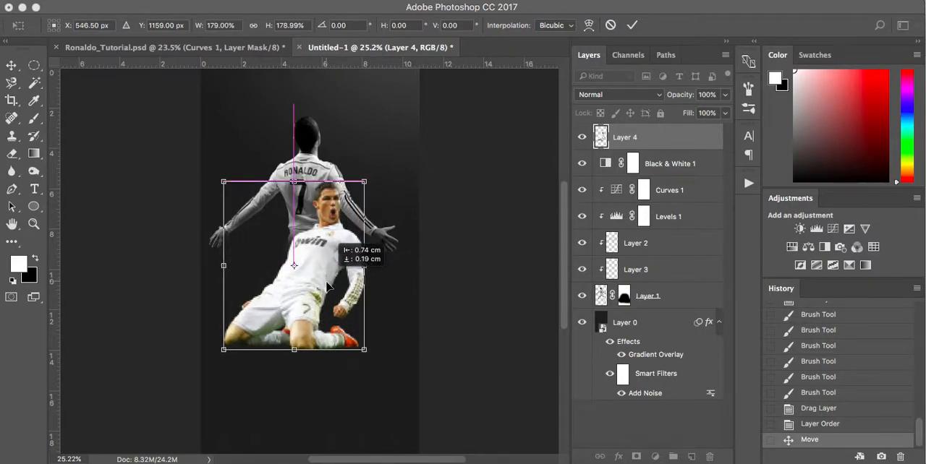
drag(294, 266, 294, 275)
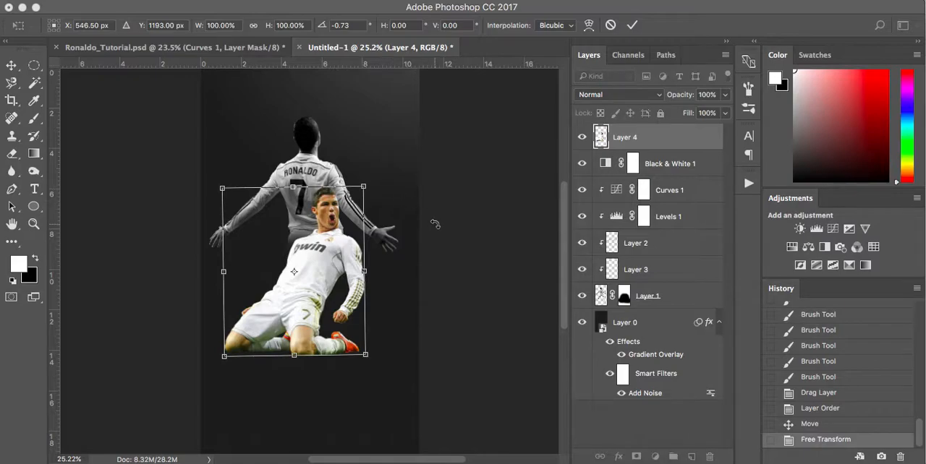
click(631, 24)
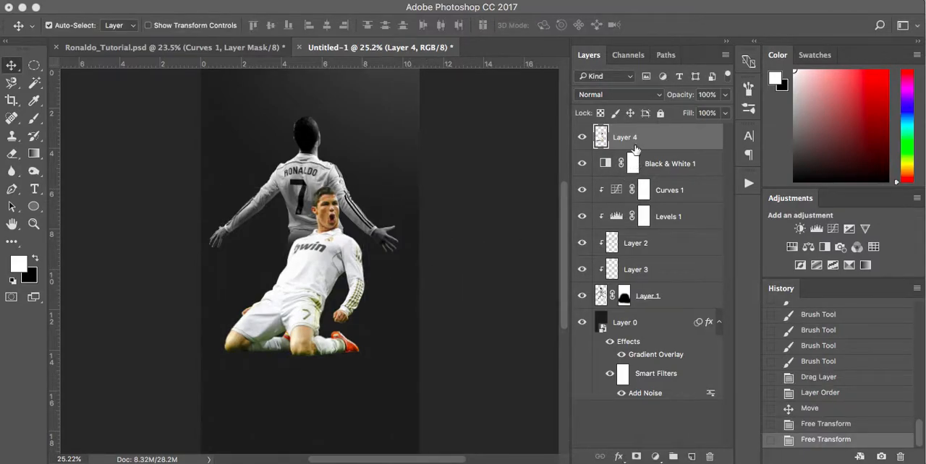
mouse_move(654, 163)
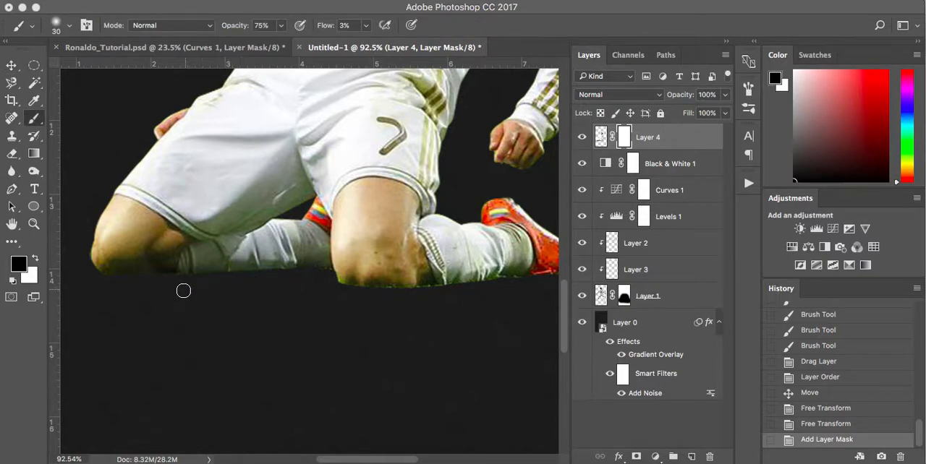
mouse_move(364, 30)
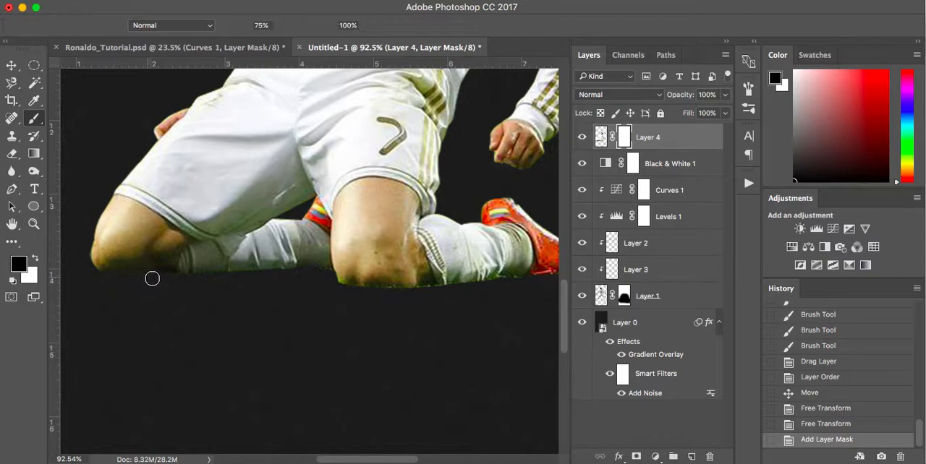
mouse_move(197, 278)
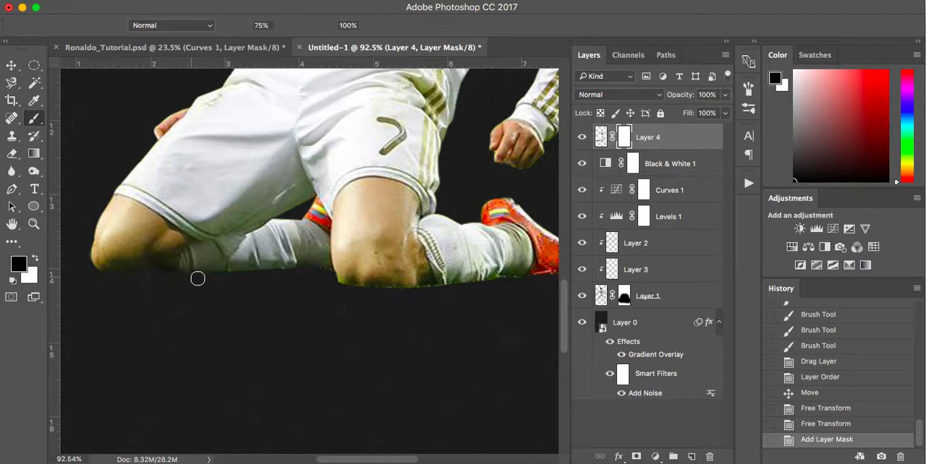
mouse_move(231, 277)
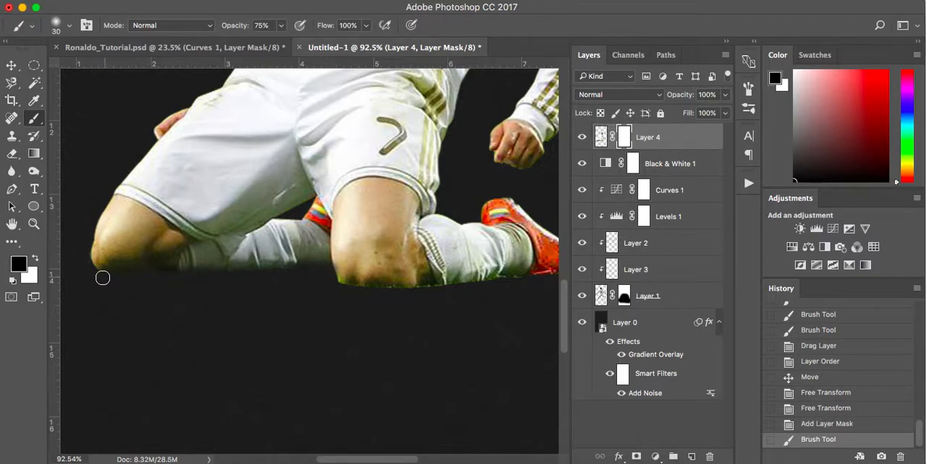
mouse_move(95, 272)
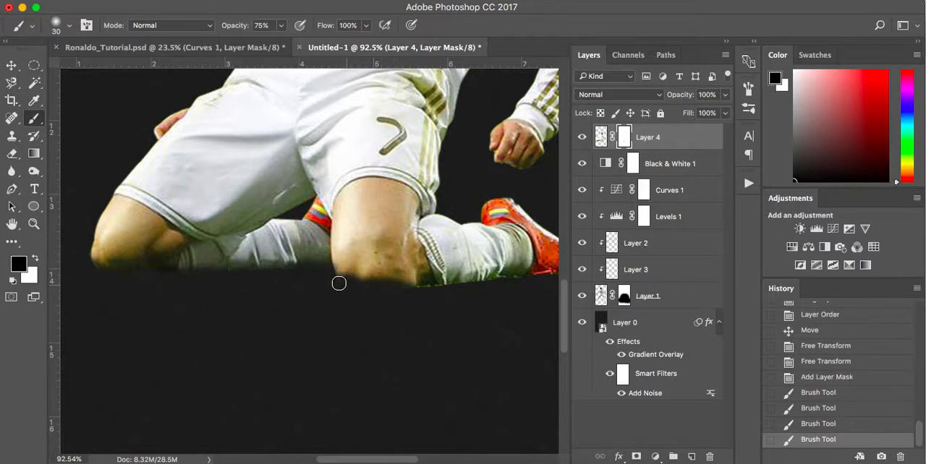
mouse_move(428, 286)
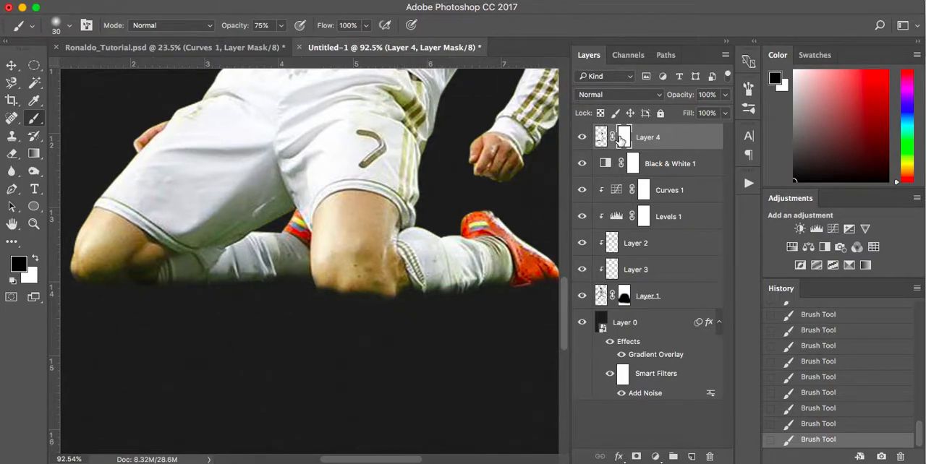
Toggle Layer 4's mask off and back on to compare the soft bottom fade
right_click(625, 136)
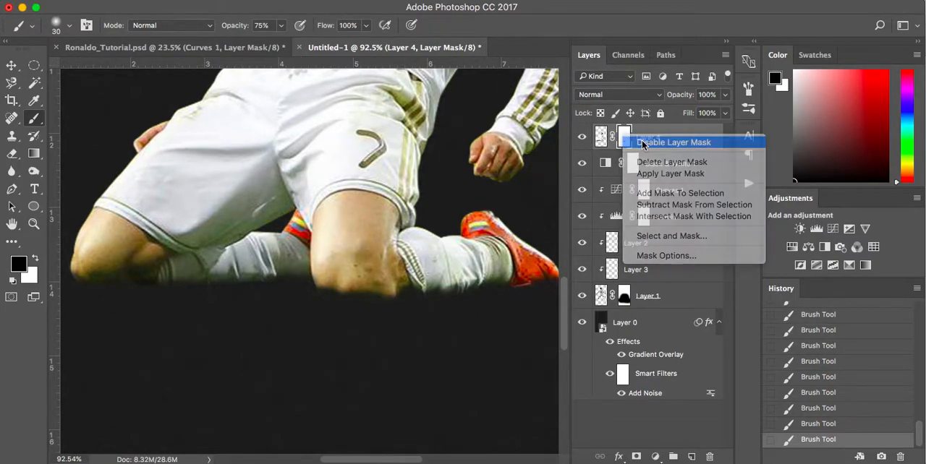
click(674, 142)
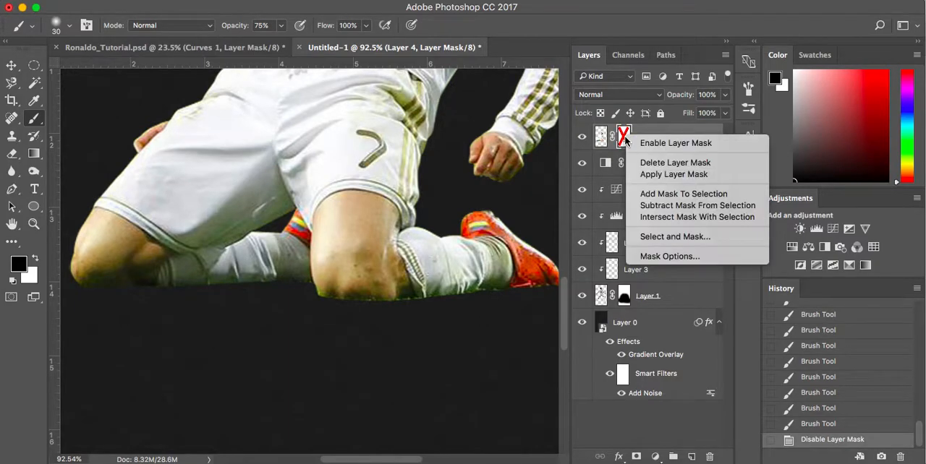
click(674, 141)
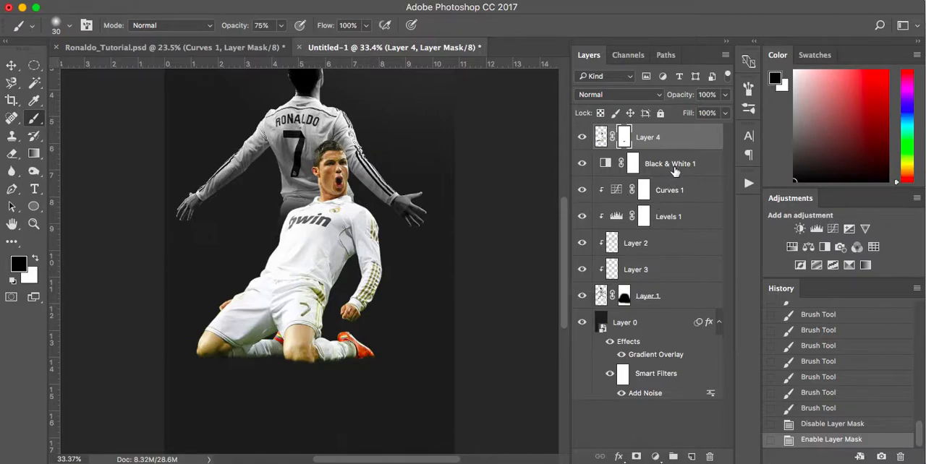
mouse_move(677, 152)
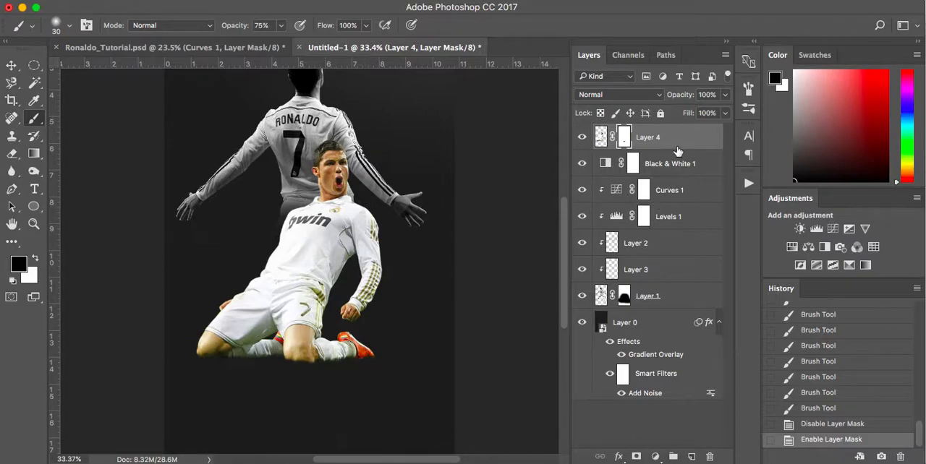
mouse_move(668, 393)
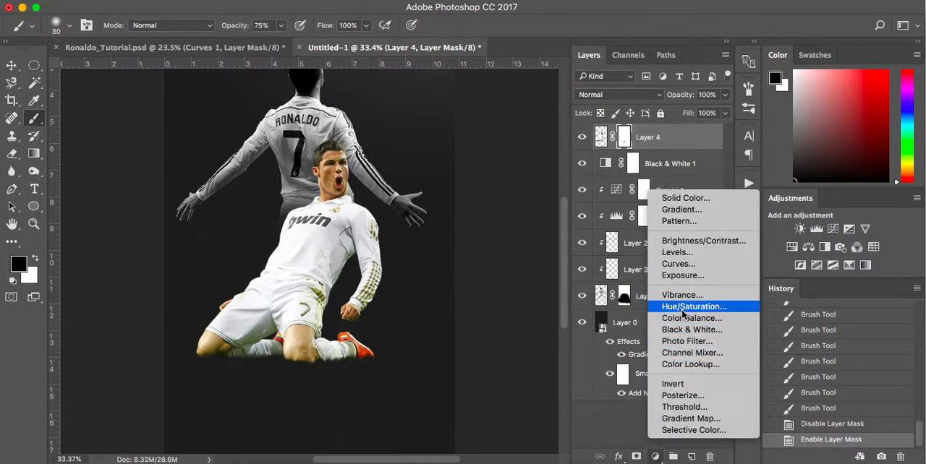
Add a Hue/Saturation adjustment at about -13 saturation, clipped to the knee-slide Ronaldo layer
click(694, 306)
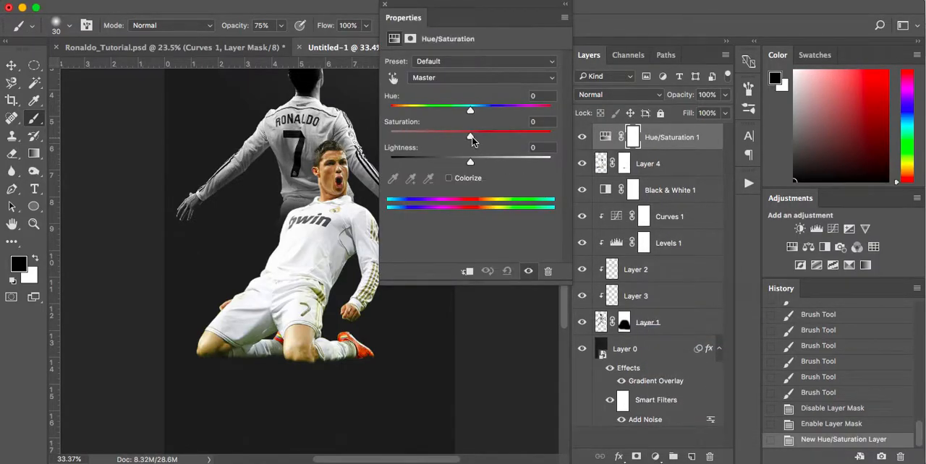
drag(470, 136, 456, 136)
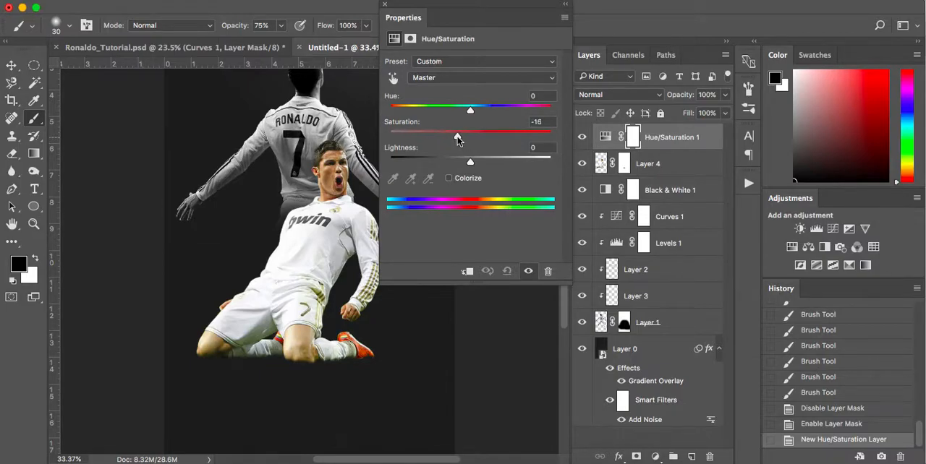
drag(456, 136, 459, 136)
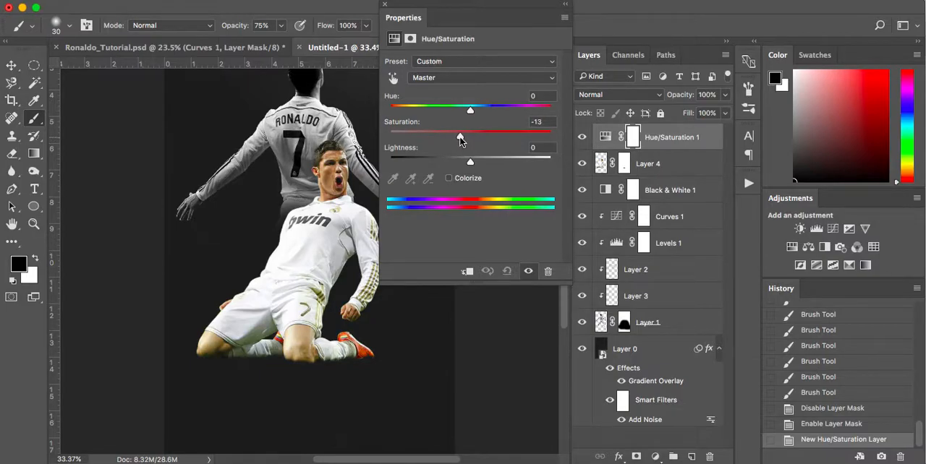
drag(460, 136, 457, 136)
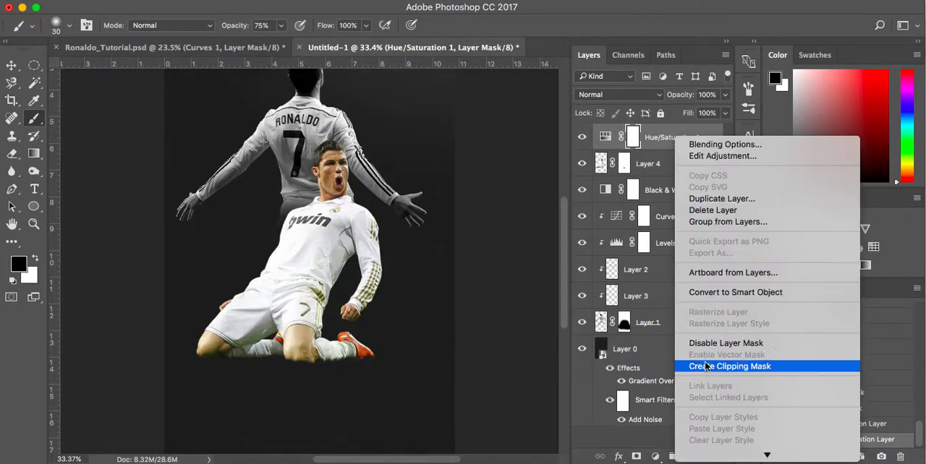
click(729, 366)
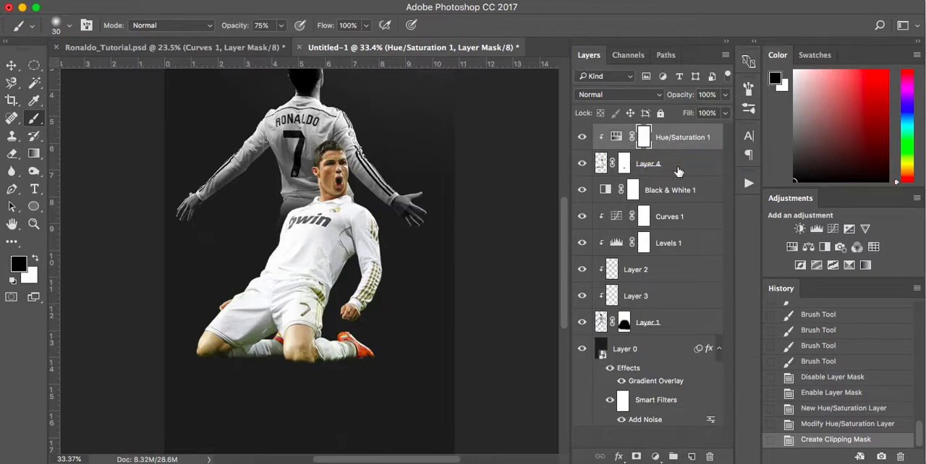
click(692, 457)
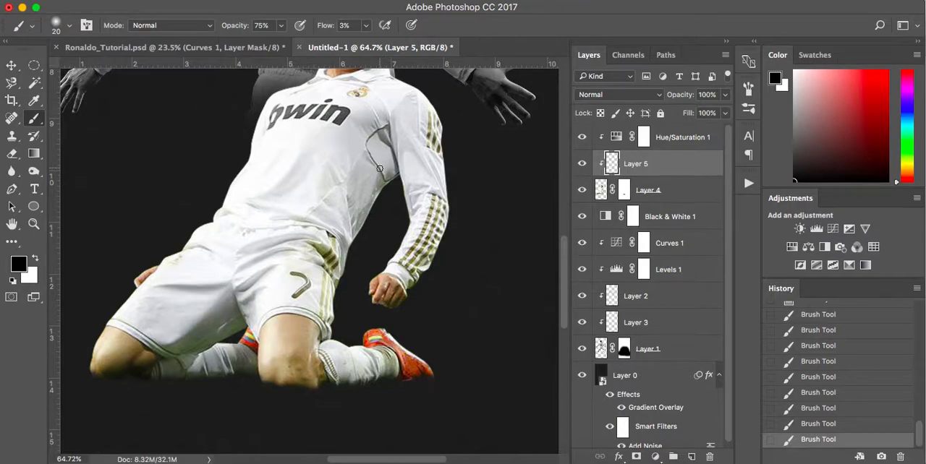
mouse_move(371, 125)
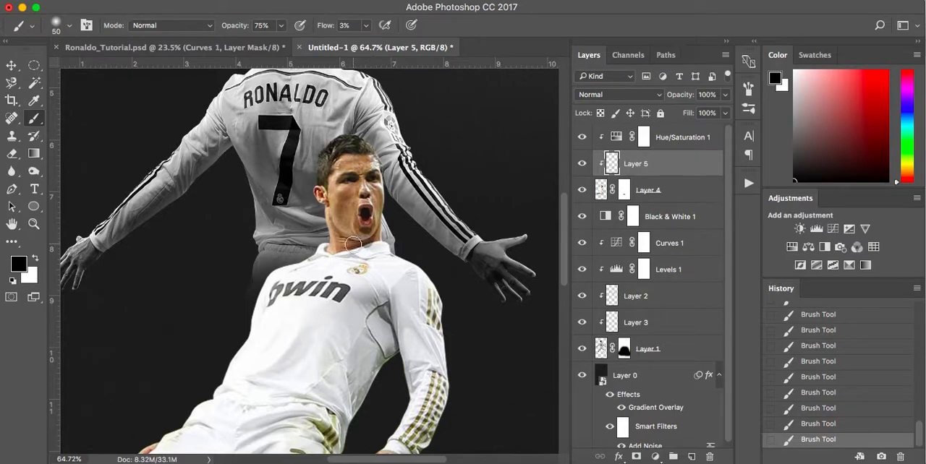
mouse_move(368, 219)
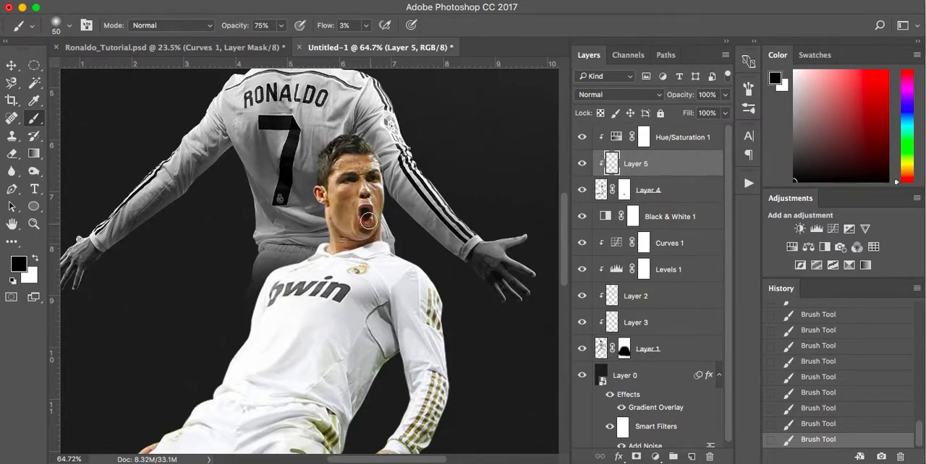
mouse_move(350, 180)
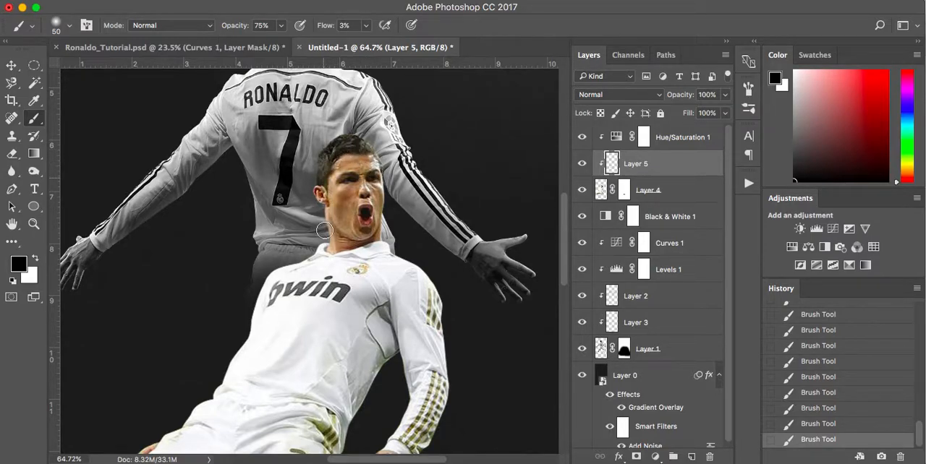
mouse_move(300, 276)
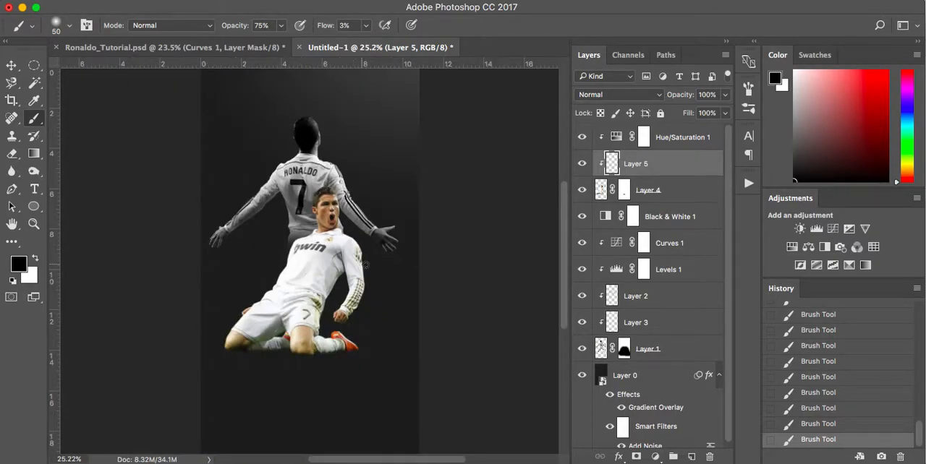
mouse_move(516, 304)
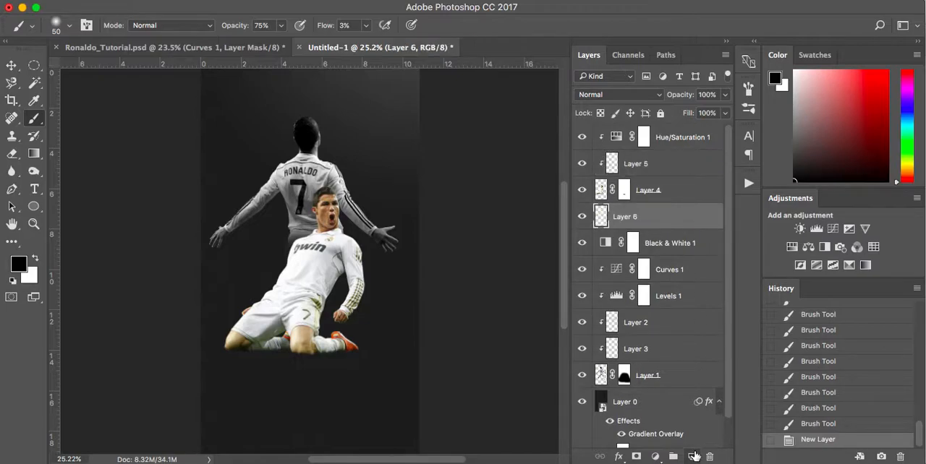
mouse_move(387, 269)
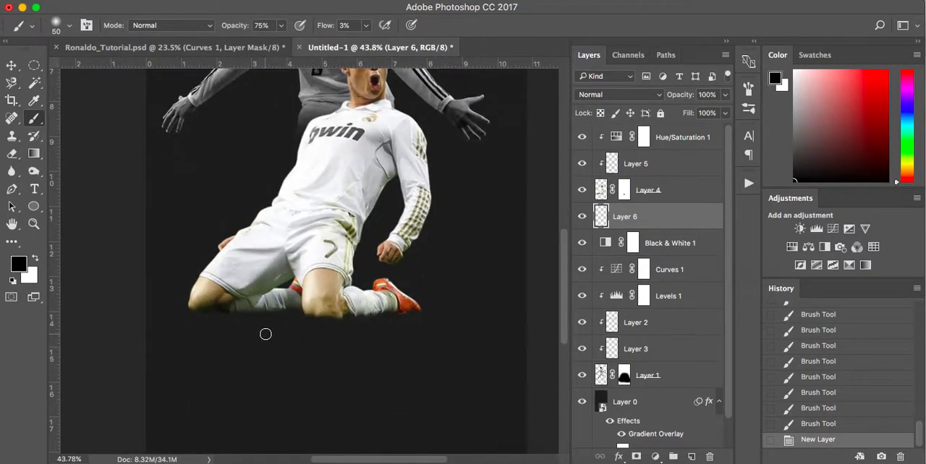
Paint a soft low-opacity black shadow under the kneeling player on Layer 6, blended in Soft Light
right_click(266, 333)
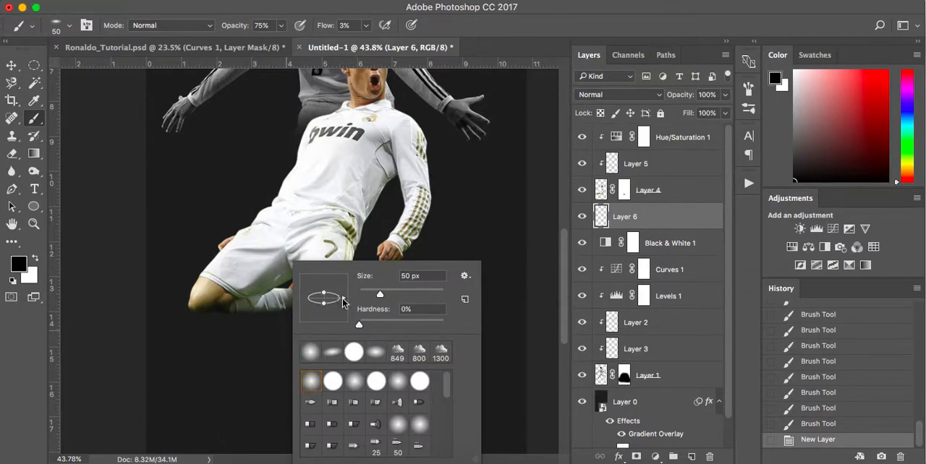
mouse_move(214, 318)
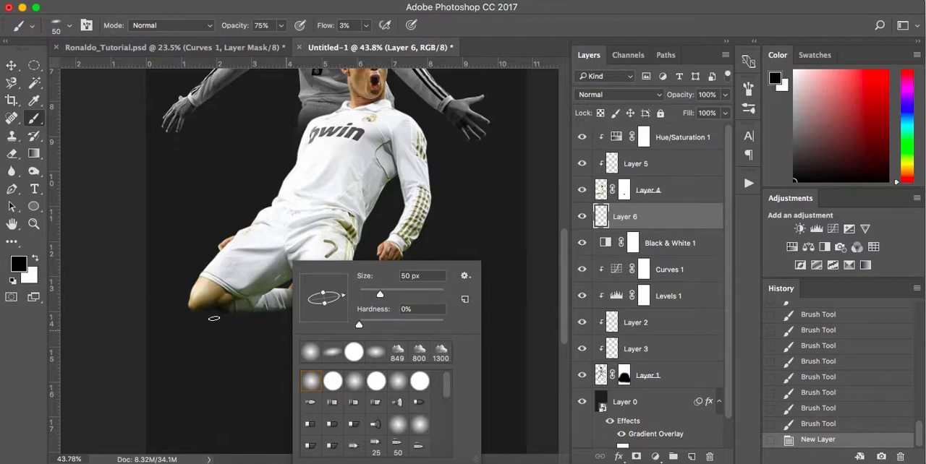
mouse_move(233, 312)
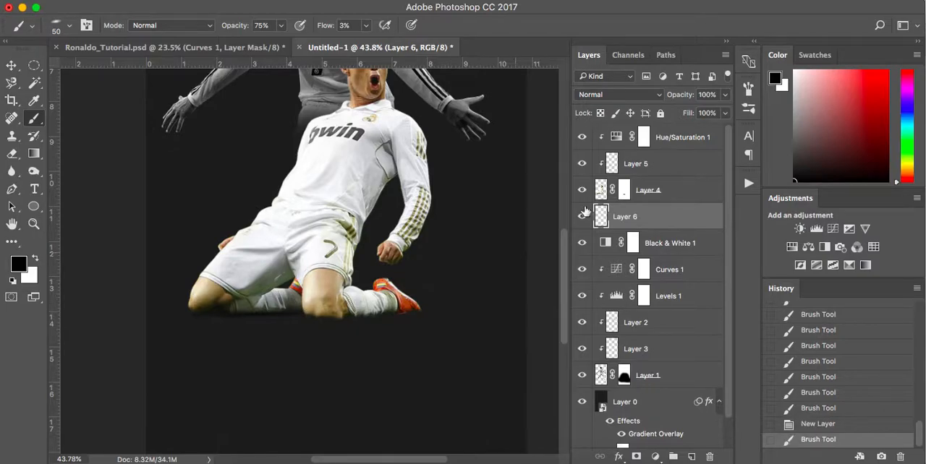
click(619, 94)
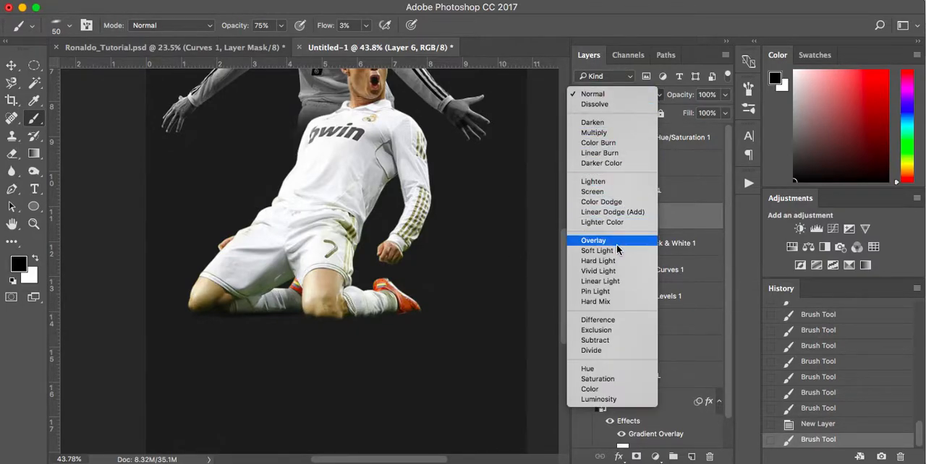
click(595, 250)
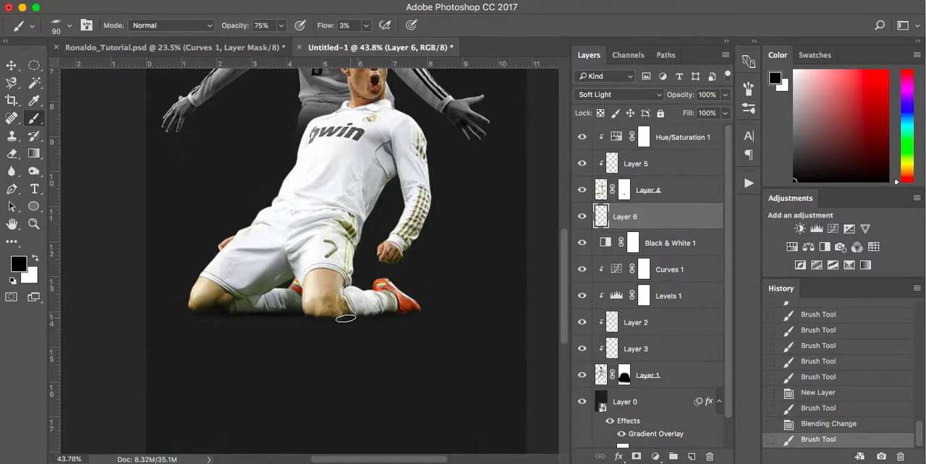
mouse_move(301, 317)
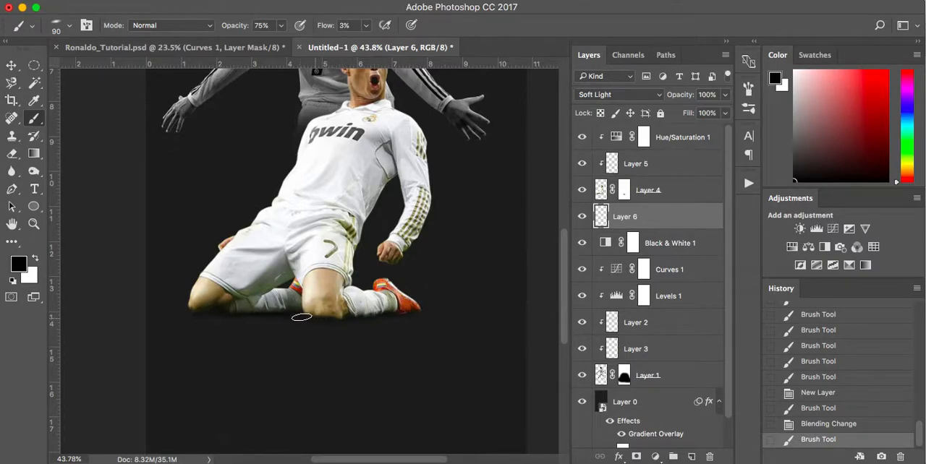
mouse_move(229, 312)
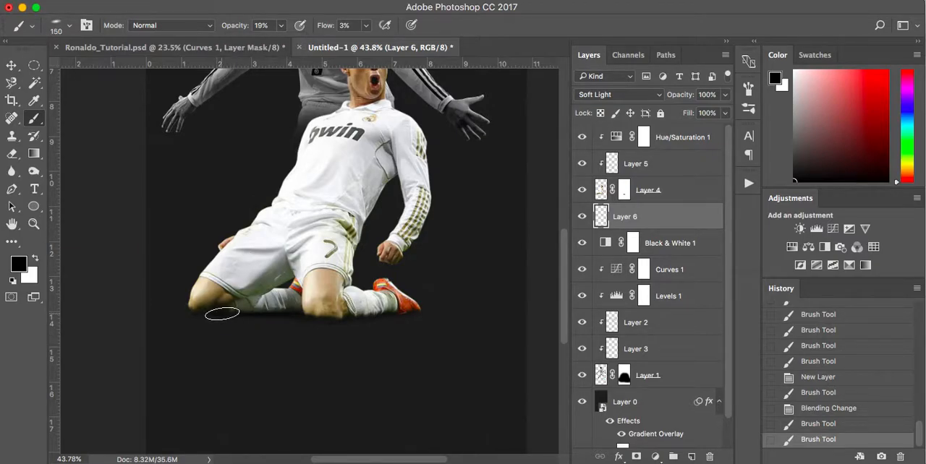
mouse_move(251, 318)
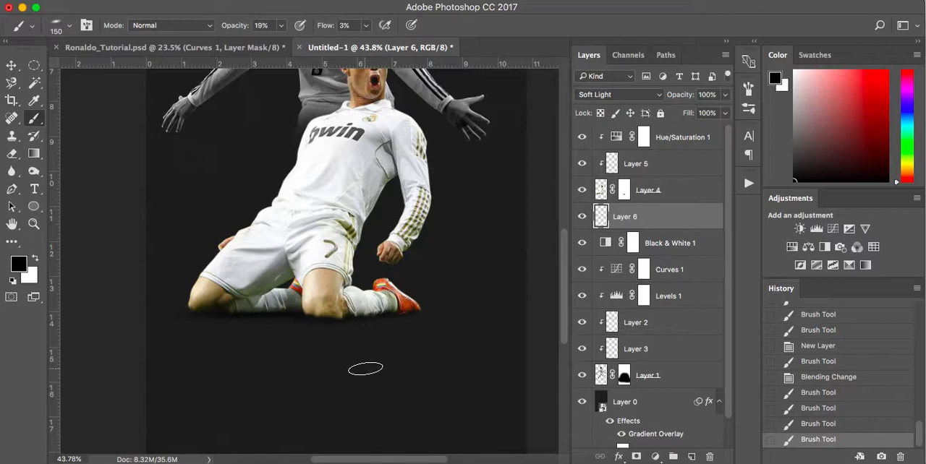
mouse_move(350, 340)
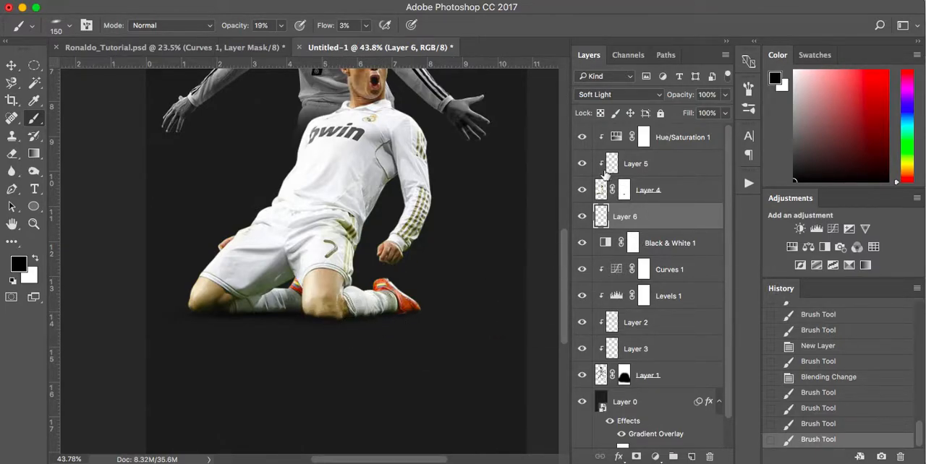
Select the kneeling player's layer mask for further refinement
click(581, 163)
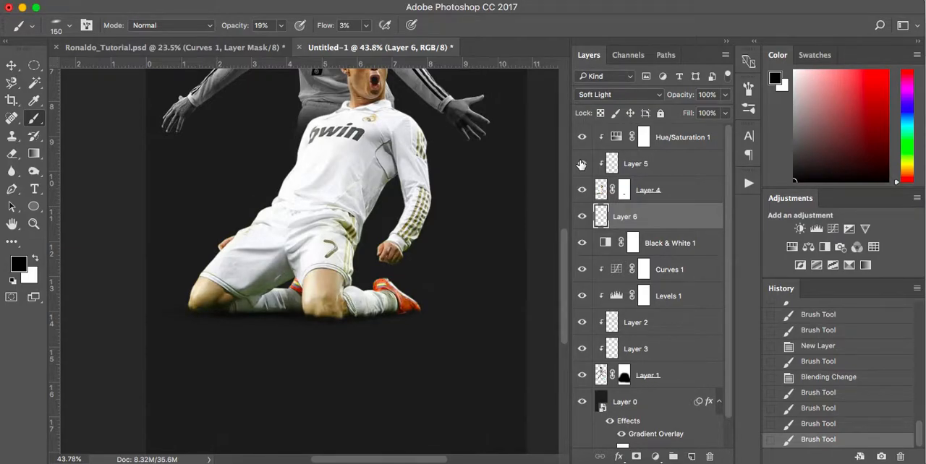
mouse_move(613, 211)
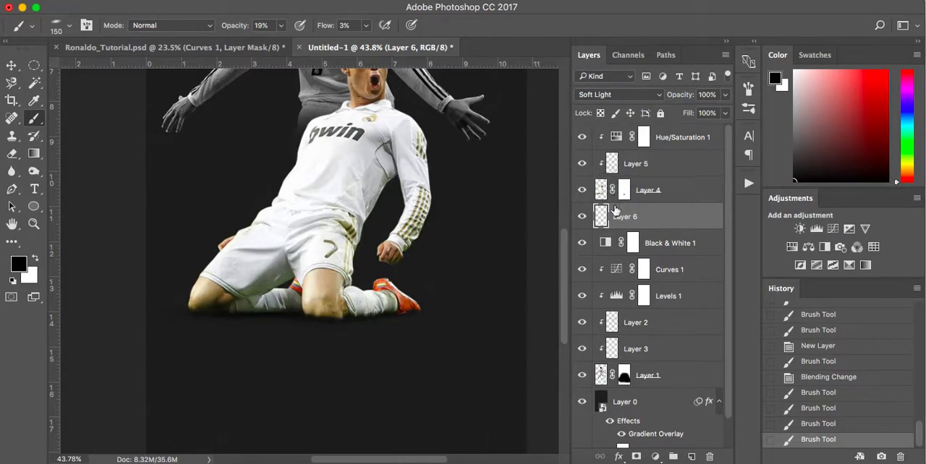
click(648, 189)
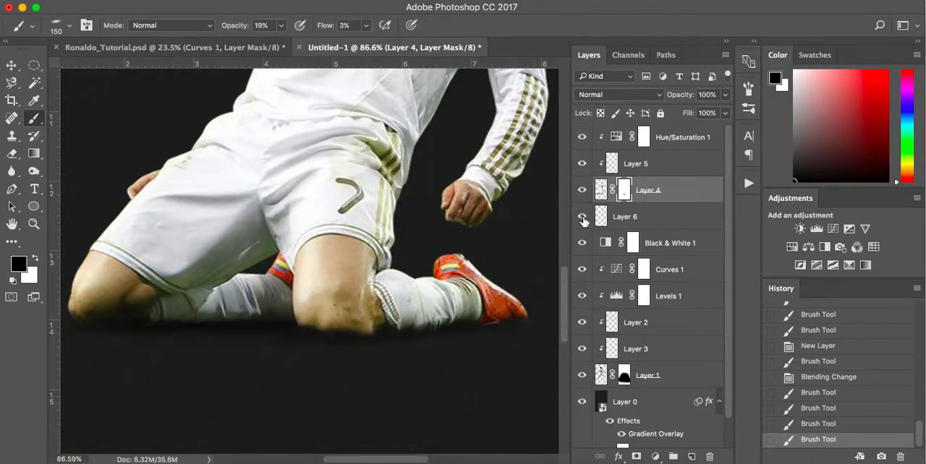
click(581, 217)
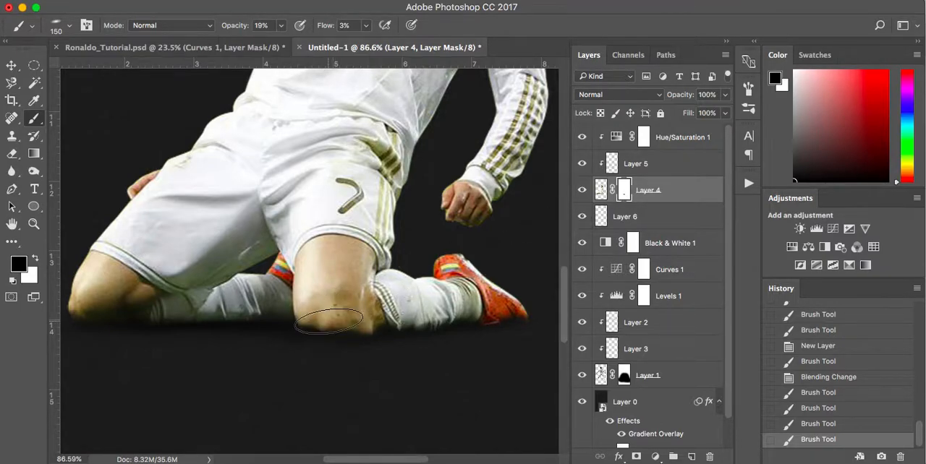
Brush white with a 60 px soft brush on Layer 4's mask to restore the knee edge
right_click(329, 318)
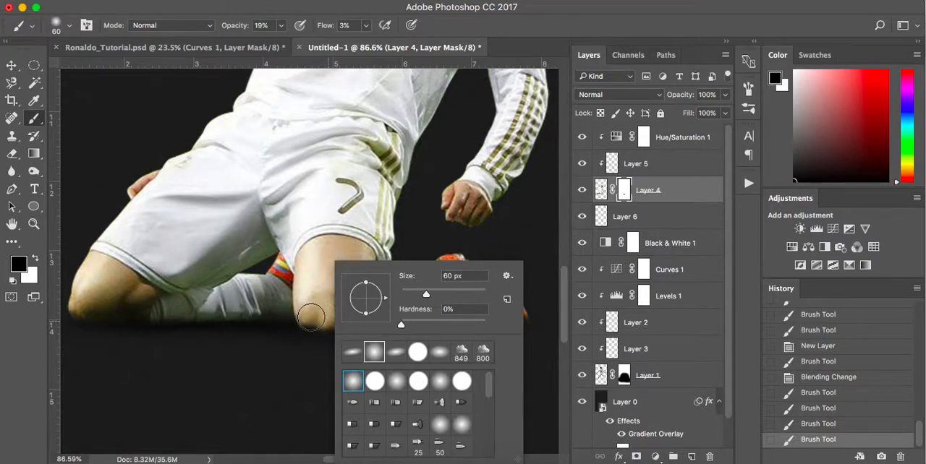
mouse_move(298, 361)
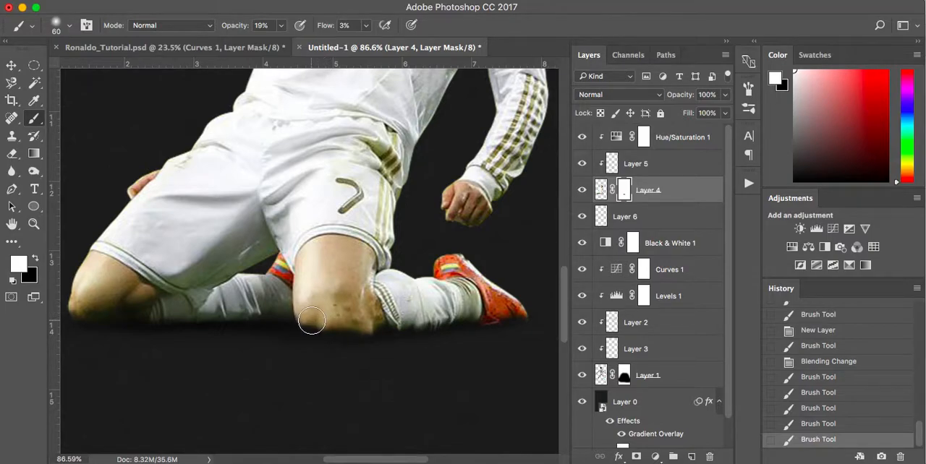
mouse_move(340, 324)
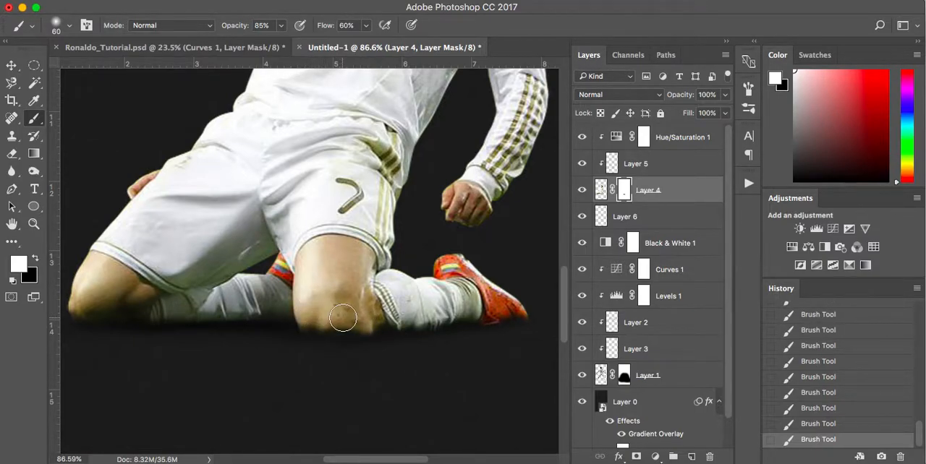
right_click(345, 318)
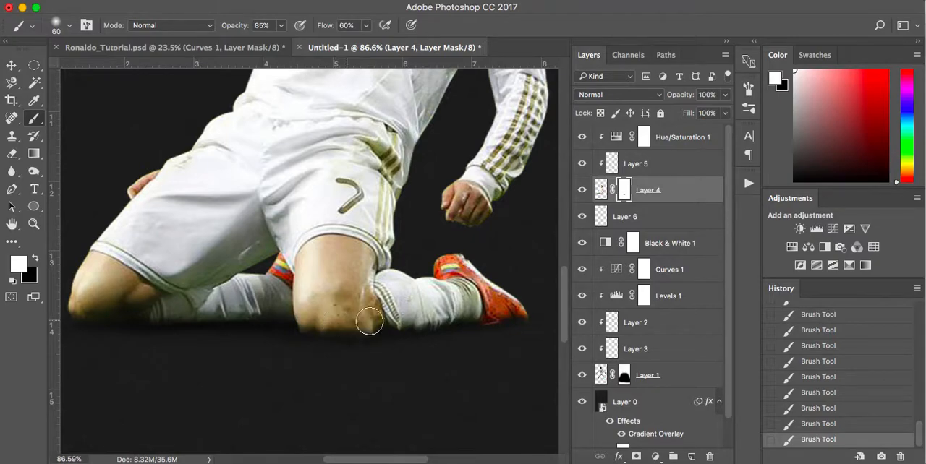
mouse_move(403, 421)
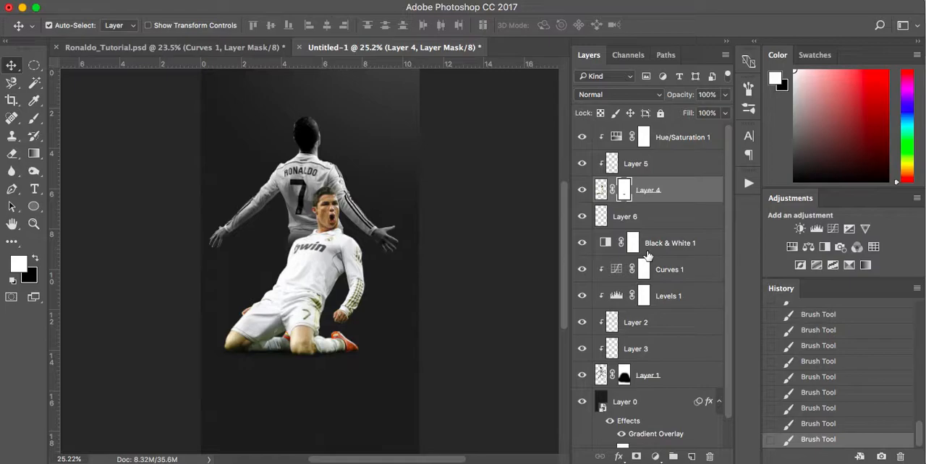
mouse_move(454, 205)
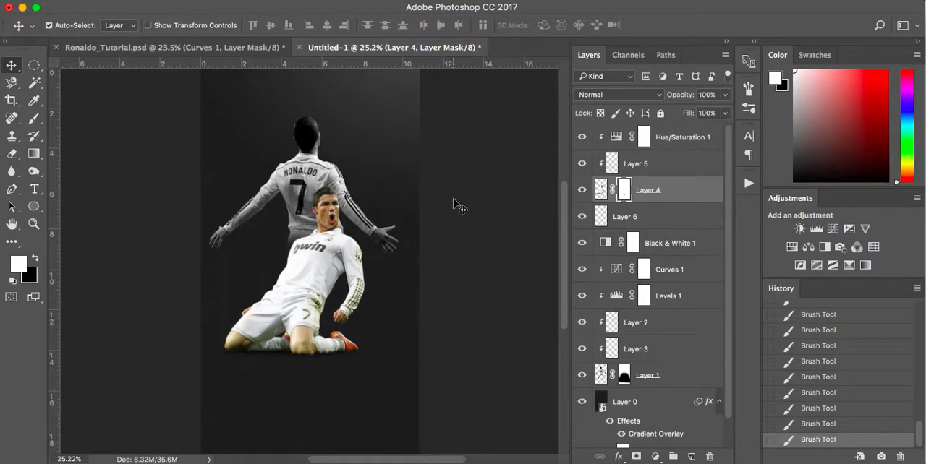
mouse_move(700, 137)
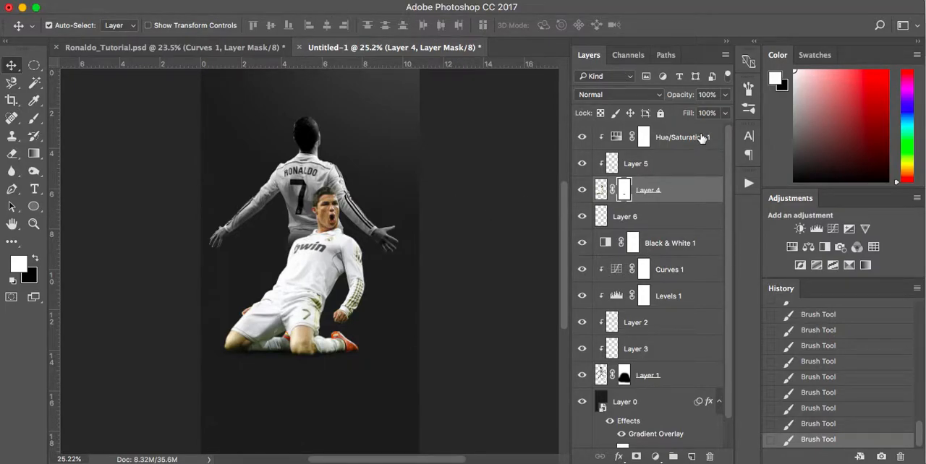
Add a Curves adjustment on top and pull its black point down to deepen the shadows
click(653, 457)
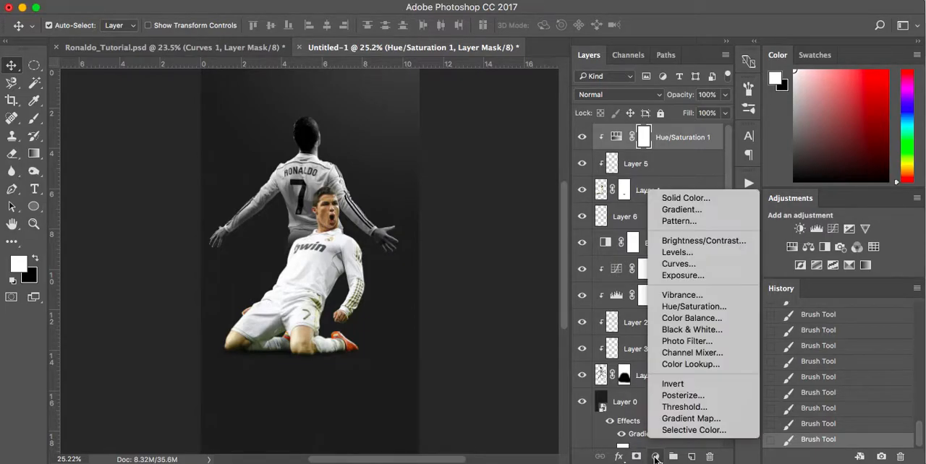
mouse_move(677, 264)
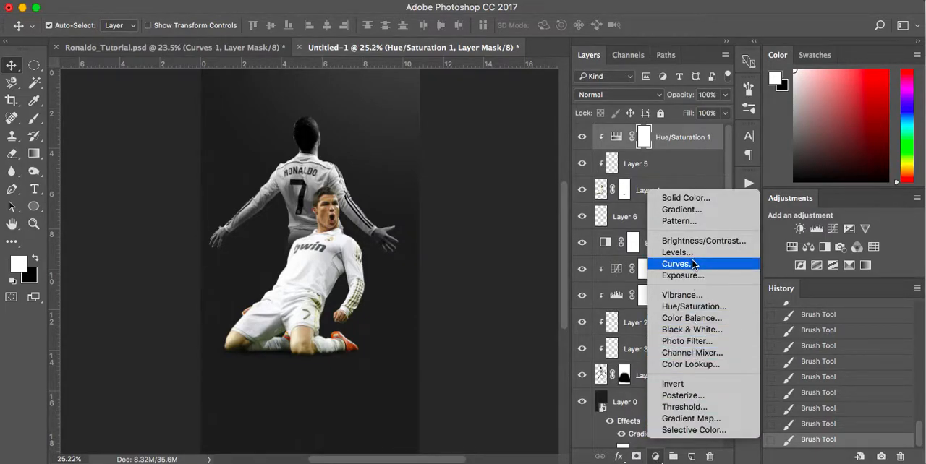
click(675, 263)
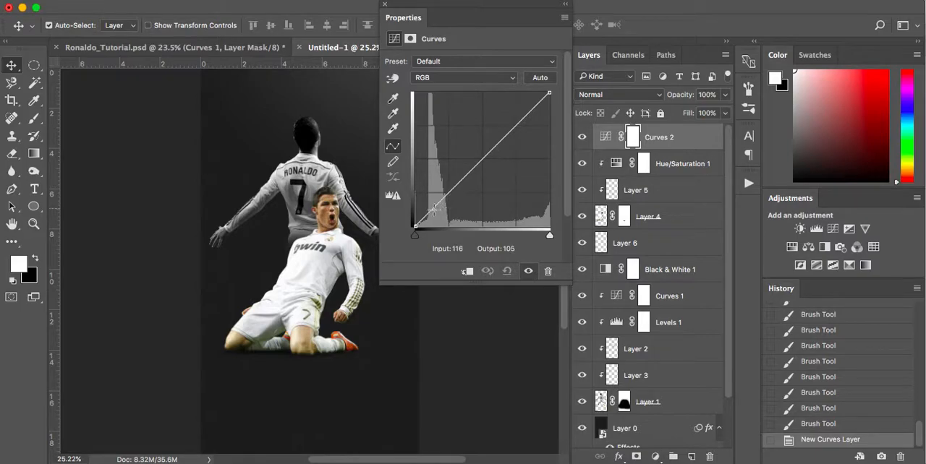
drag(434, 209, 413, 235)
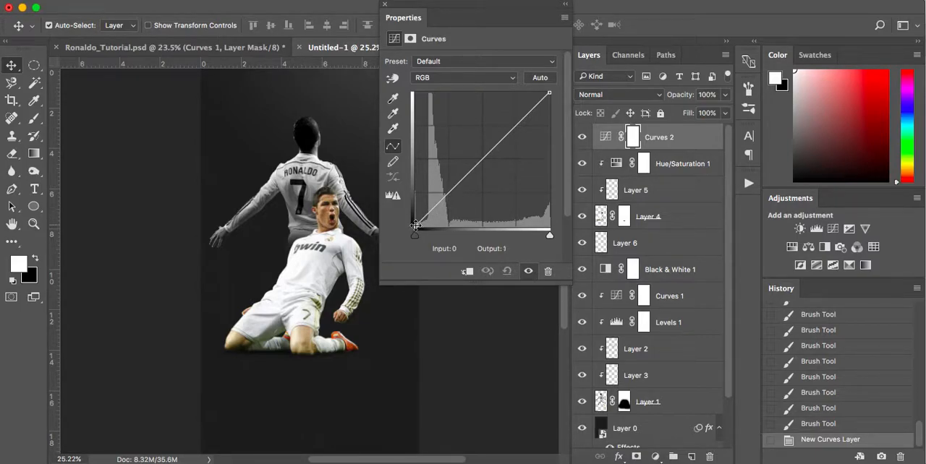
drag(414, 227, 418, 220)
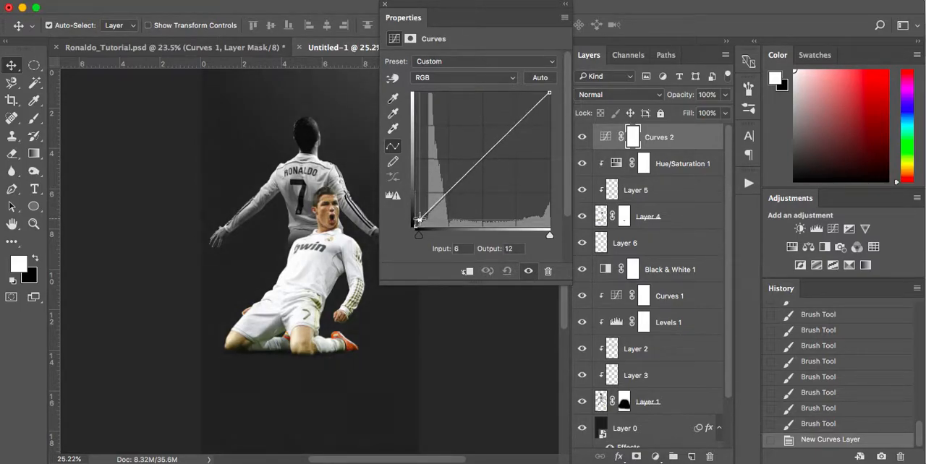
drag(418, 220, 418, 217)
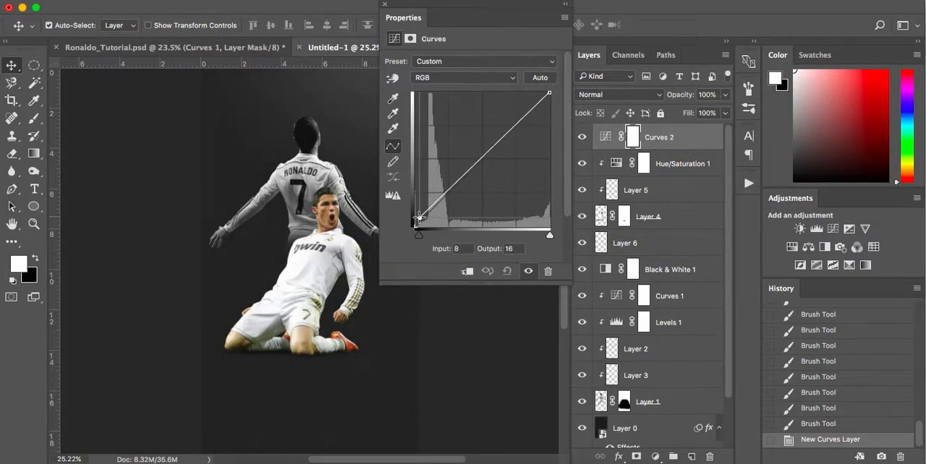
drag(418, 220, 418, 223)
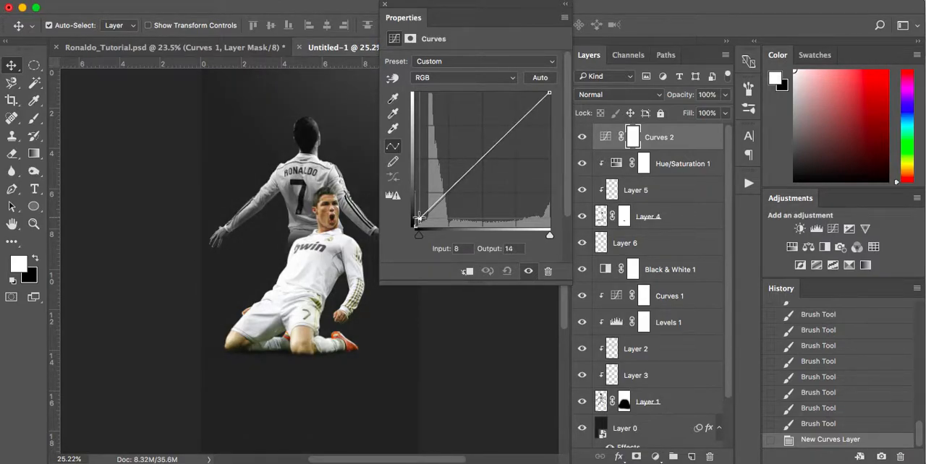
Shape an S-curve with darker midtones and brighter highlights, then close the Properties panel
drag(419, 218, 483, 159)
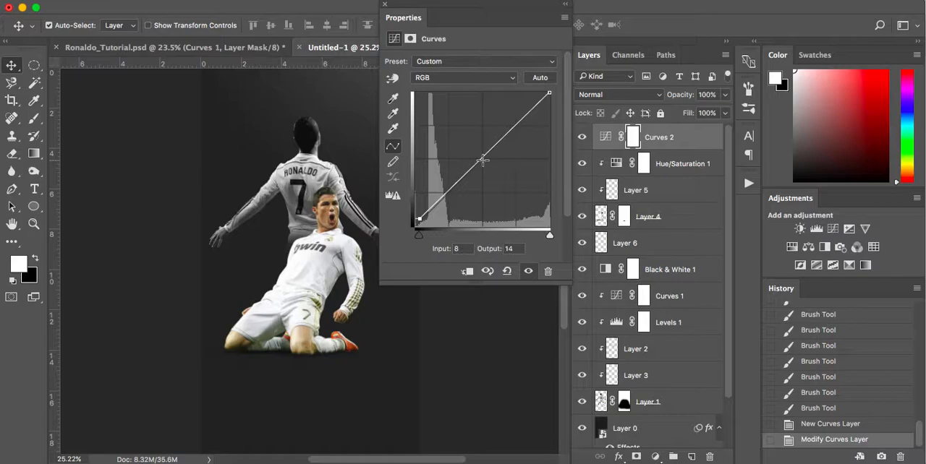
drag(483, 157, 486, 162)
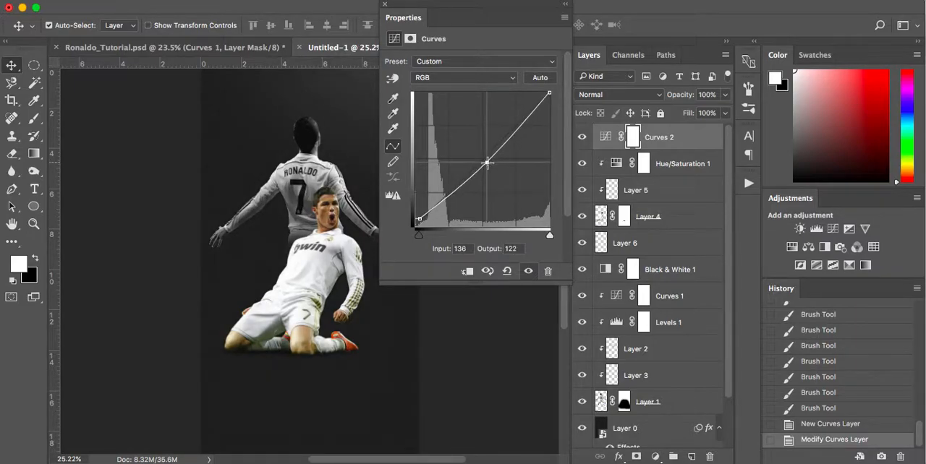
drag(486, 162, 446, 197)
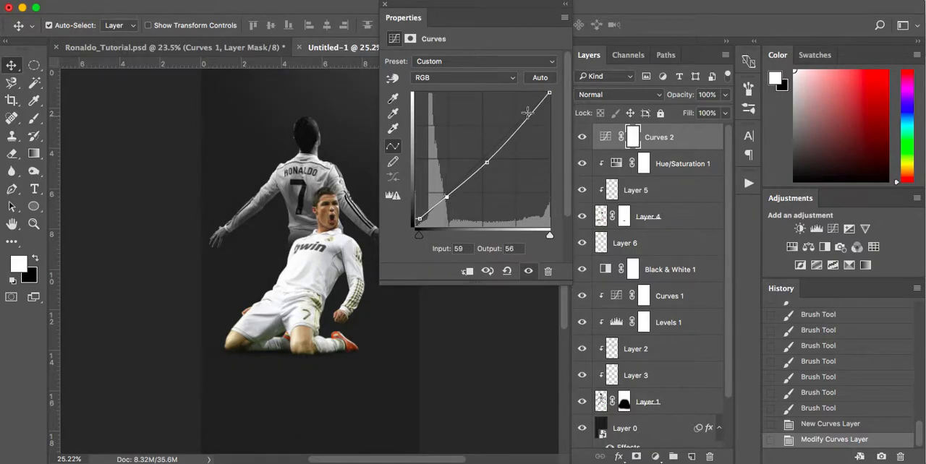
drag(527, 113, 529, 107)
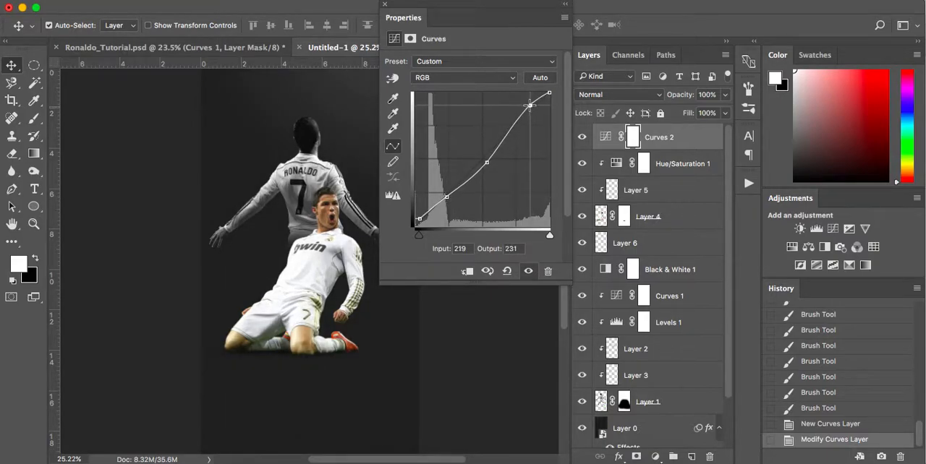
drag(529, 104, 527, 101)
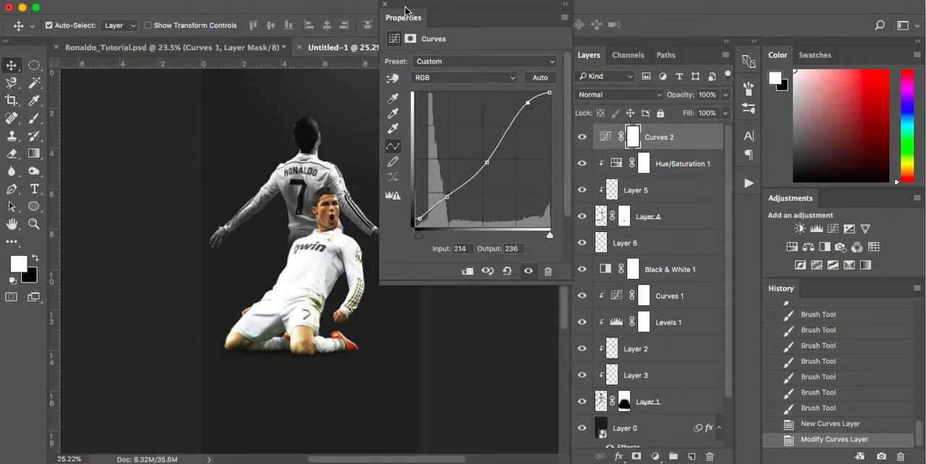
mouse_move(390, 17)
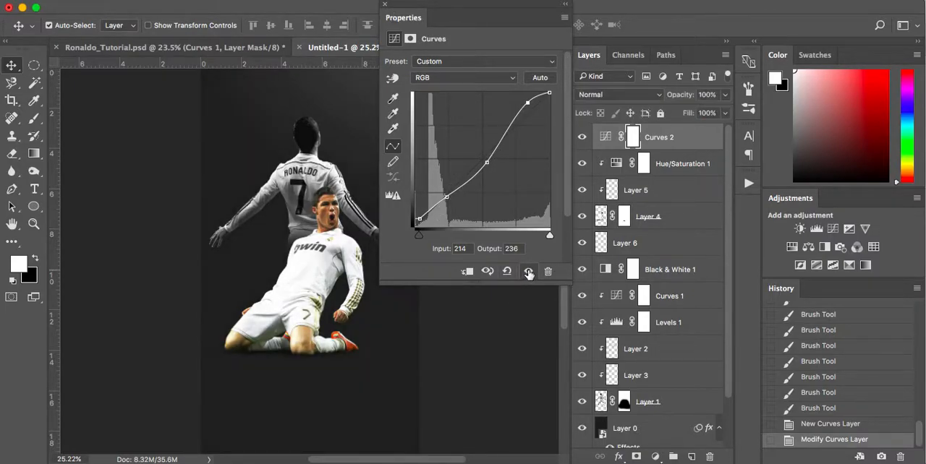
click(385, 6)
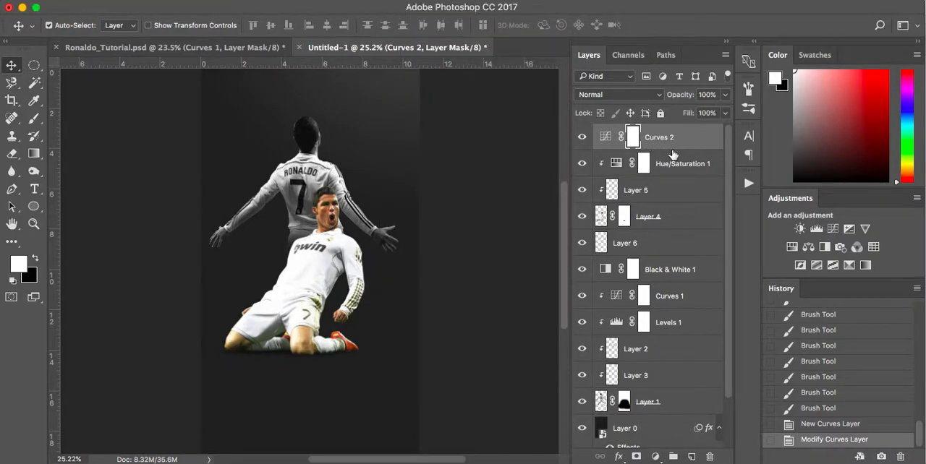
Add a Gradient Fill layer using foreground-to-transparent with the solid stop set to dark grey #4c4b4b
click(654, 457)
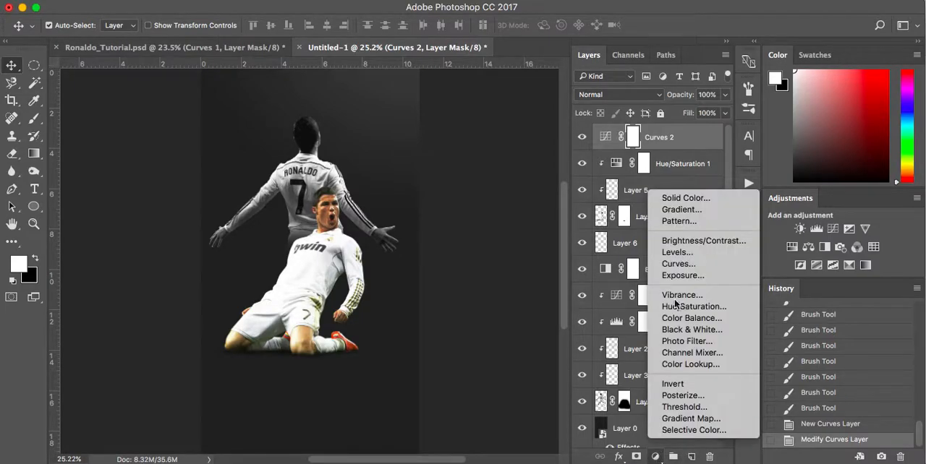
mouse_move(679, 208)
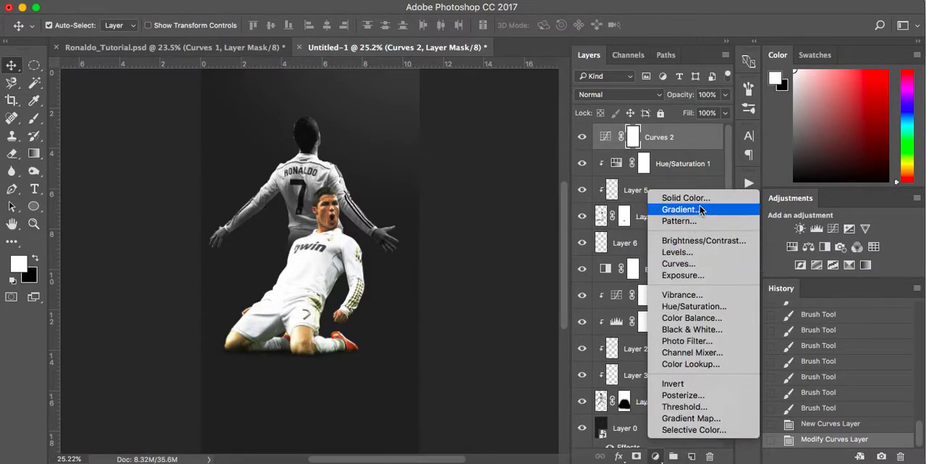
click(678, 210)
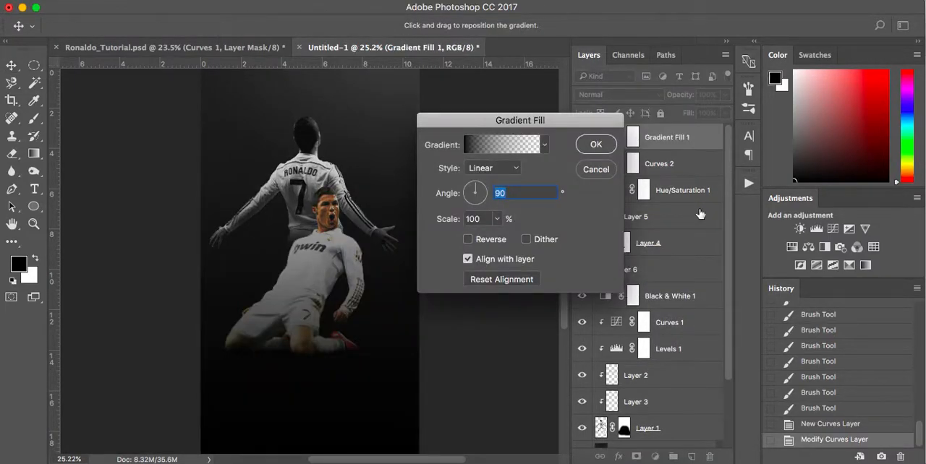
click(500, 144)
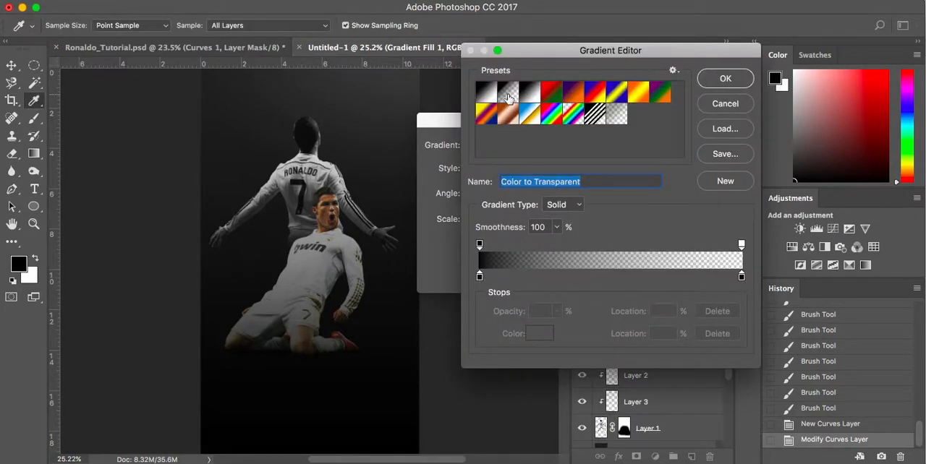
click(507, 92)
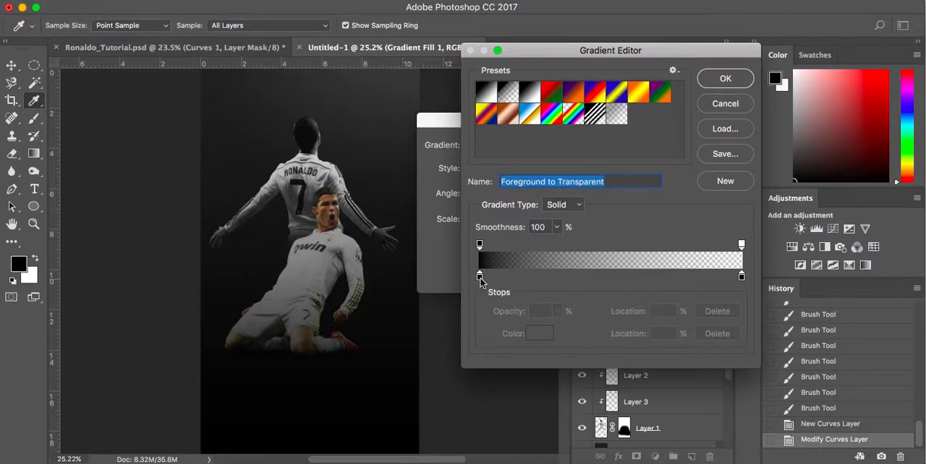
double_click(479, 276)
text(808080)
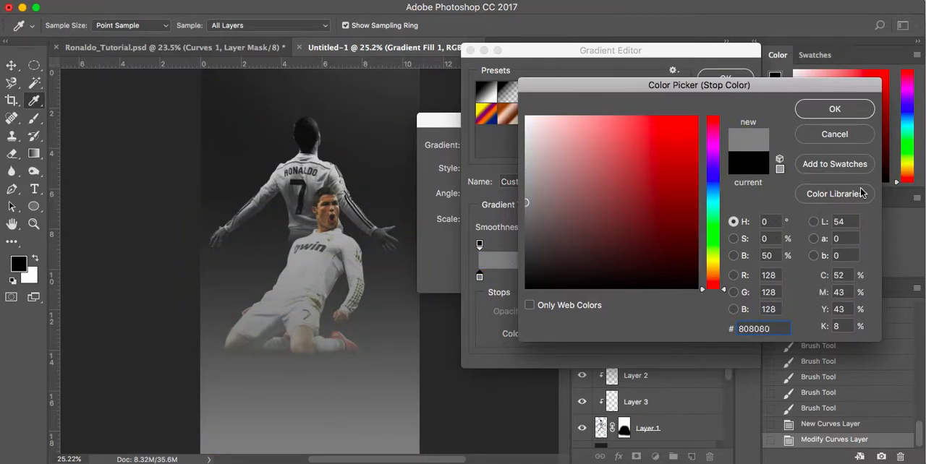
mouse_move(526, 237)
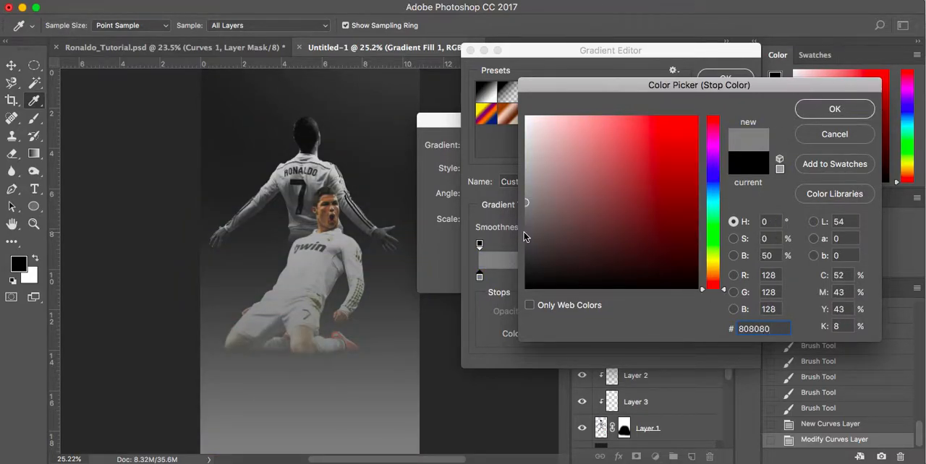
click(680, 159)
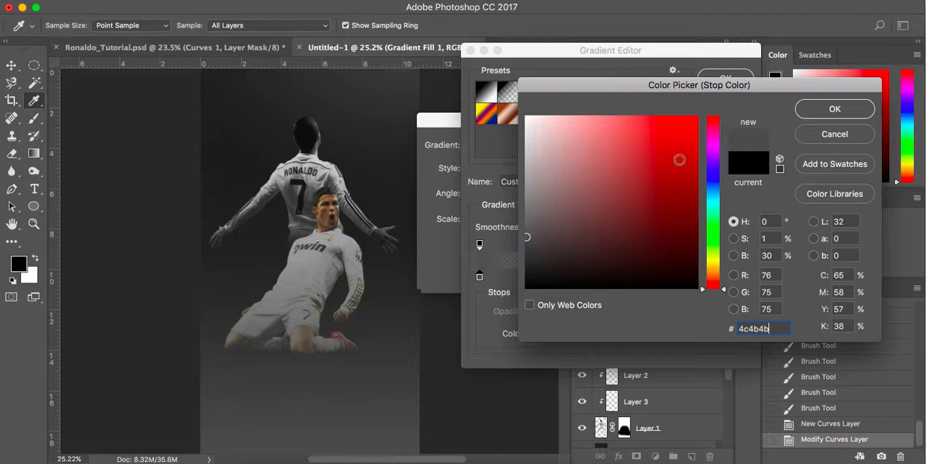
click(833, 109)
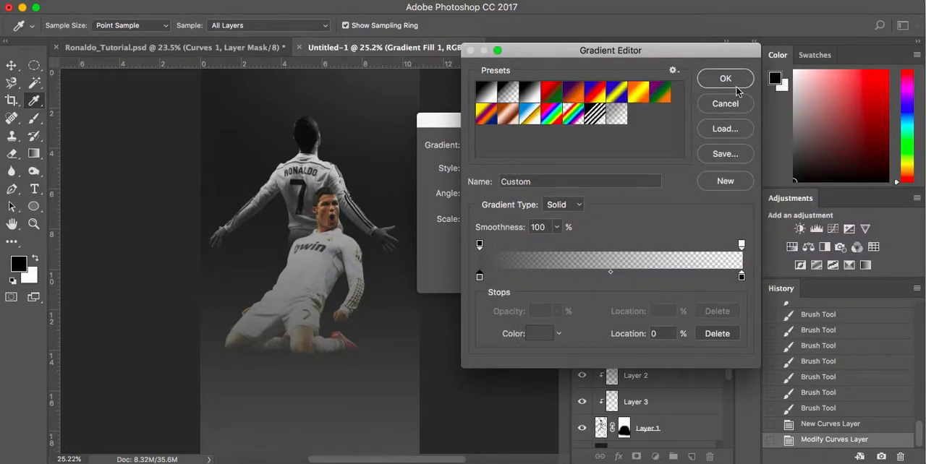
click(726, 78)
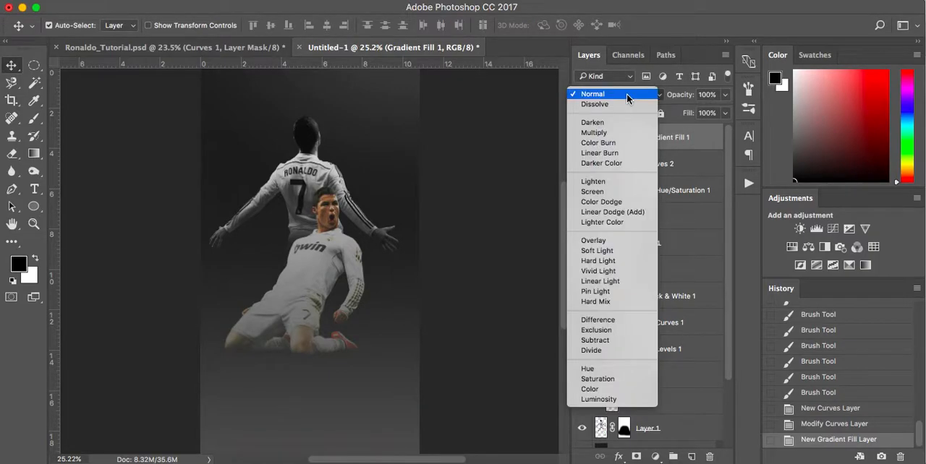
Blend Gradient Fill 1 with Lighten at 10% opacity and compare against the earlier history state
click(593, 181)
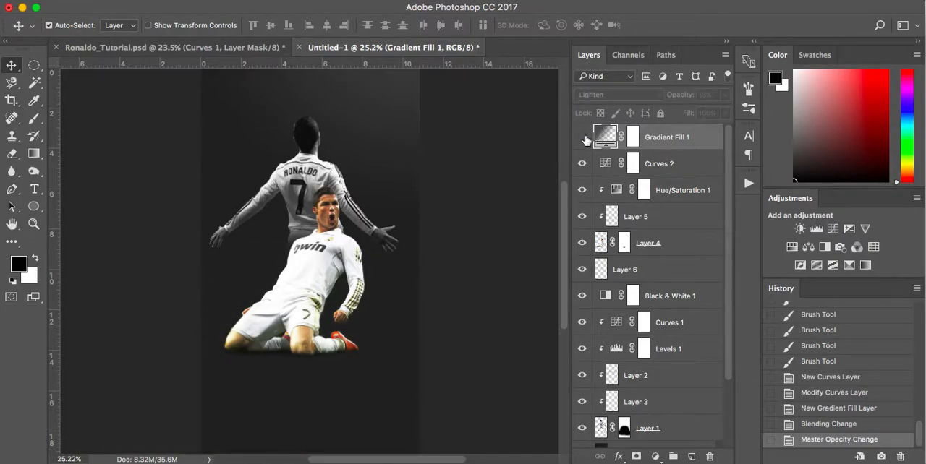
click(666, 136)
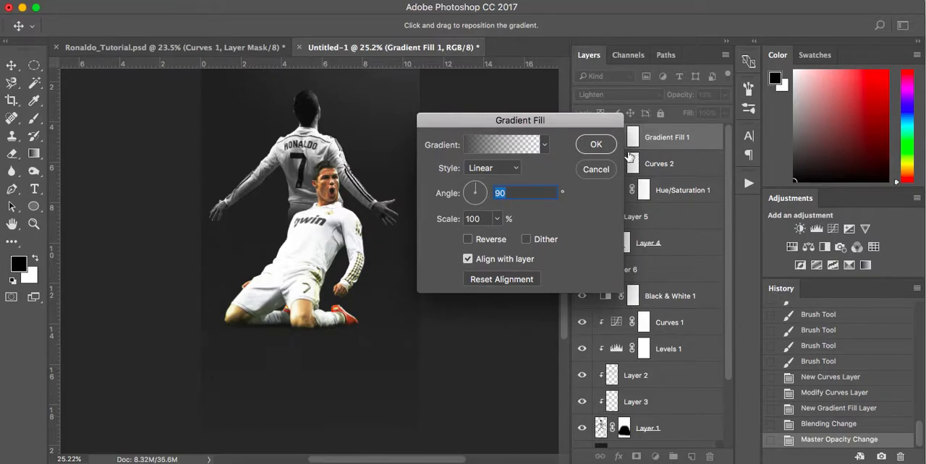
click(596, 145)
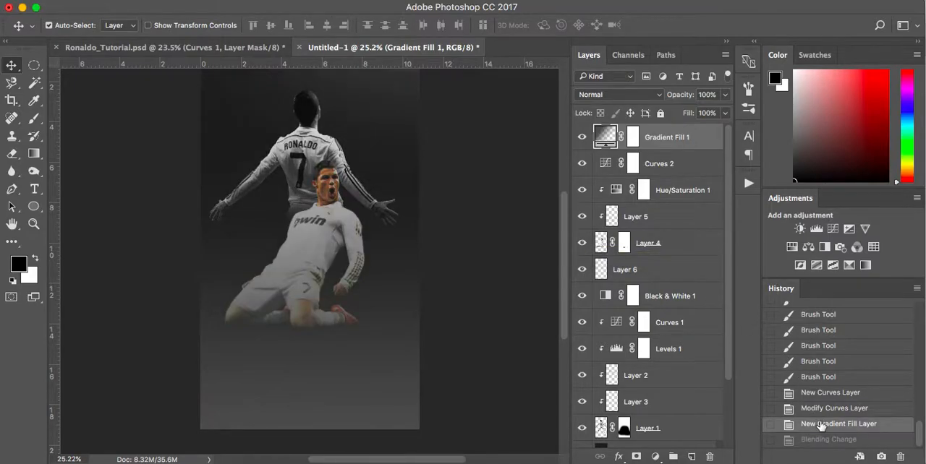
click(616, 95)
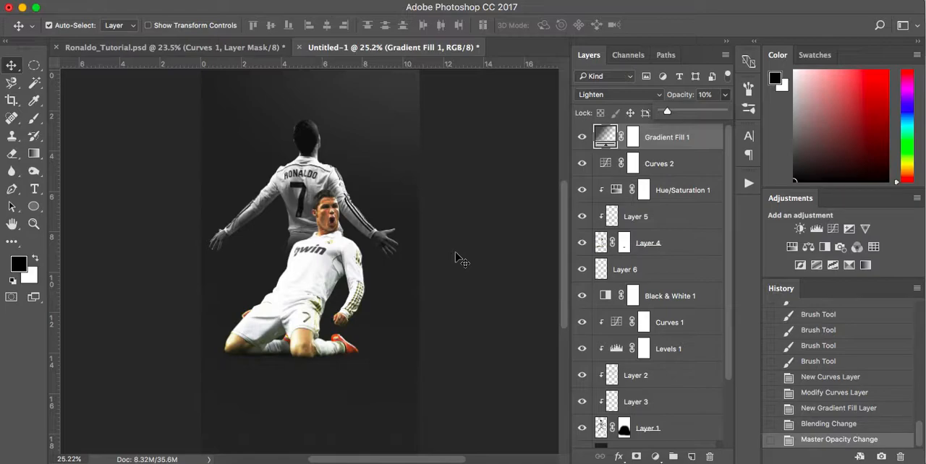
scroll(down, 3)
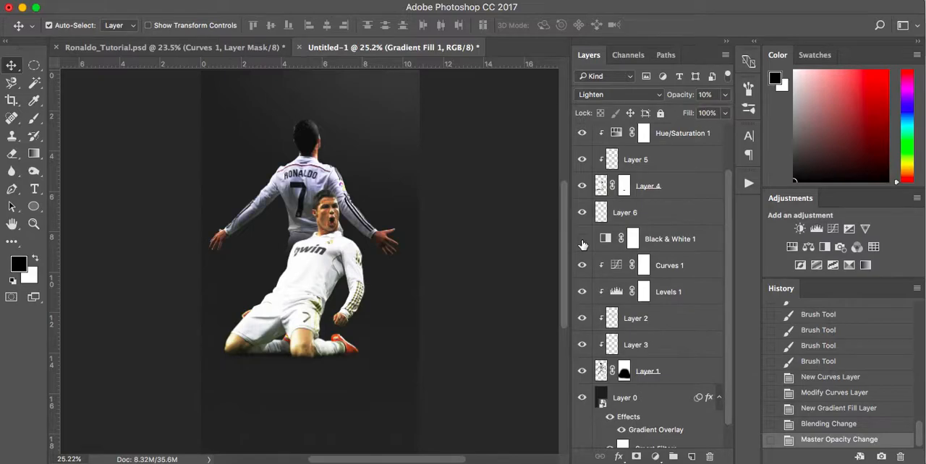
mouse_move(582, 238)
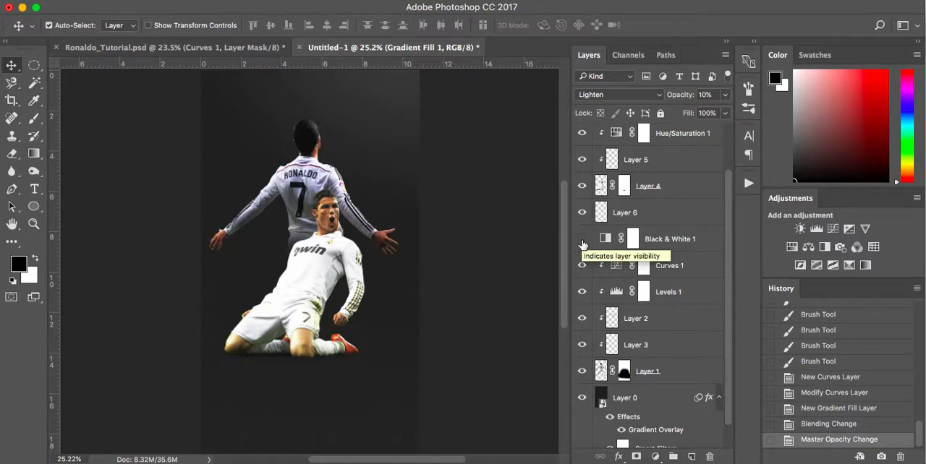
click(582, 238)
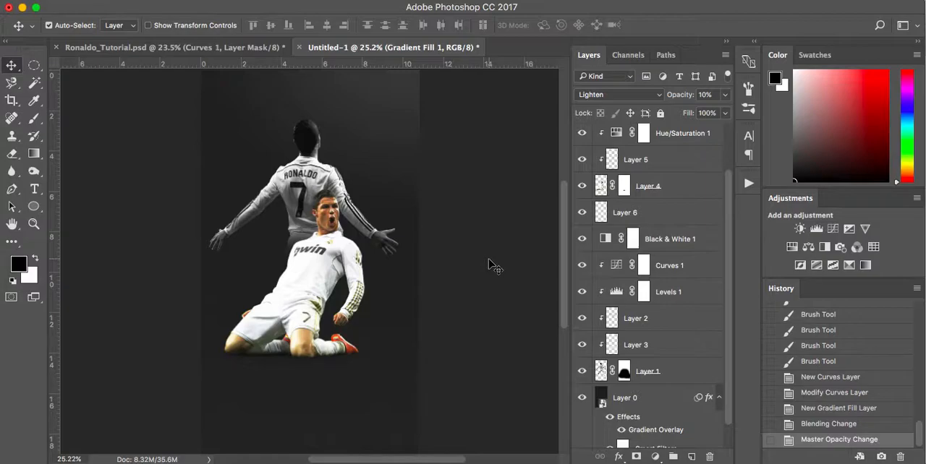
mouse_move(547, 201)
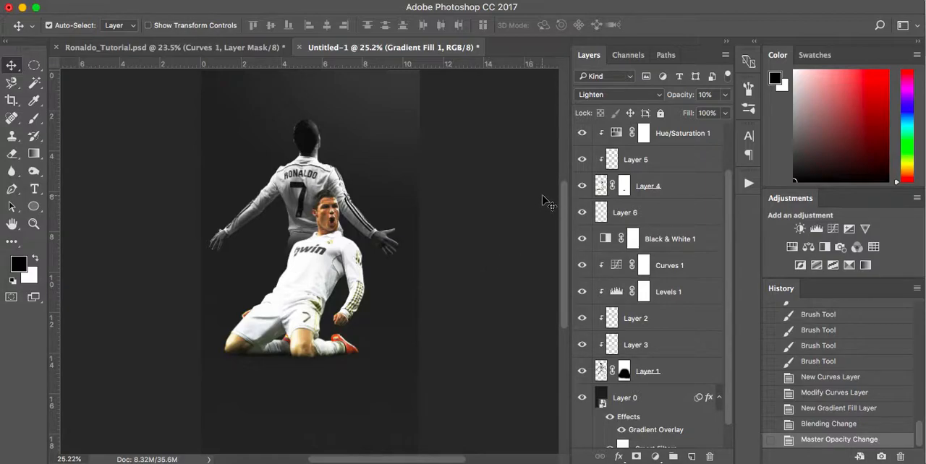